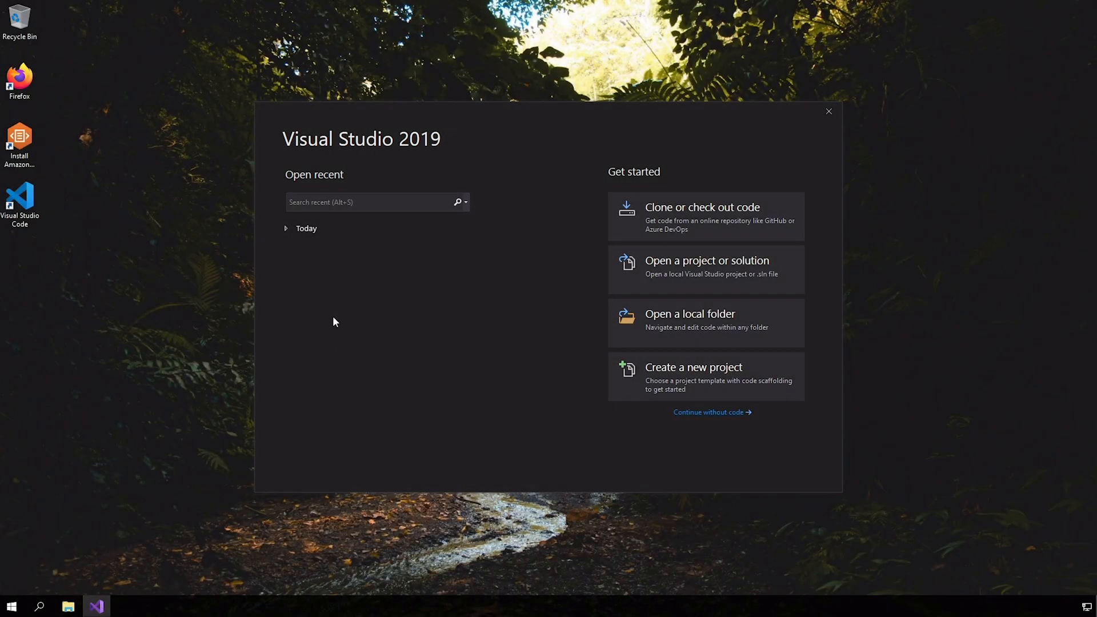
{"action": "mouse_move", "coordinate": [694, 357]}
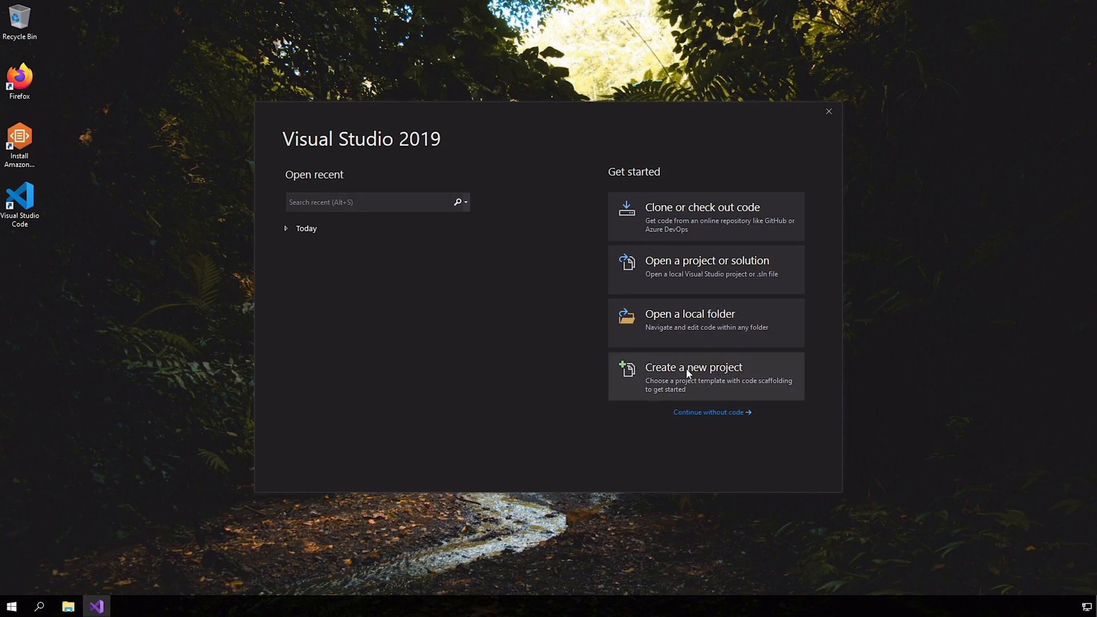
- Create an ASP.NET Core Web Application project named CloudMVCDemo
{"action": "left_click", "coordinate": [693, 374]}
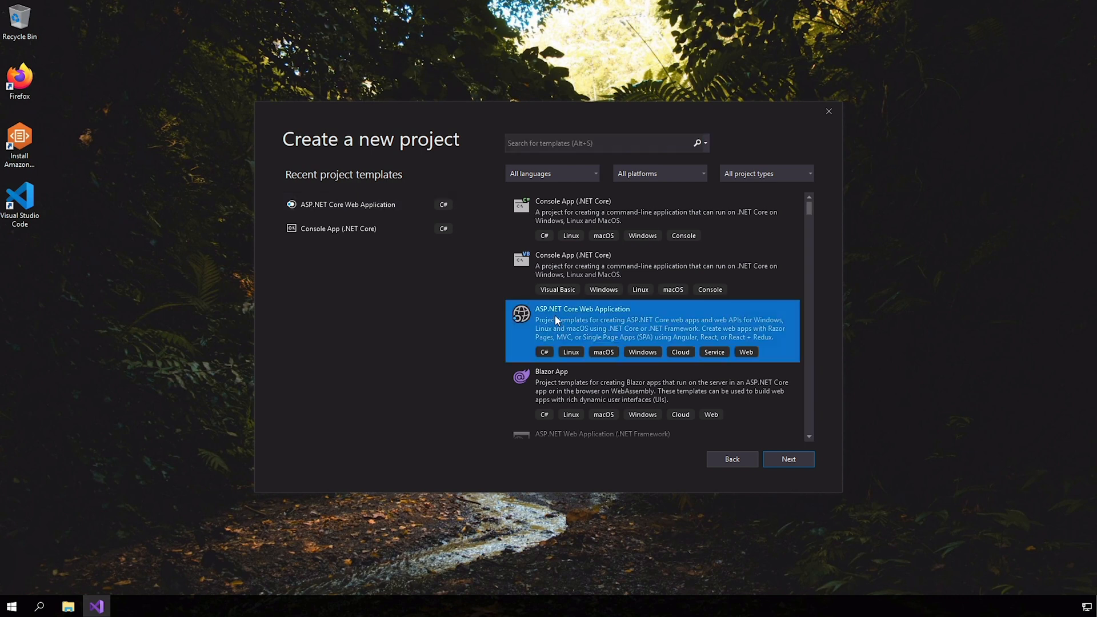
{"action": "left_click", "coordinate": [788, 459]}
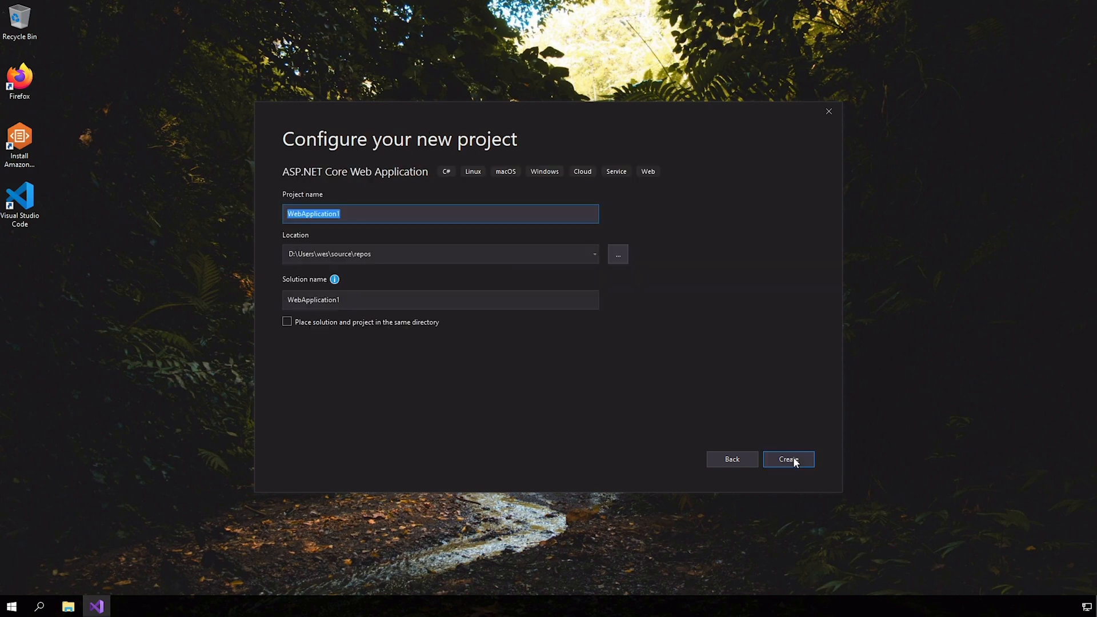
{"action": "mouse_move", "coordinate": [319, 343]}
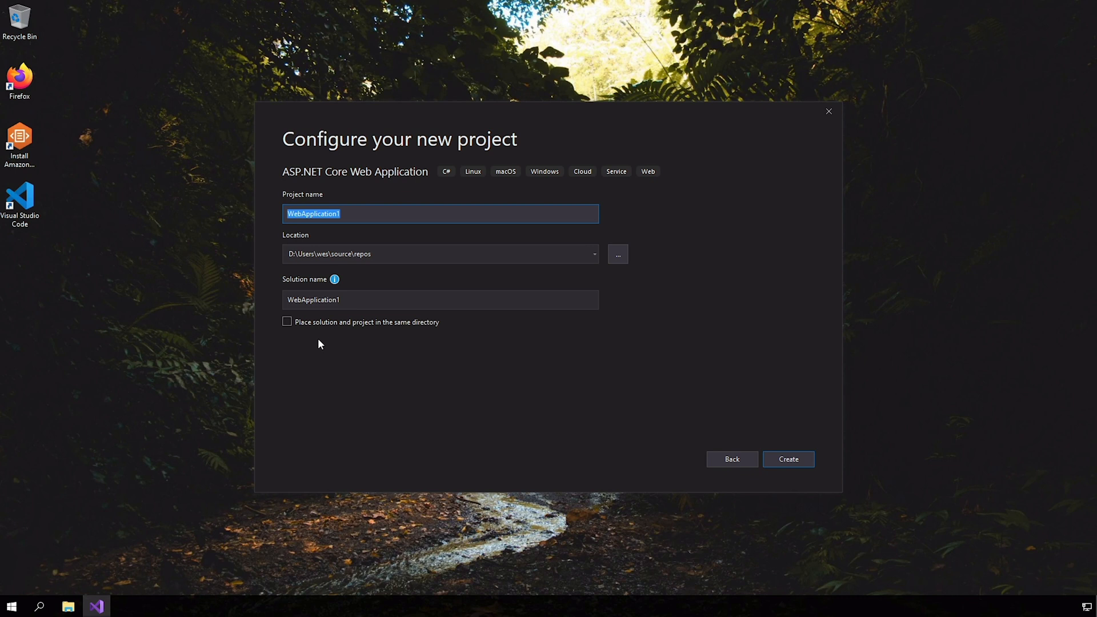
{"action": "type", "text": "CloudMVC"}
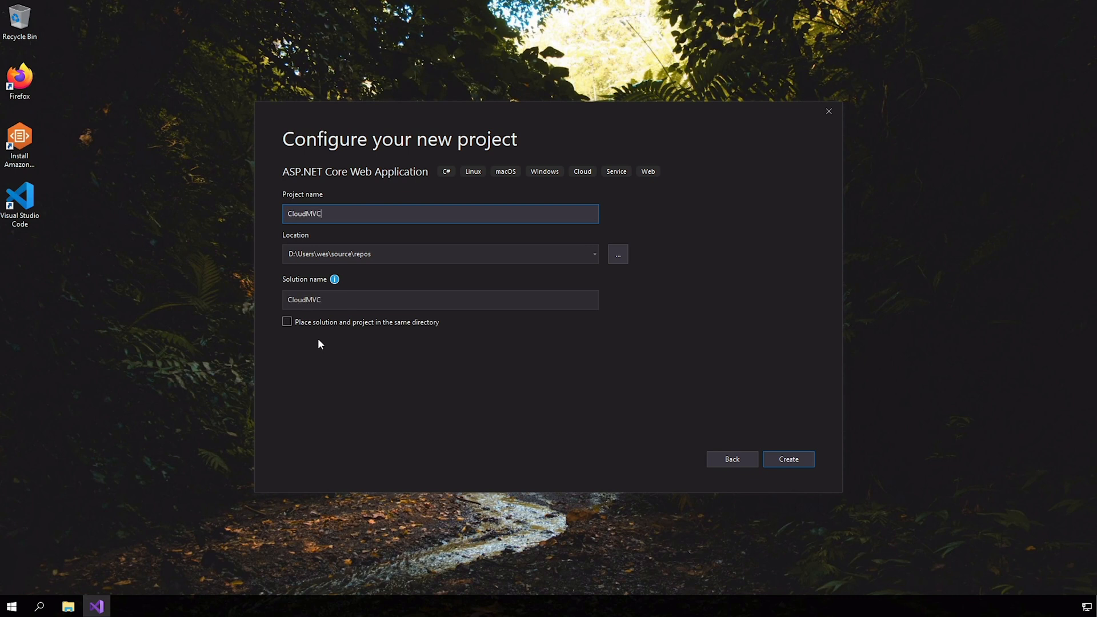
{"action": "type", "text": "Demo"}
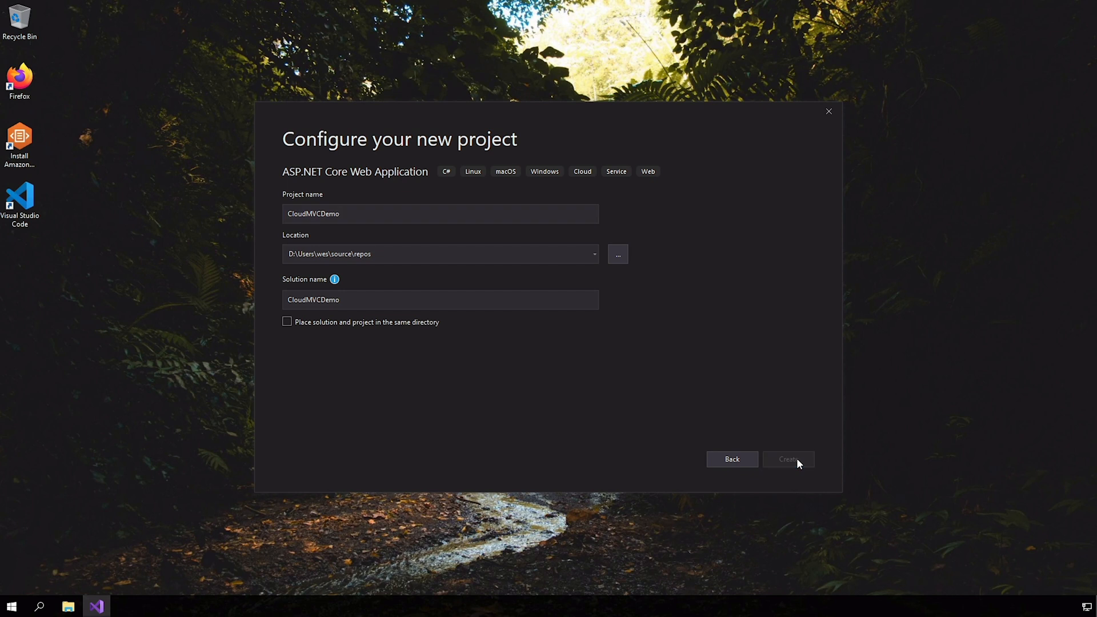
{"action": "mouse_move", "coordinate": [593, 305]}
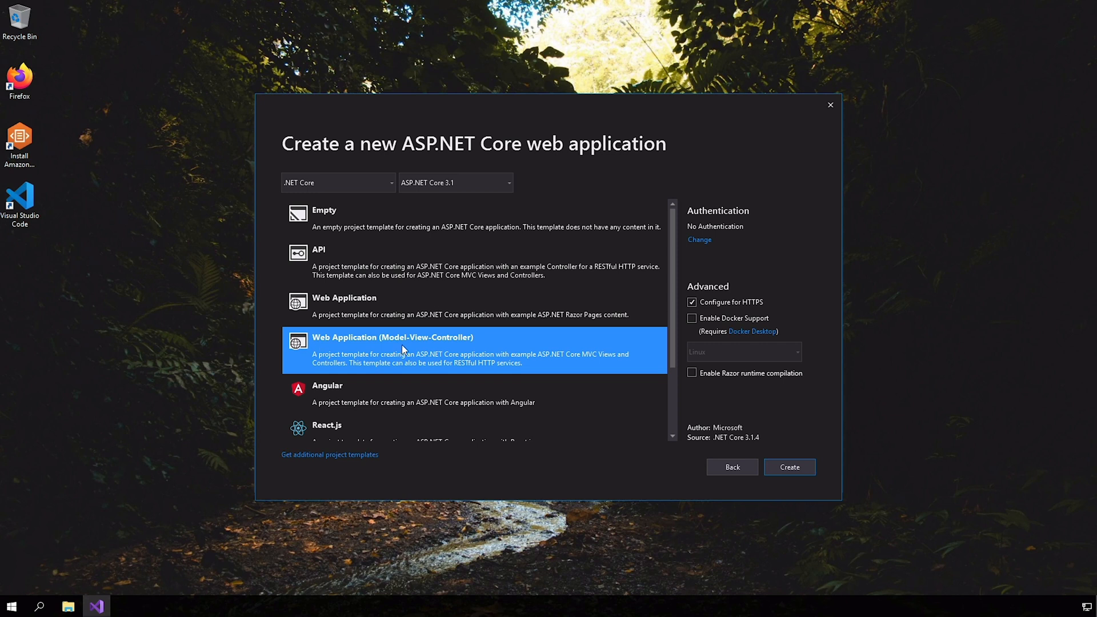
{"action": "mouse_move", "coordinate": [439, 347]}
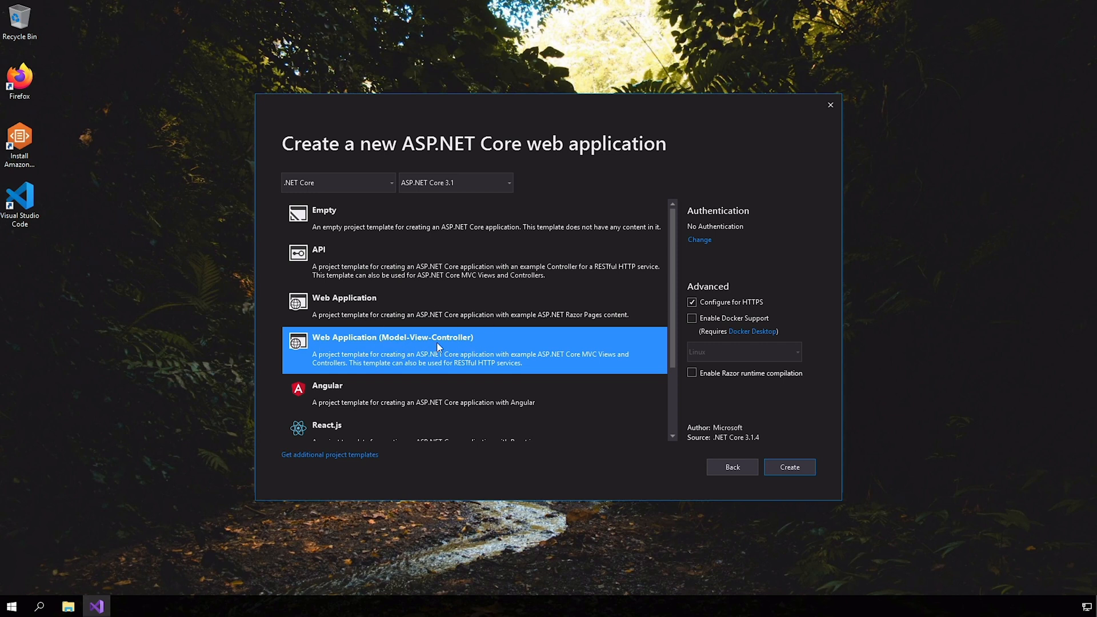
{"action": "mouse_move", "coordinate": [524, 357]}
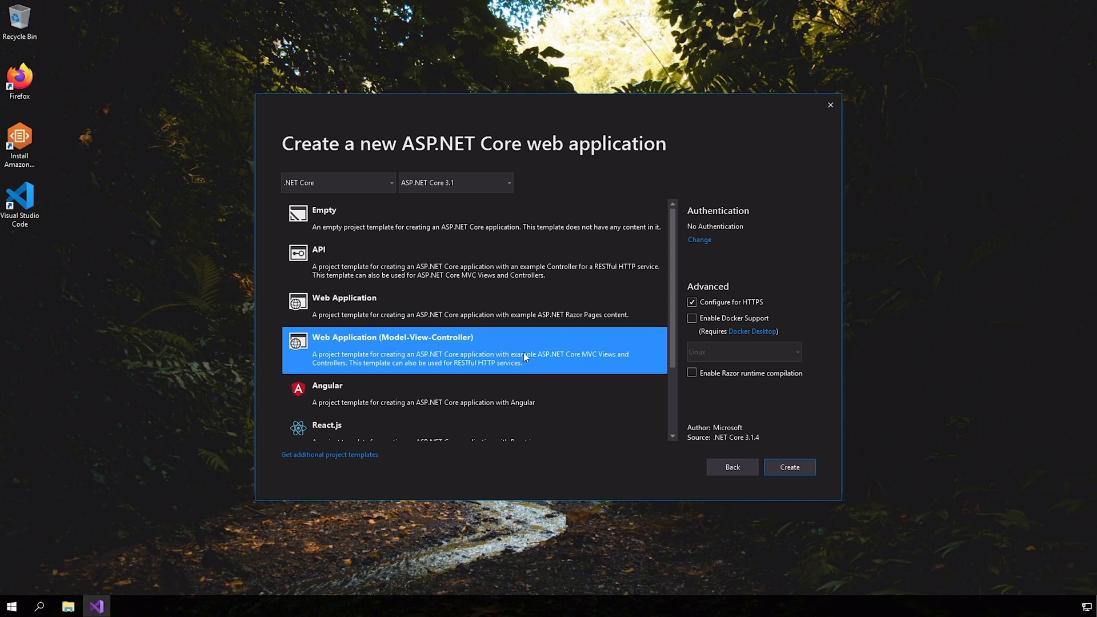
{"action": "mouse_move", "coordinate": [440, 305]}
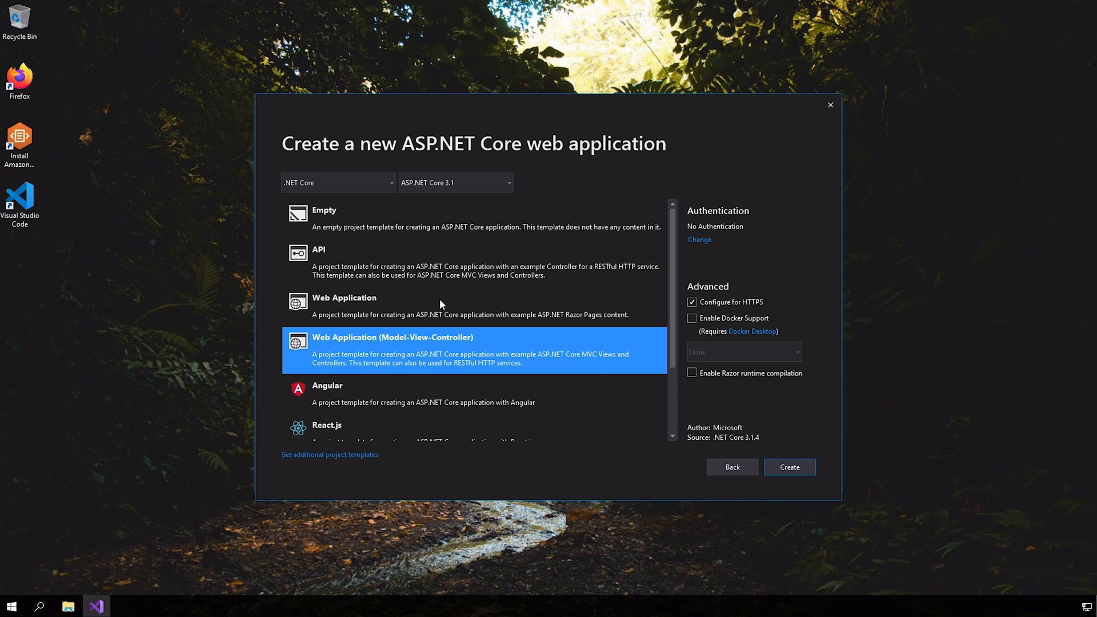
{"action": "mouse_move", "coordinate": [399, 364]}
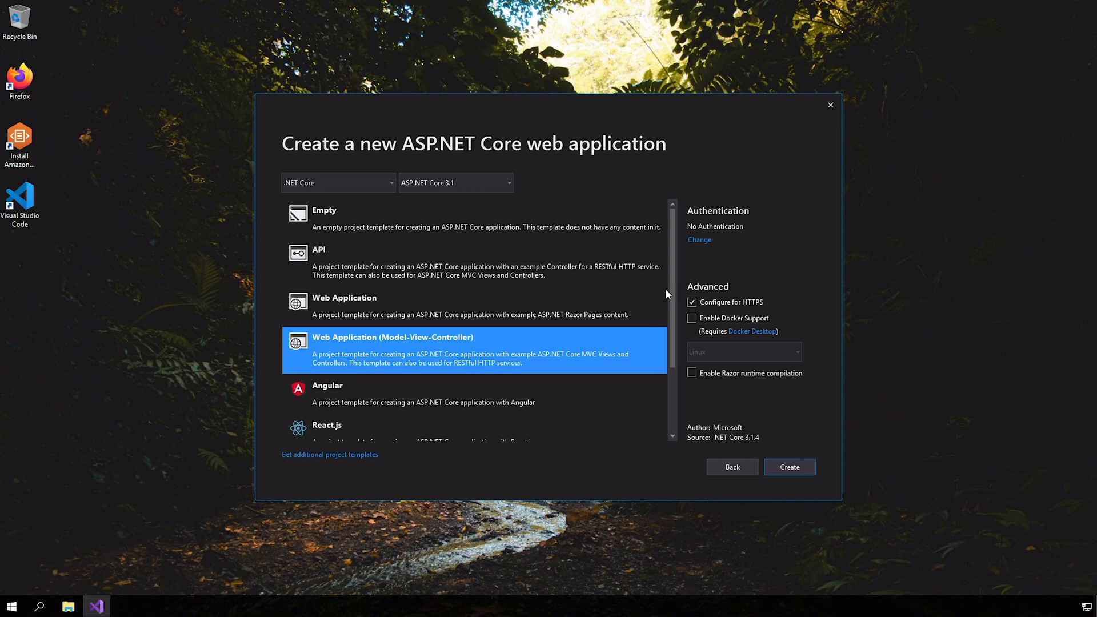
- Create the project from the MVC template with HTTPS configuration disabled
{"action": "left_click", "coordinate": [691, 302]}
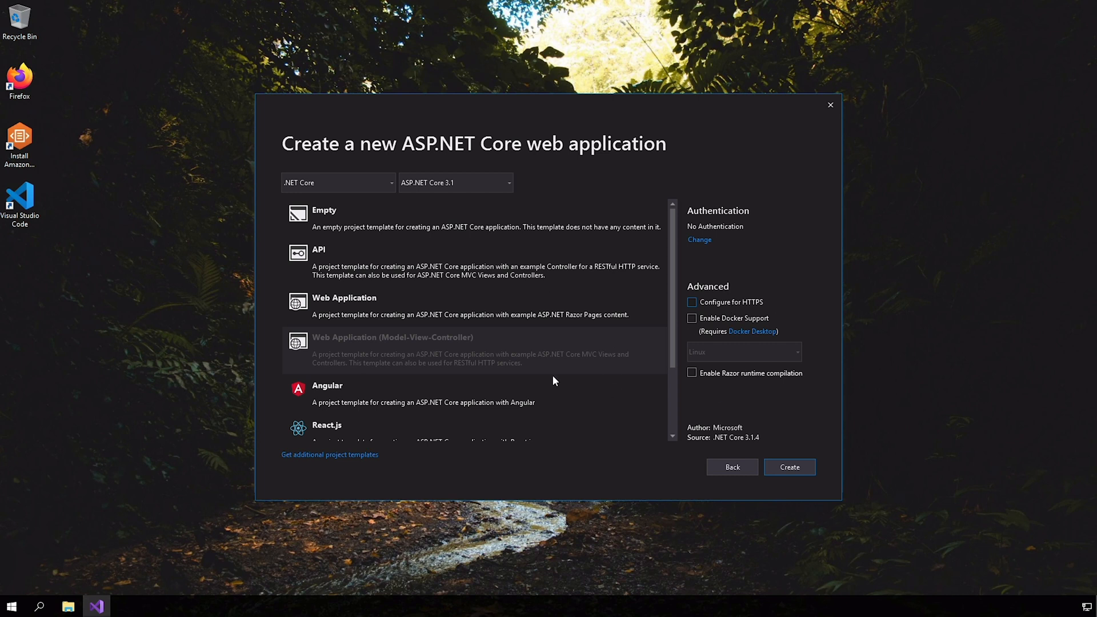
{"action": "left_click", "coordinate": [789, 467]}
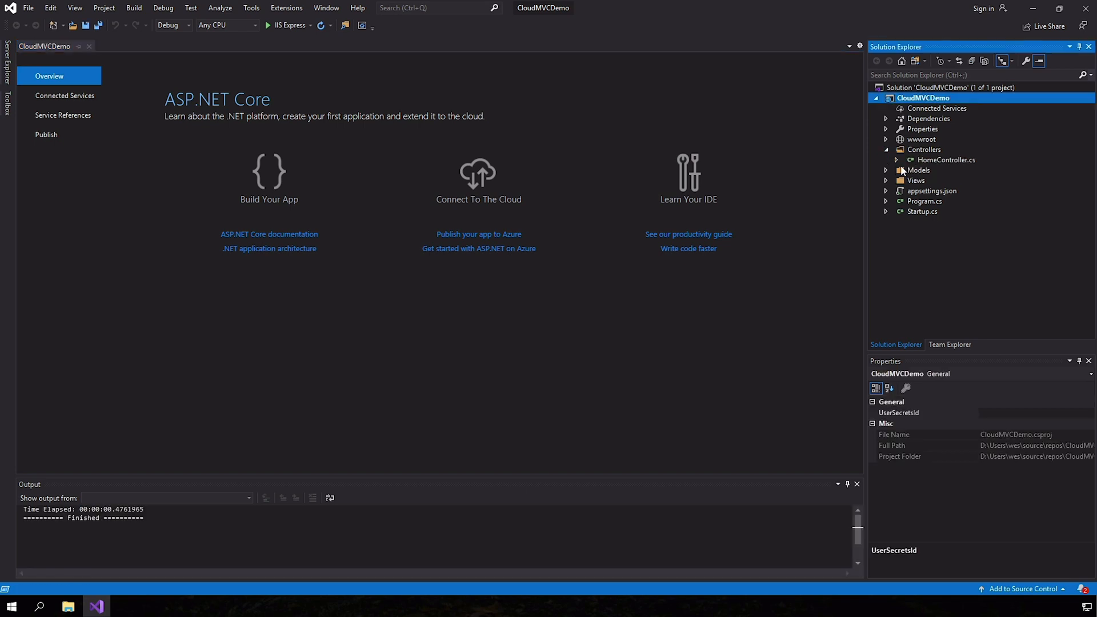
- Open HomeController.cs in the editor and scroll through its code
{"action": "left_click", "coordinate": [947, 160]}
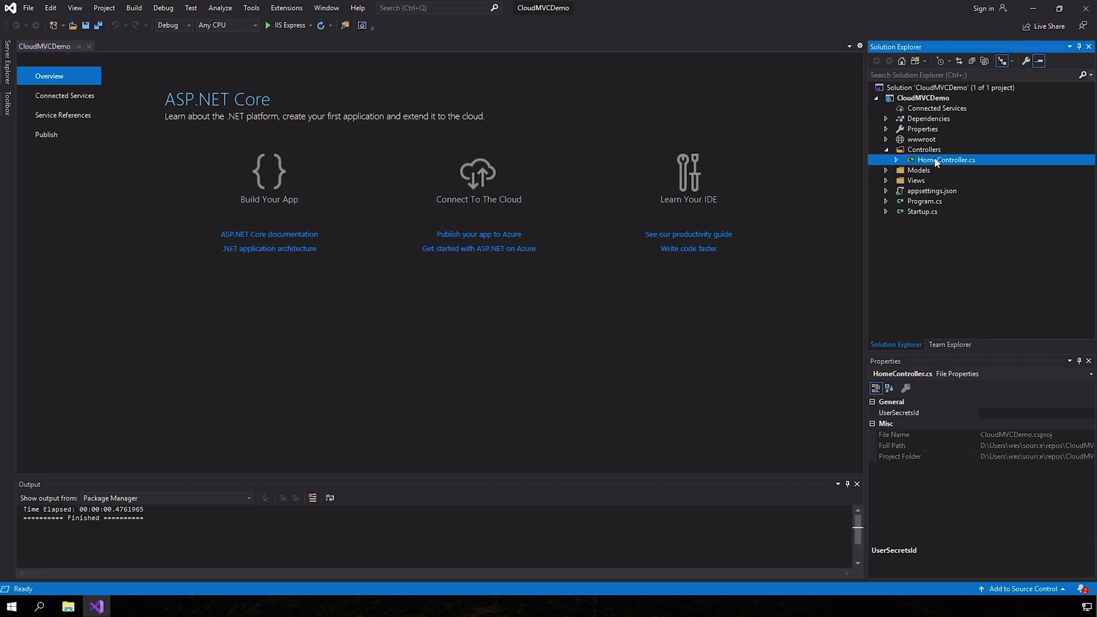
{"action": "double_click", "coordinate": [946, 160]}
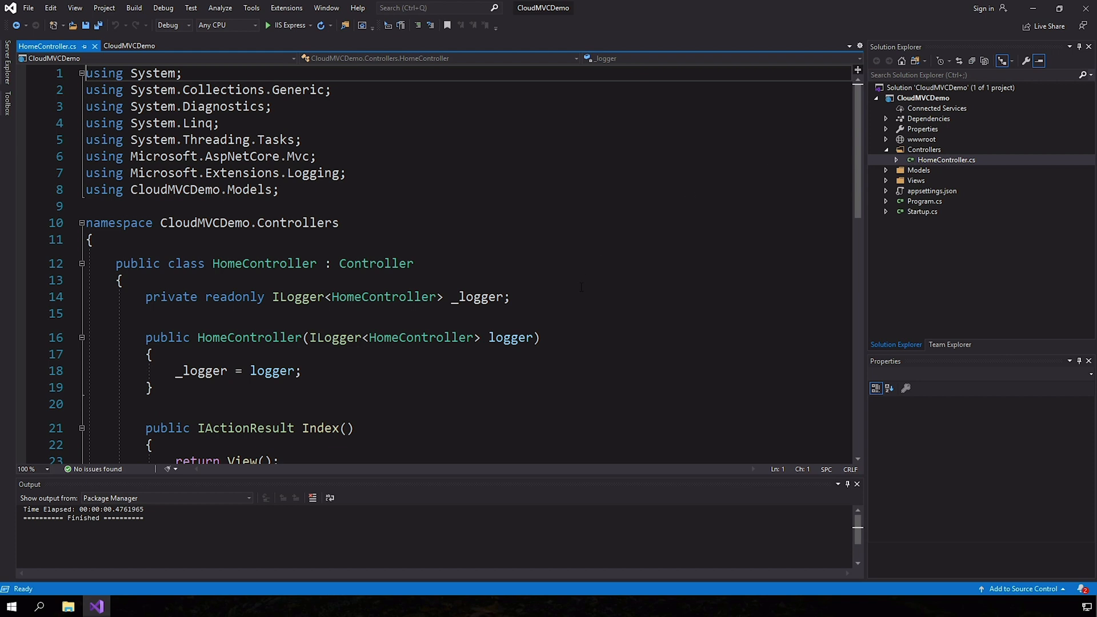
{"action": "scroll", "scroll_direction": "down", "scroll_amount": 3}
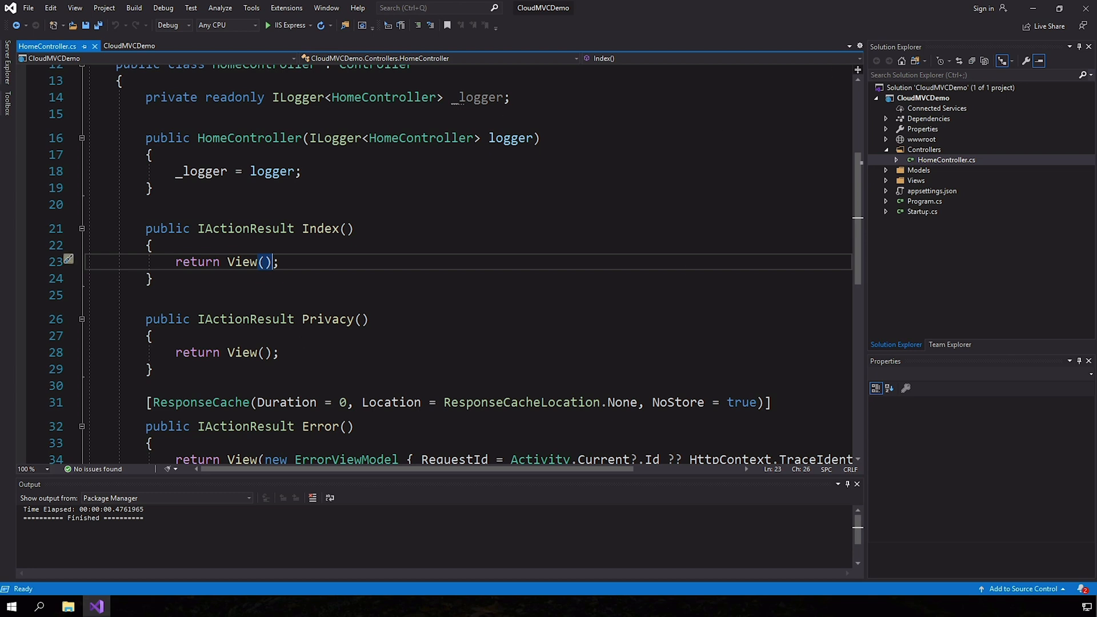
- Expand the Views > Home folder and select Index.cshtml
{"action": "left_click", "coordinate": [947, 160]}
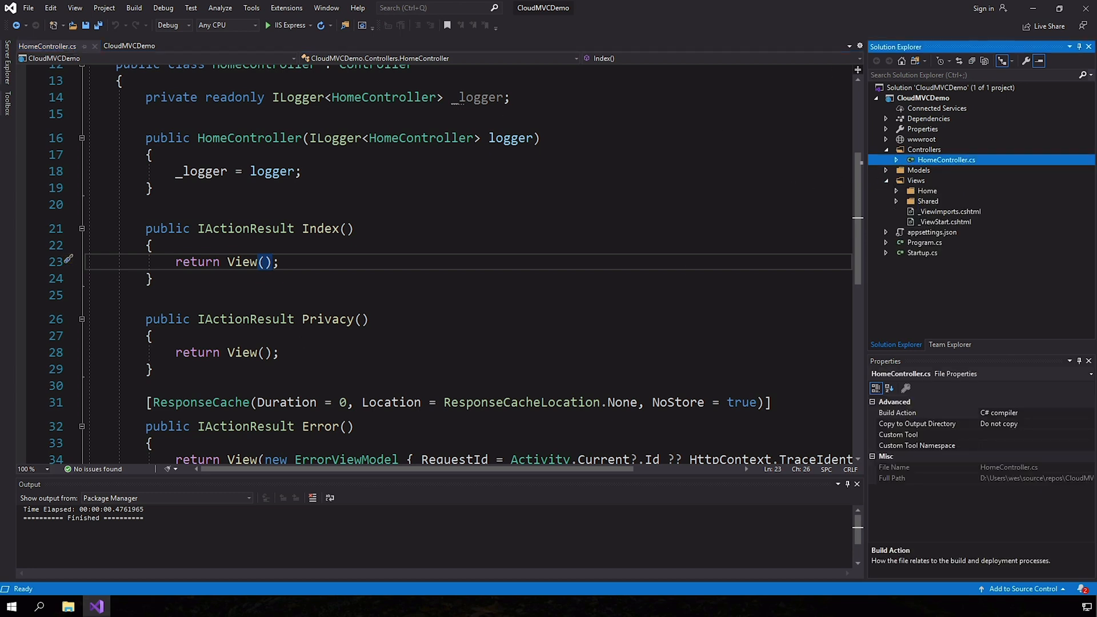
{"action": "left_click", "coordinate": [897, 190]}
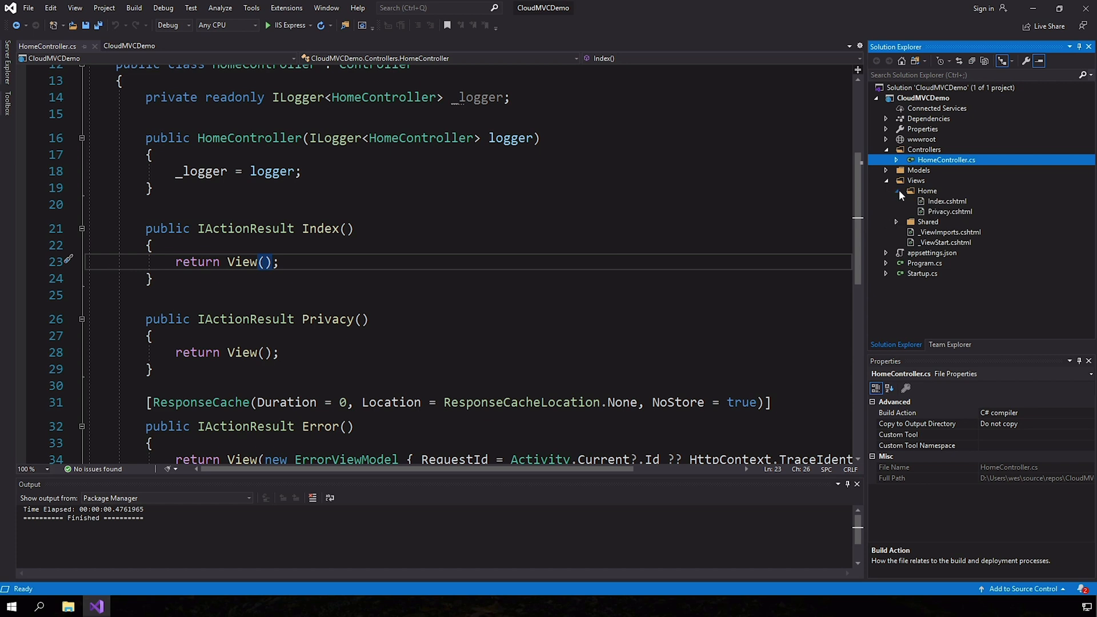
{"action": "mouse_move", "coordinate": [936, 203]}
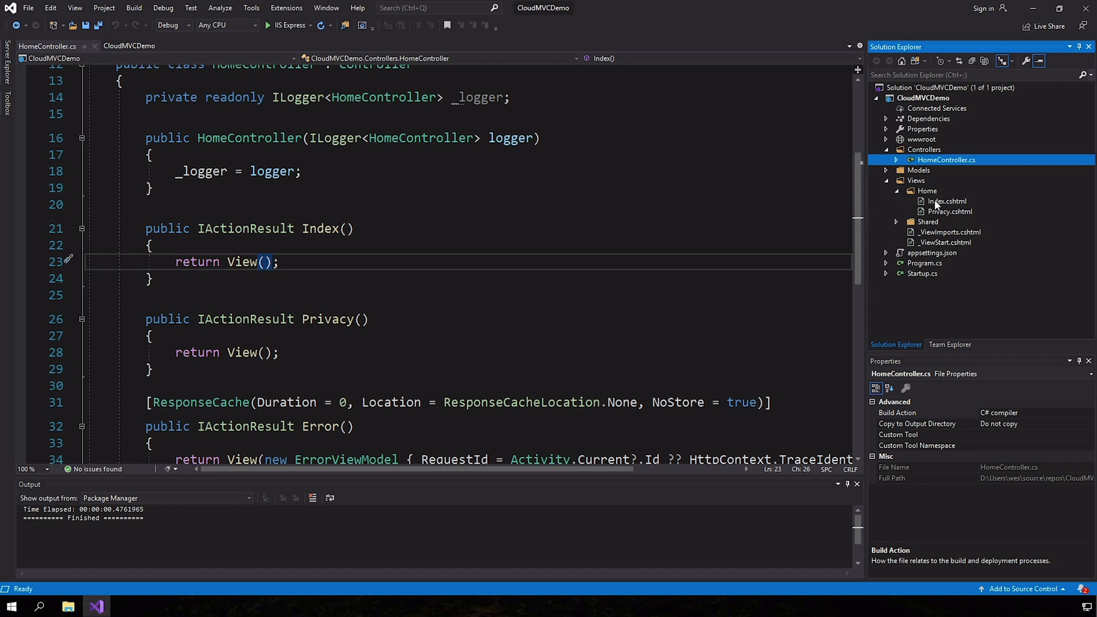
{"action": "left_click", "coordinate": [927, 190]}
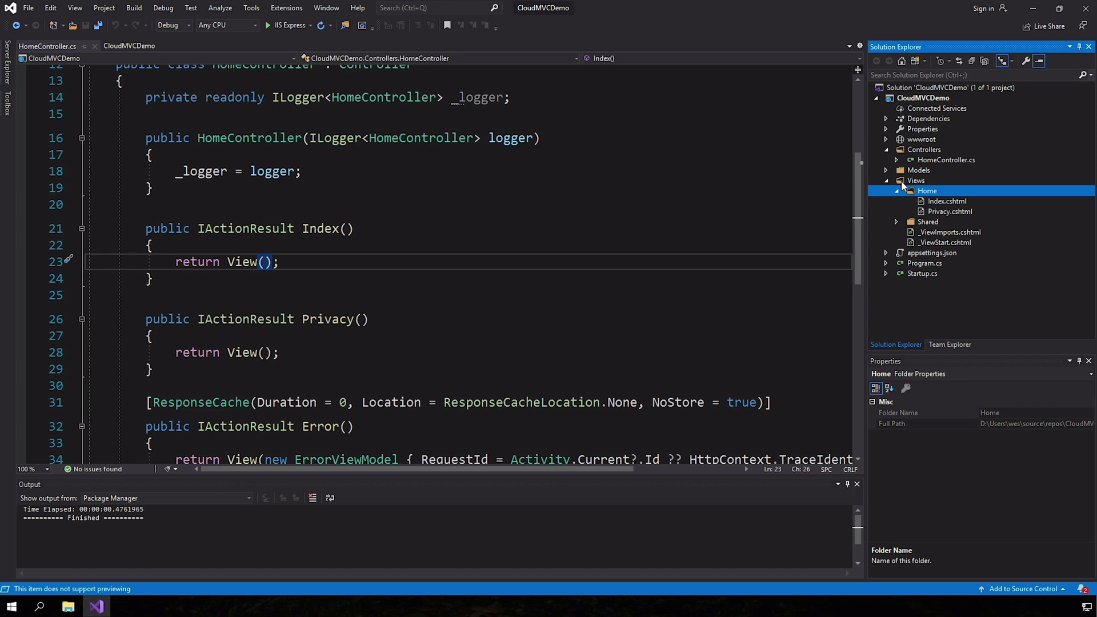
{"action": "mouse_move", "coordinate": [920, 162]}
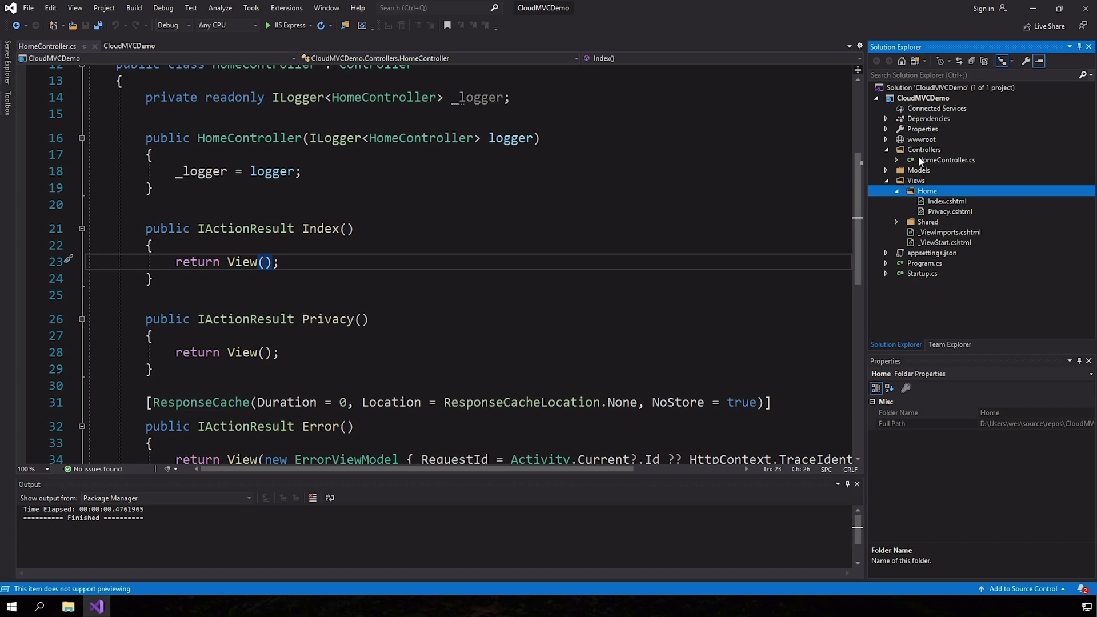
{"action": "left_click", "coordinate": [946, 200]}
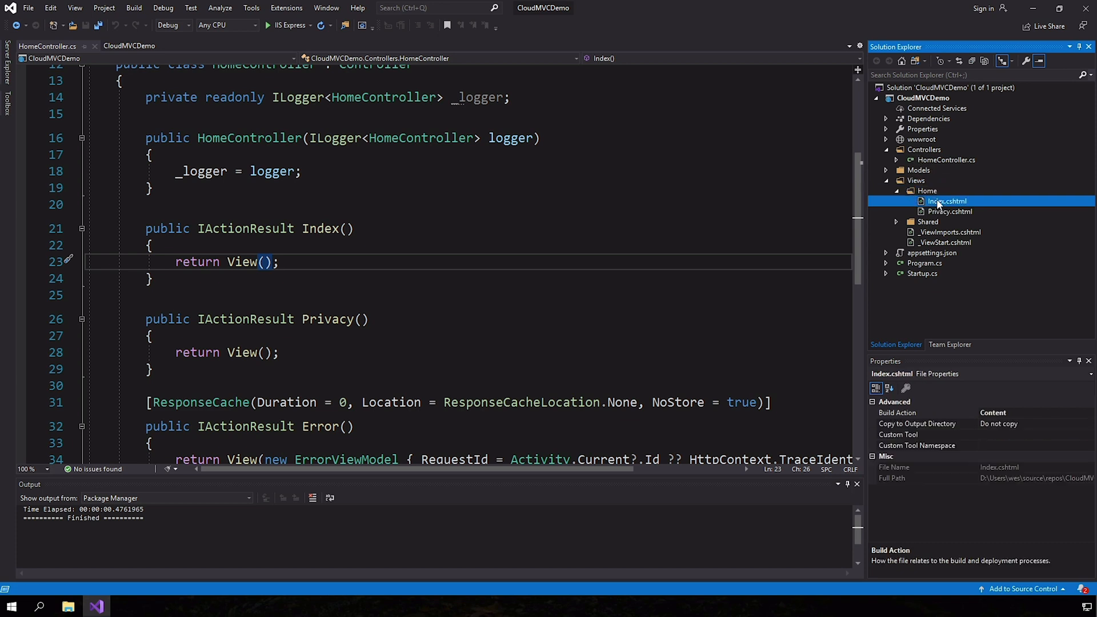
- Open Index.cshtml and replace the Welcome heading with 'Cloud MVC Demo'
{"action": "double_click", "coordinate": [946, 201]}
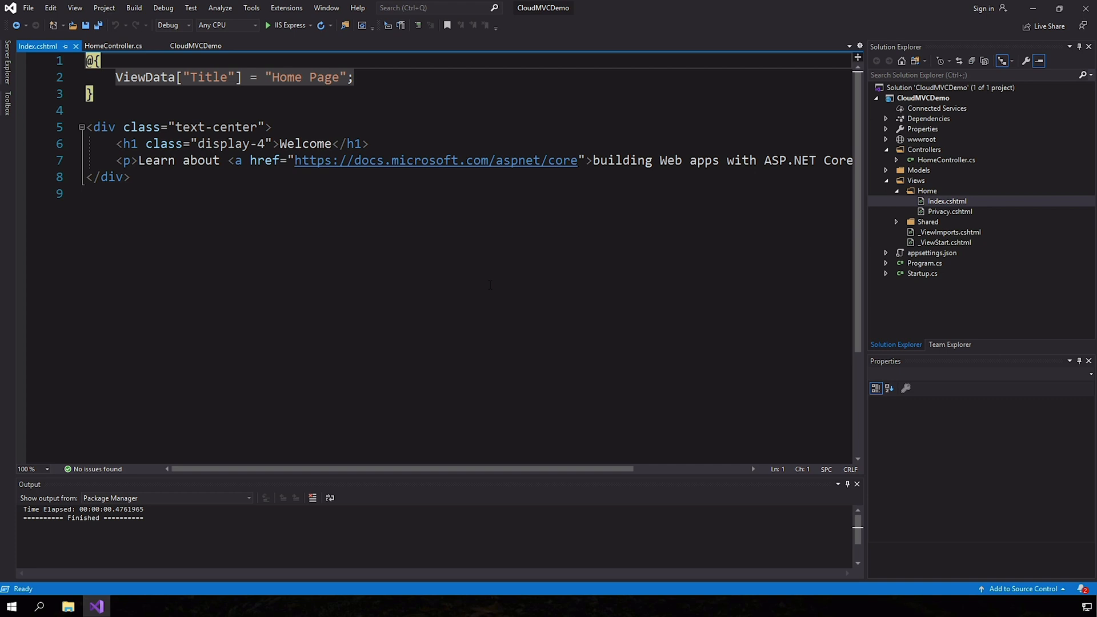
{"action": "mouse_move", "coordinate": [488, 287]}
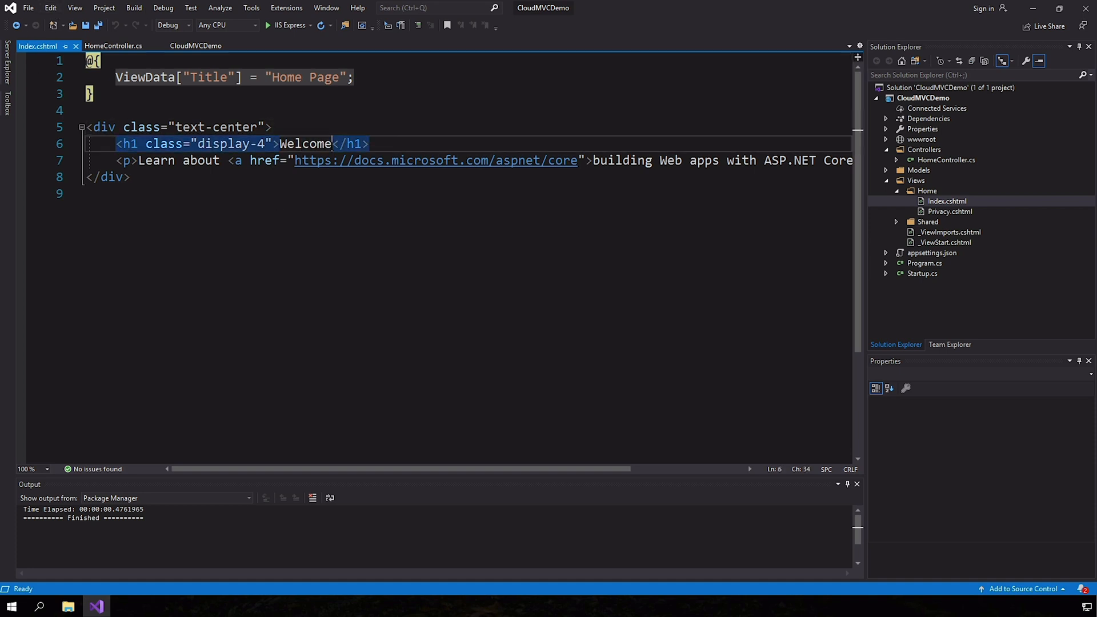
{"action": "double_click", "coordinate": [305, 143]}
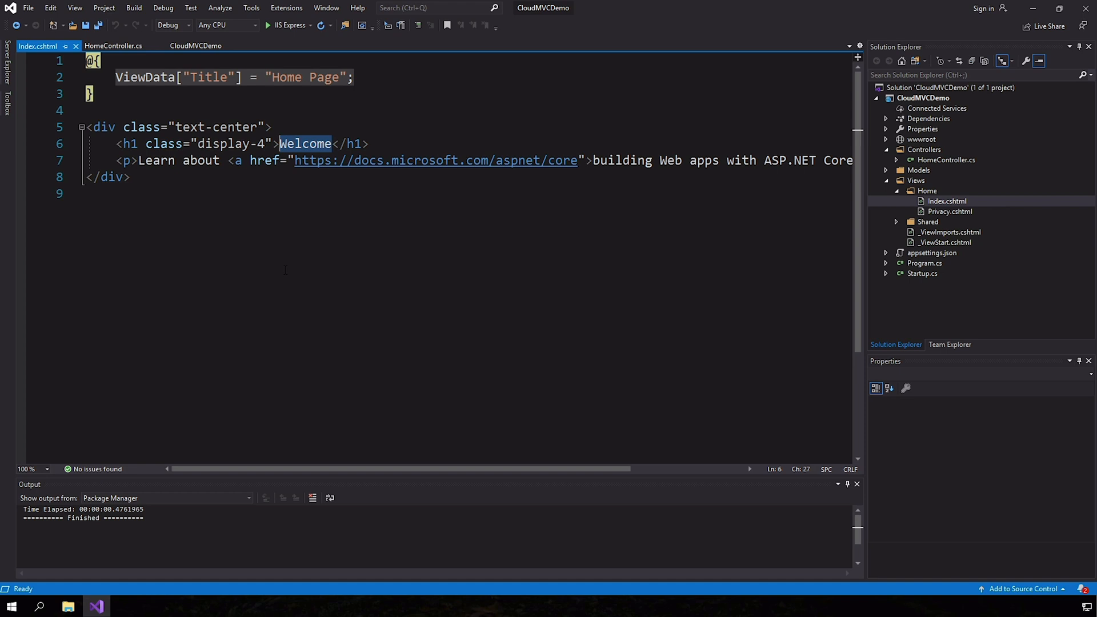
{"action": "type", "text": "Cloud MVC"}
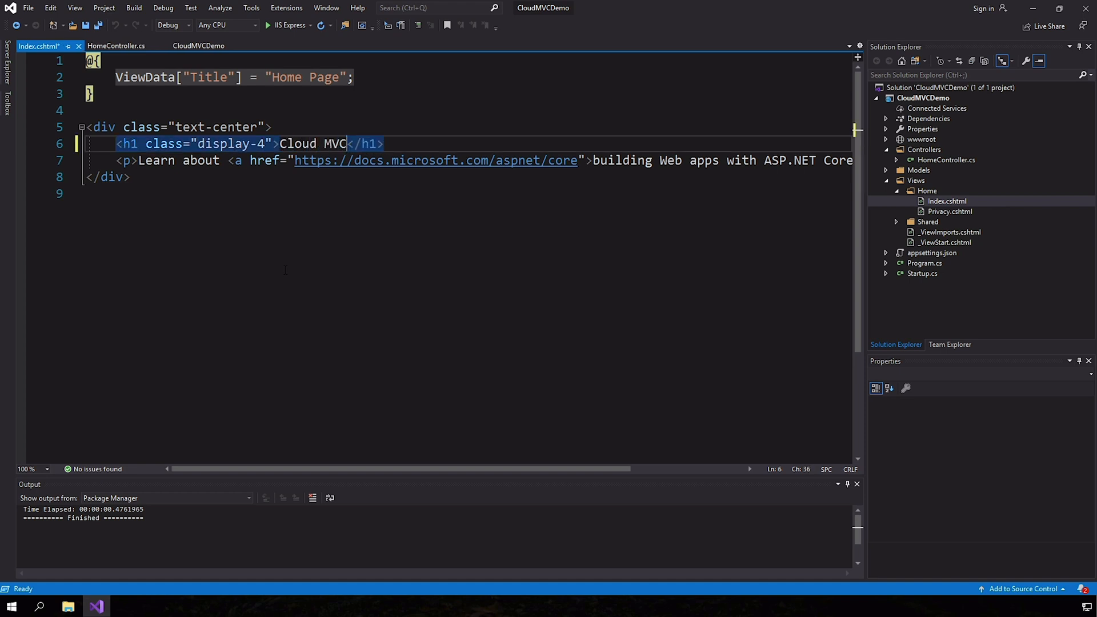
{"action": "type", "text": "Demo"}
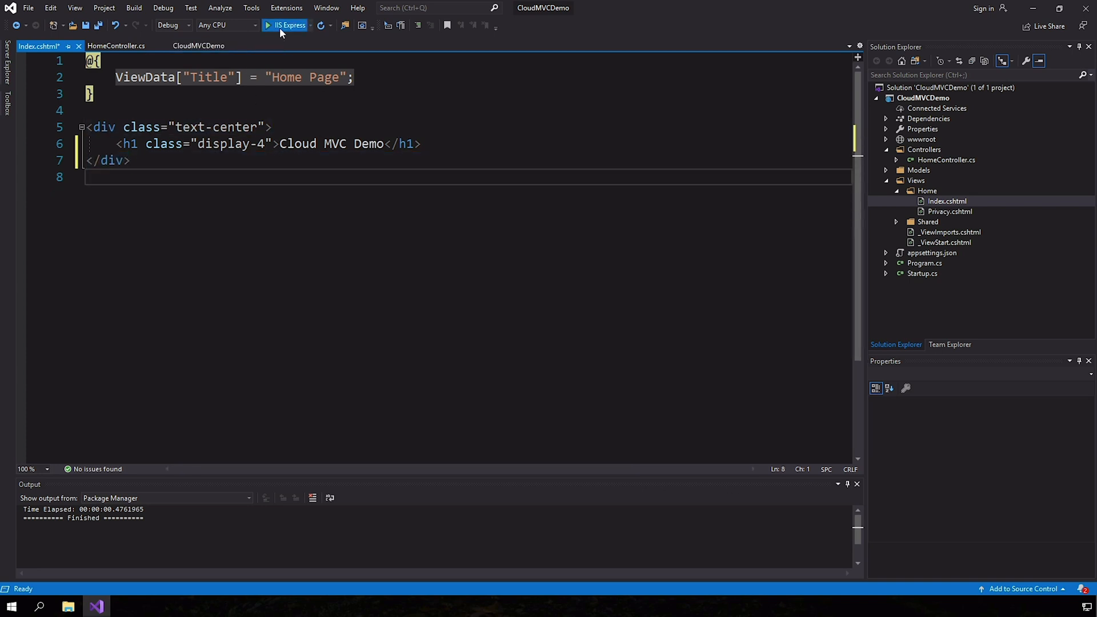
{"action": "left_click", "coordinate": [268, 25]}
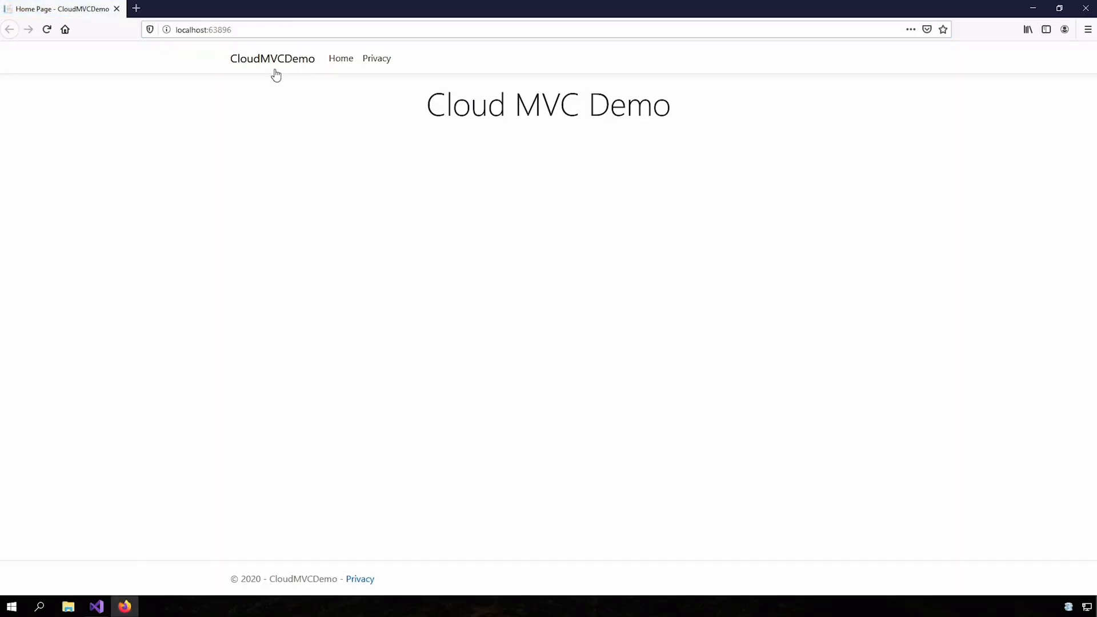
{"action": "mouse_move", "coordinate": [136, 150]}
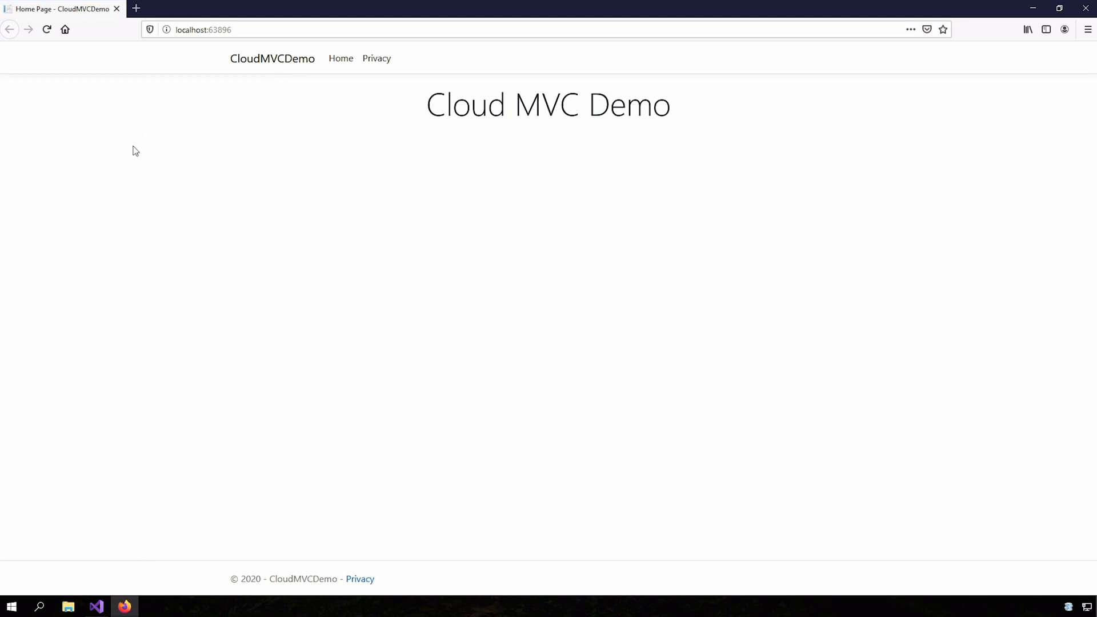
{"action": "left_click", "coordinate": [189, 29]}
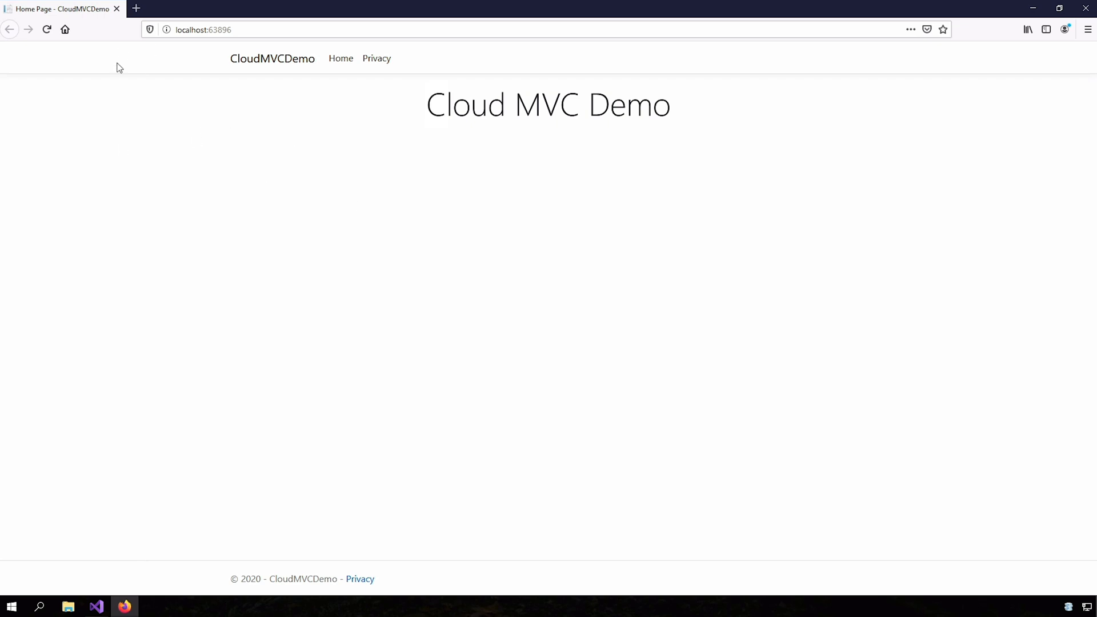
{"action": "mouse_move", "coordinate": [194, 192]}
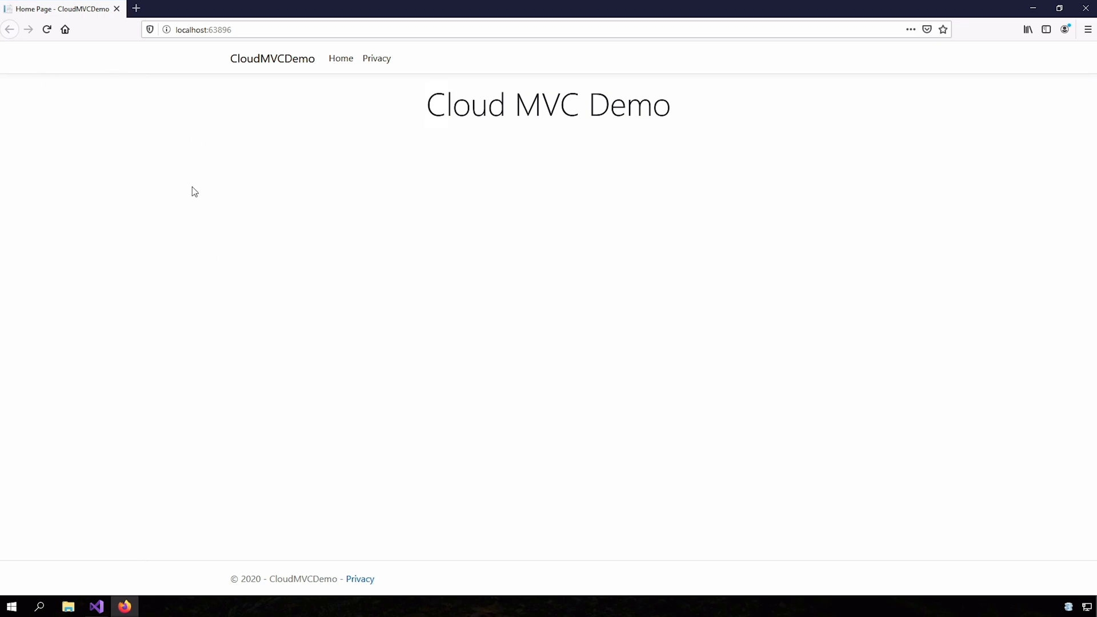
{"action": "mouse_move", "coordinate": [116, 9]}
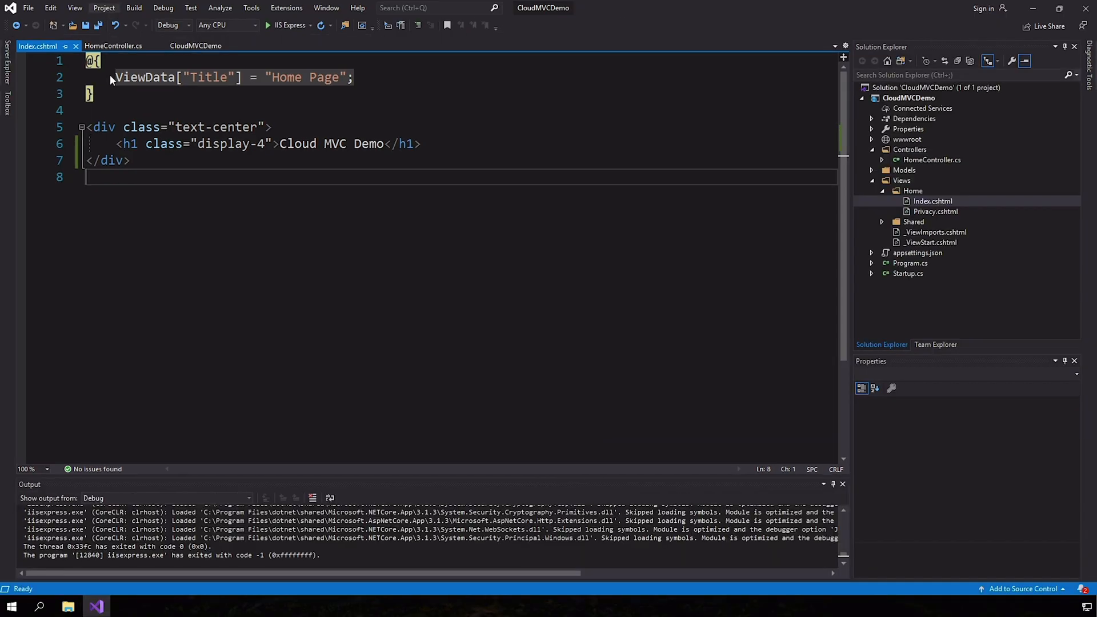
- Search online extensions for 'aws' to find the installed AWS Toolkit
{"action": "left_click", "coordinate": [287, 7]}
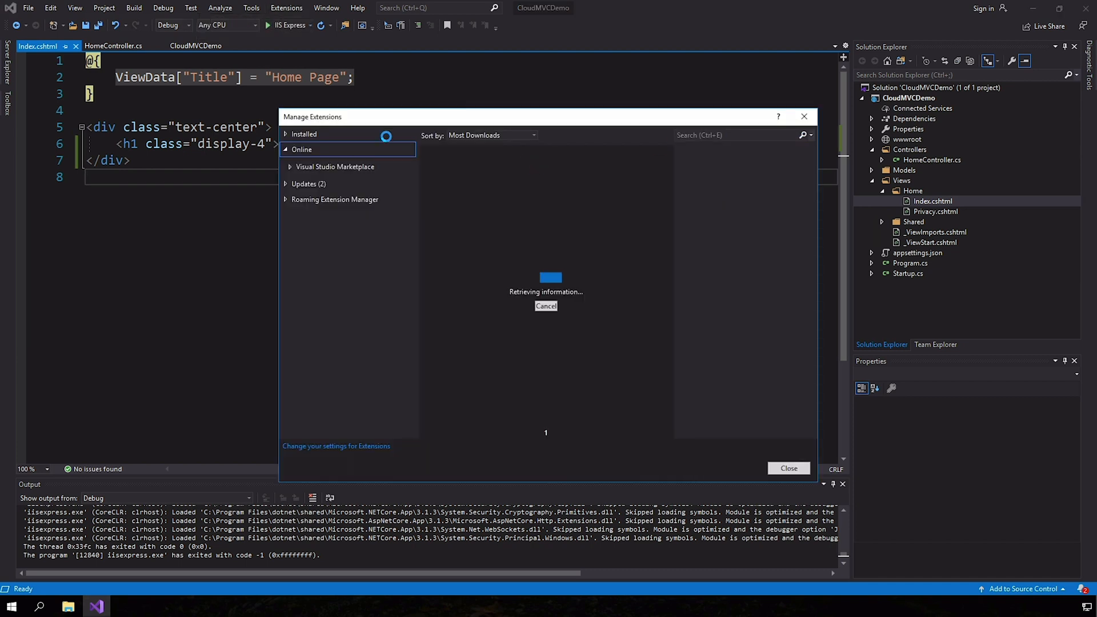
{"action": "type", "text": "aws"}
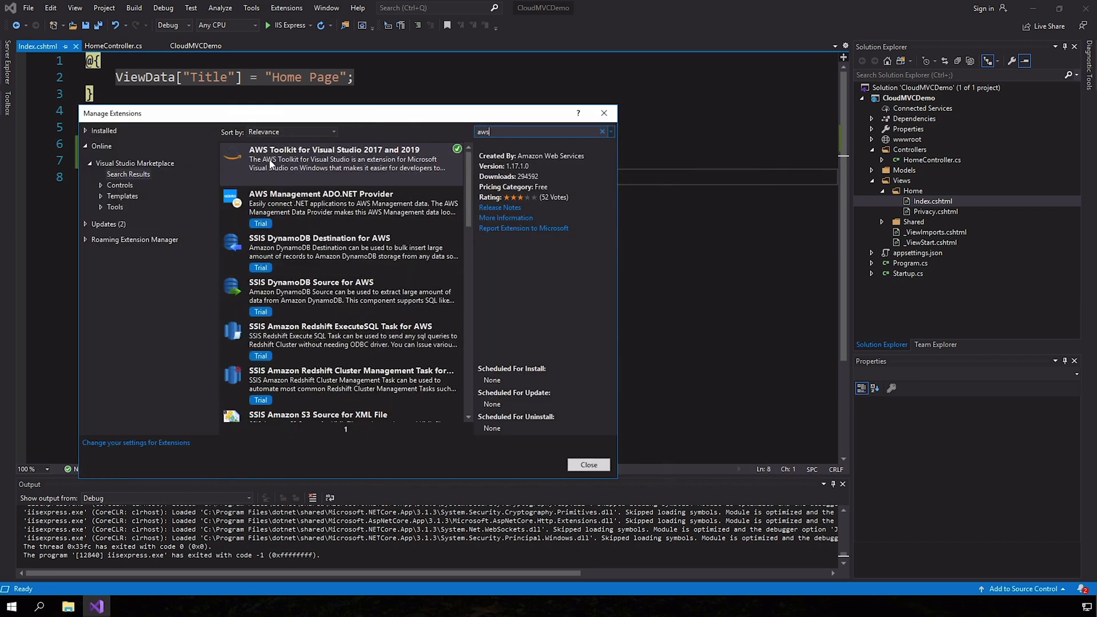
{"action": "mouse_move", "coordinate": [368, 191]}
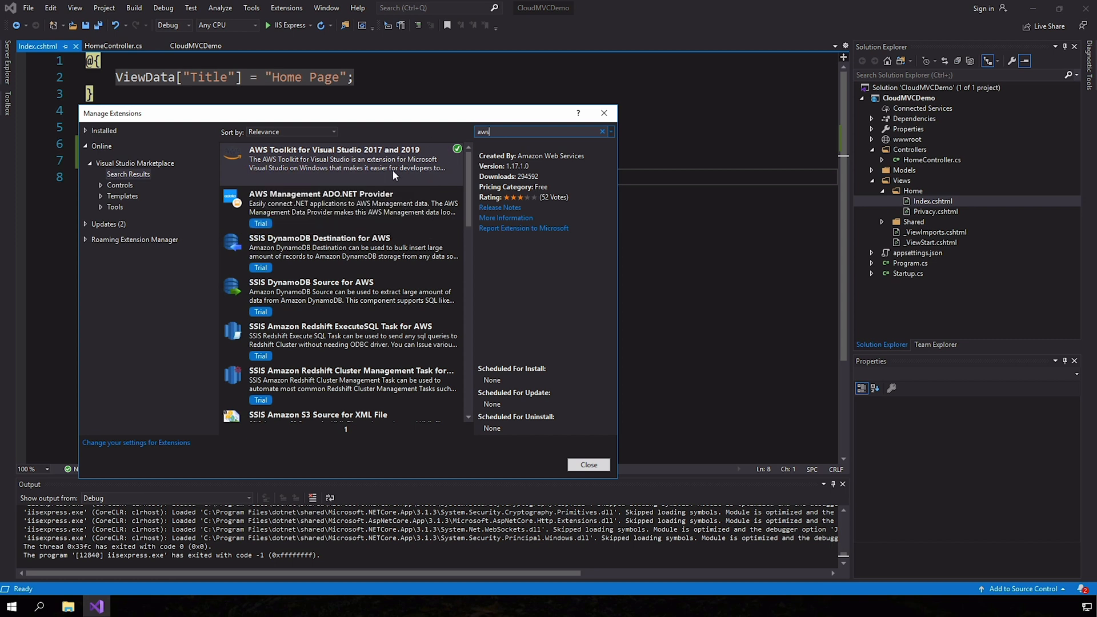
{"action": "mouse_move", "coordinate": [343, 157]}
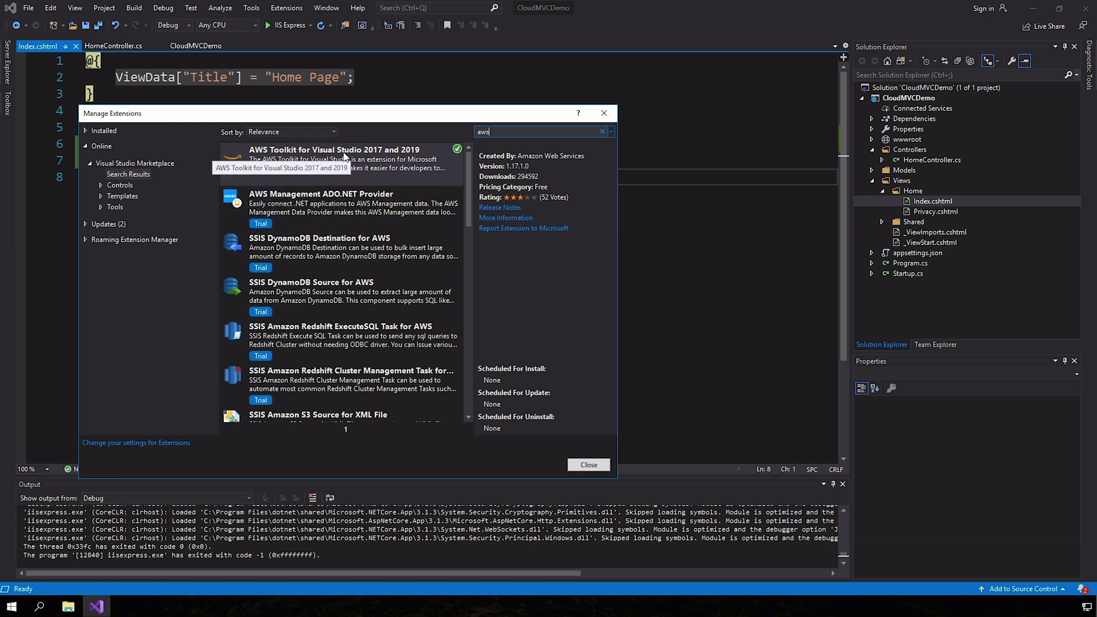
{"action": "mouse_move", "coordinate": [218, 184]}
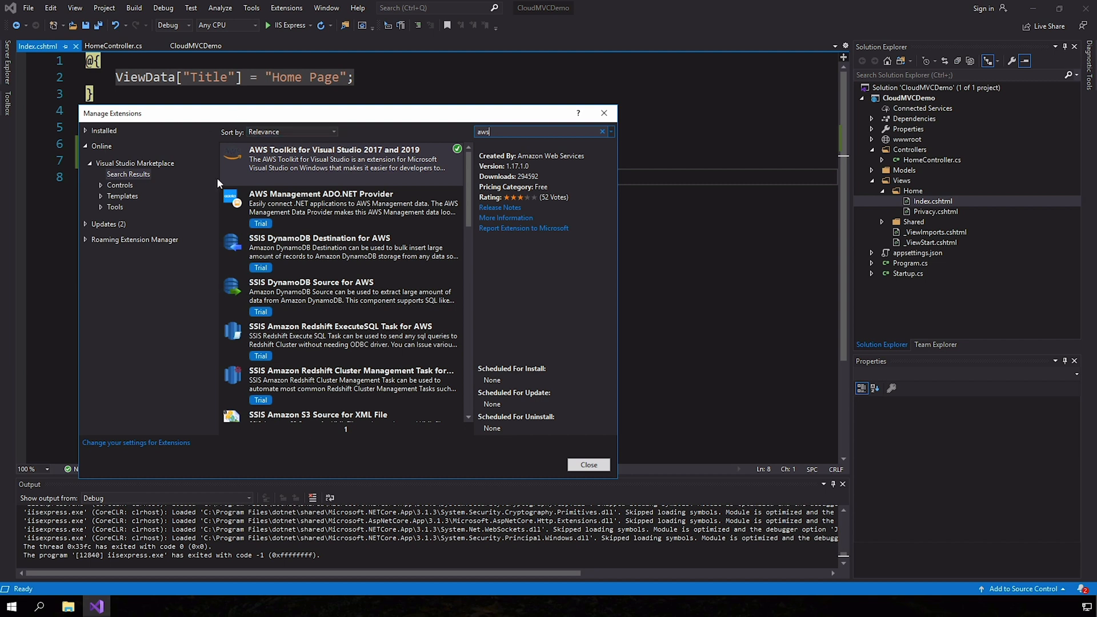
{"action": "mouse_move", "coordinate": [555, 165]}
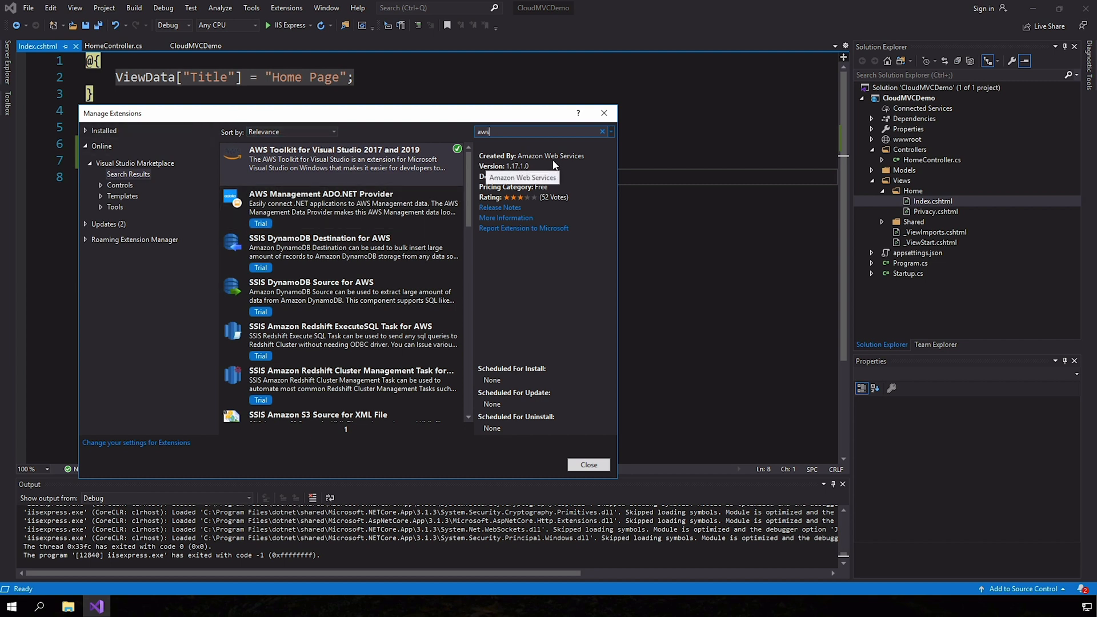
{"action": "mouse_move", "coordinate": [413, 175]}
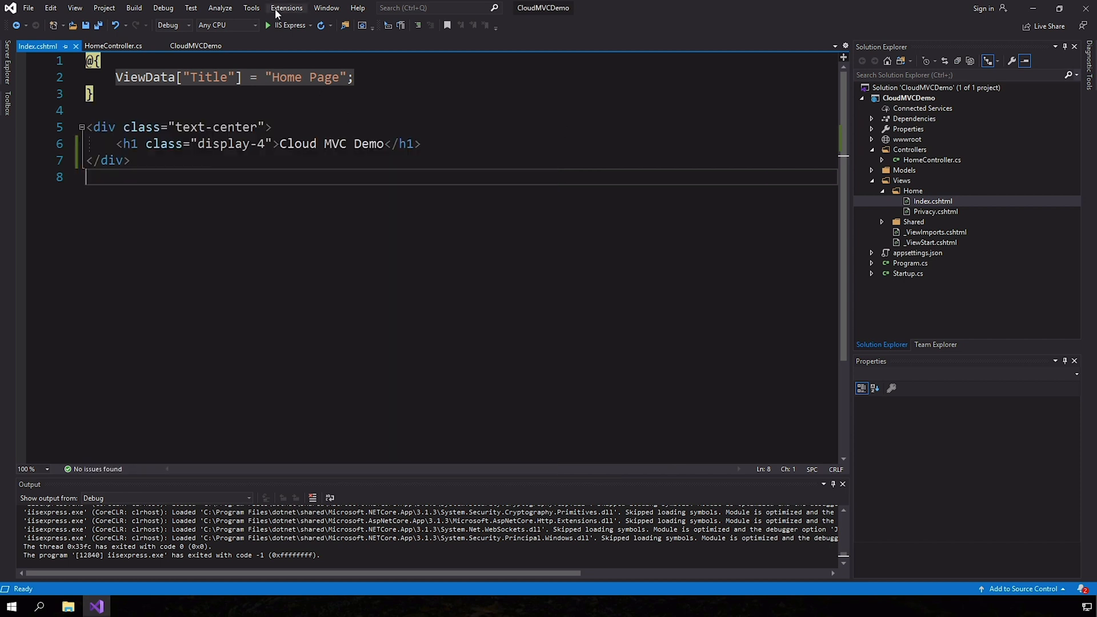
{"action": "mouse_move", "coordinate": [134, 7]}
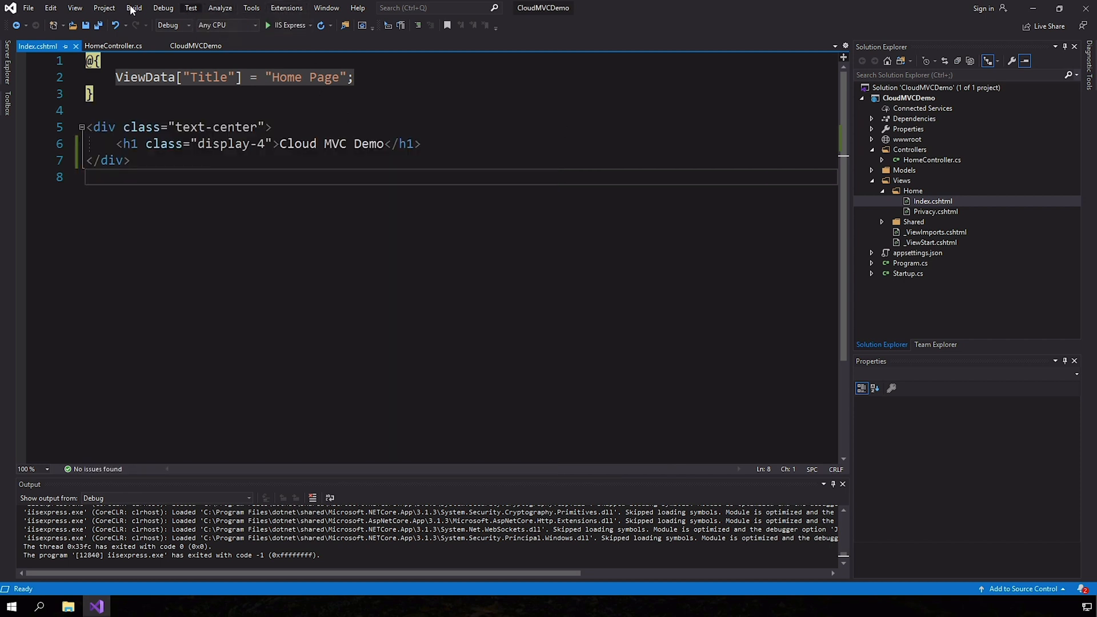
- Open AWS Explorer with the mn_deploy_agent profile in US West (Oregon)
{"action": "left_click", "coordinate": [74, 7]}
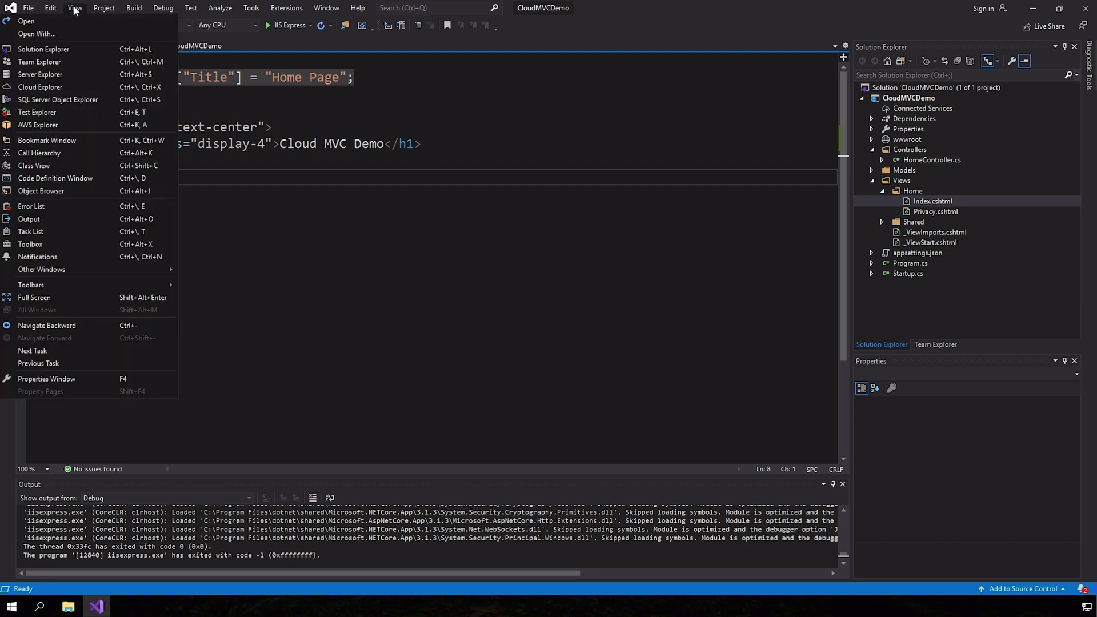
{"action": "left_click", "coordinate": [74, 8]}
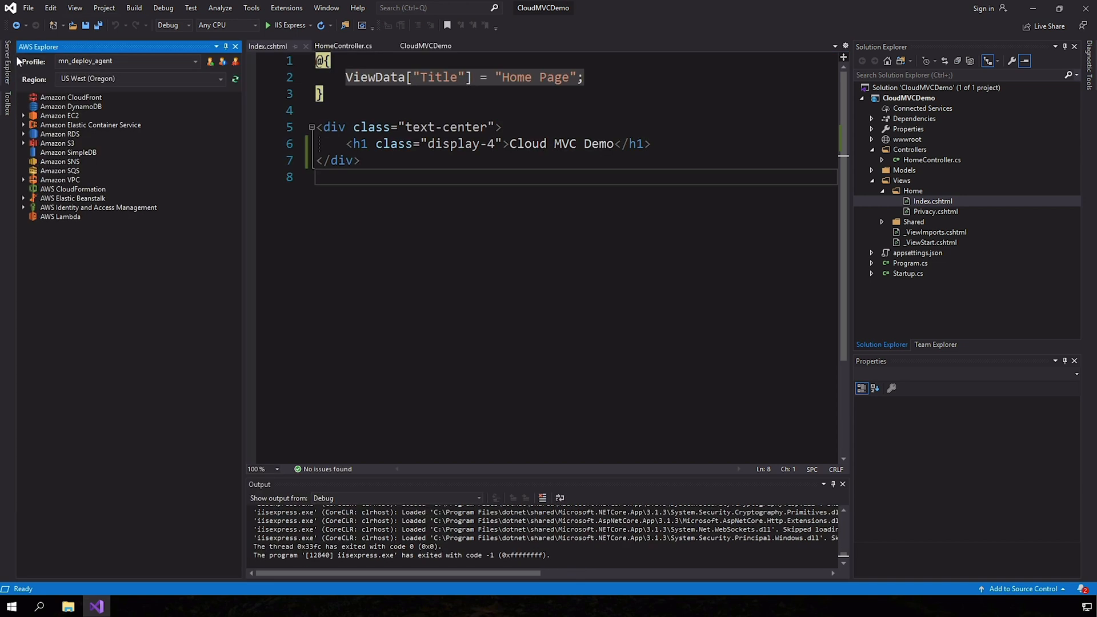
{"action": "left_click", "coordinate": [126, 61]}
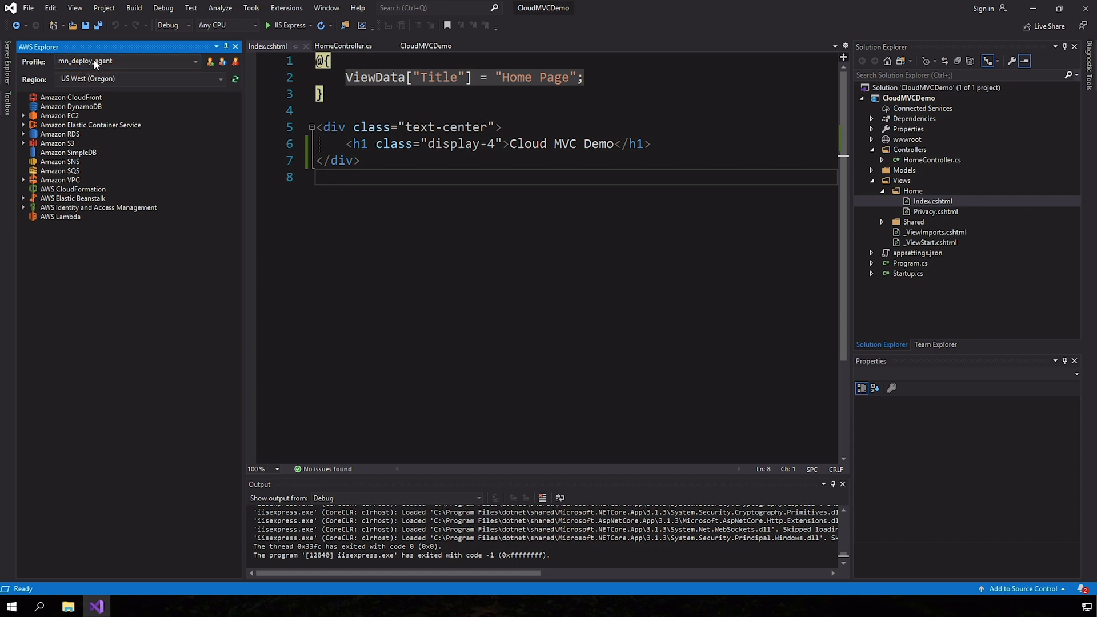
{"action": "mouse_move", "coordinate": [125, 259]}
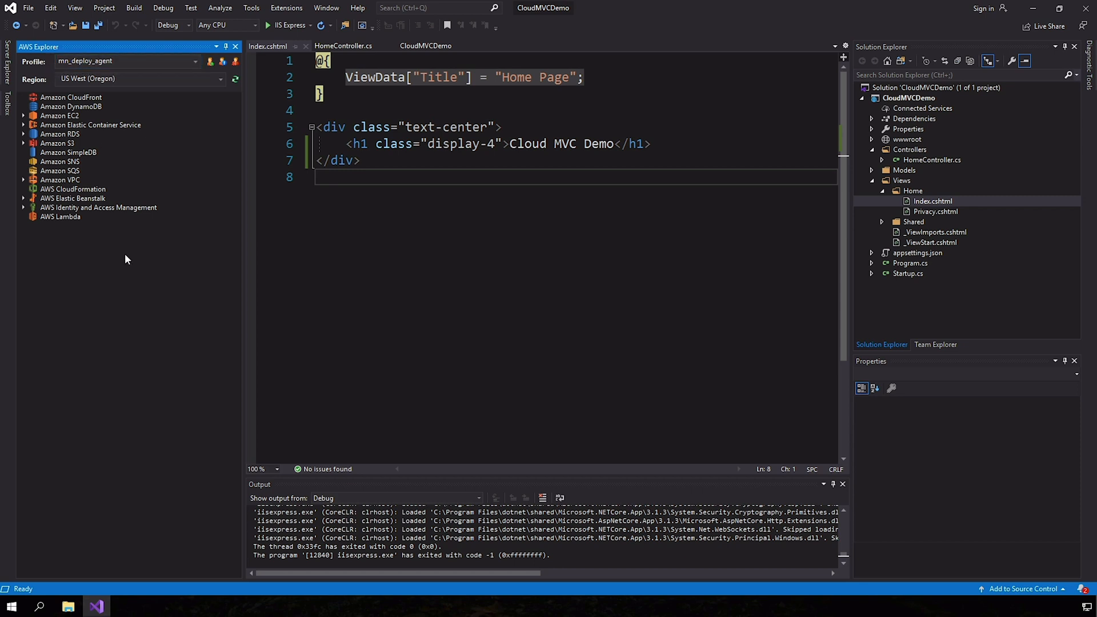
{"action": "mouse_move", "coordinate": [108, 72]}
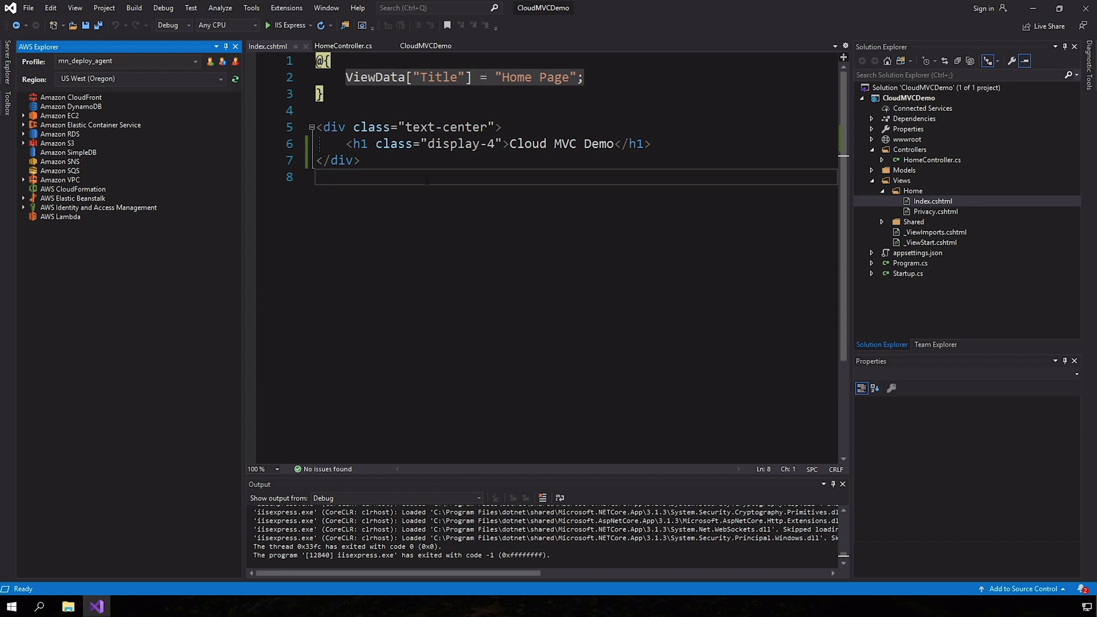
{"action": "mouse_move", "coordinate": [306, 319]}
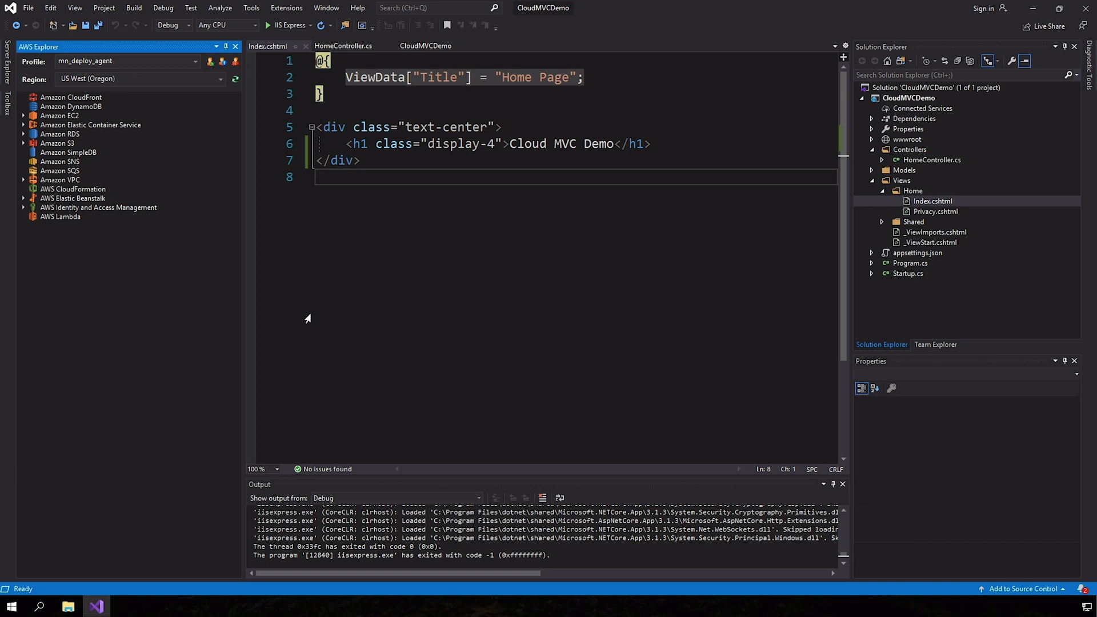
{"action": "mouse_move", "coordinate": [246, 388]}
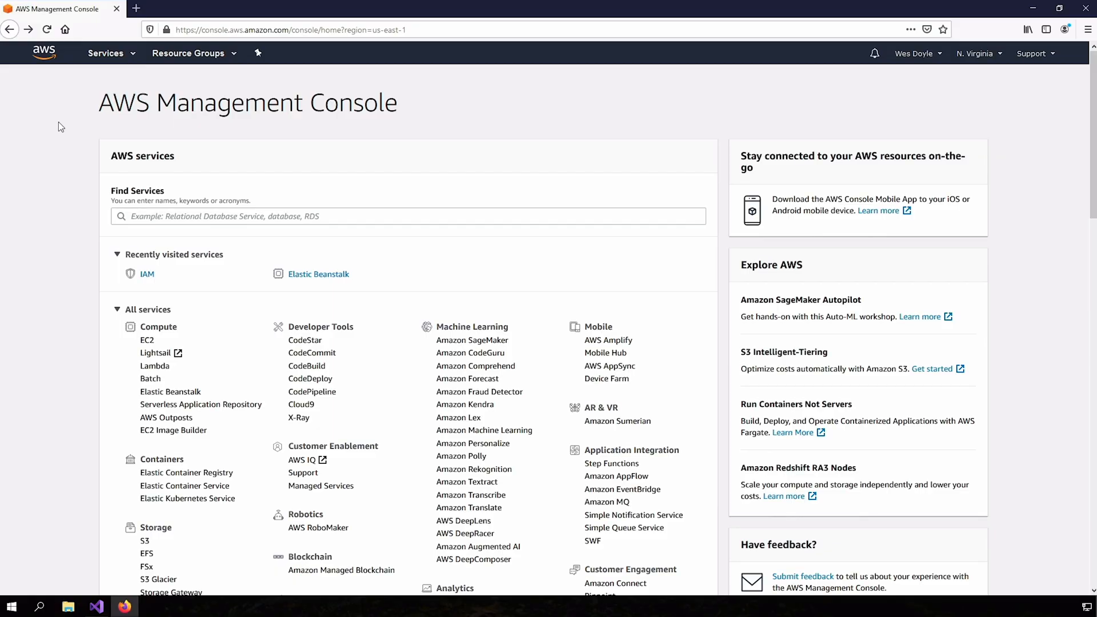
{"action": "mouse_move", "coordinate": [71, 211]}
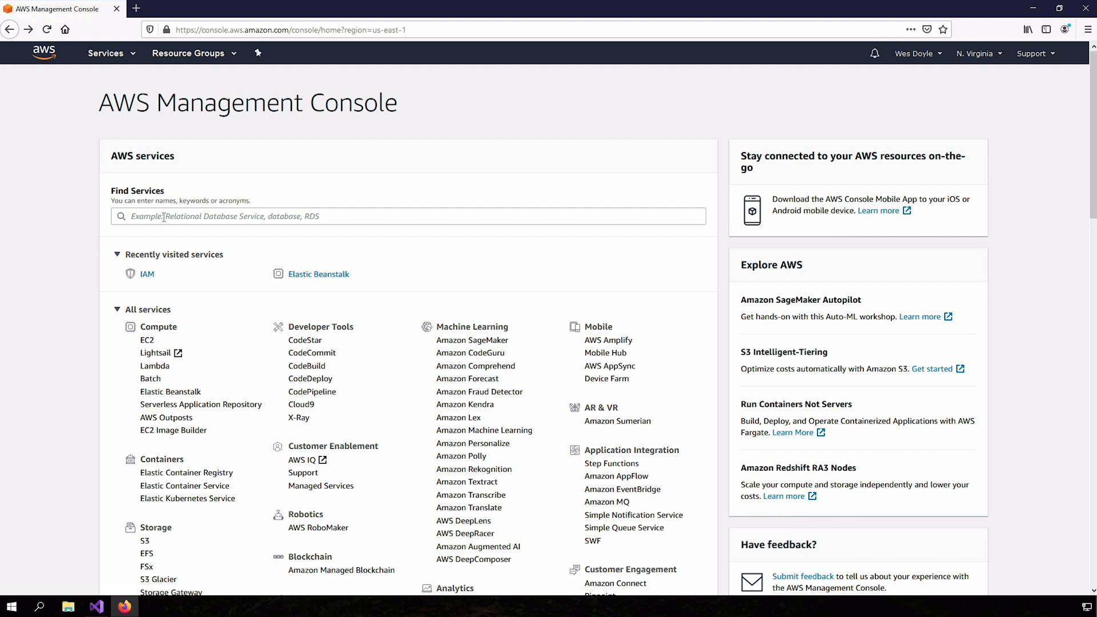
- Search the console for 'iam' and open the IAM dashboard
{"action": "left_click", "coordinate": [408, 216]}
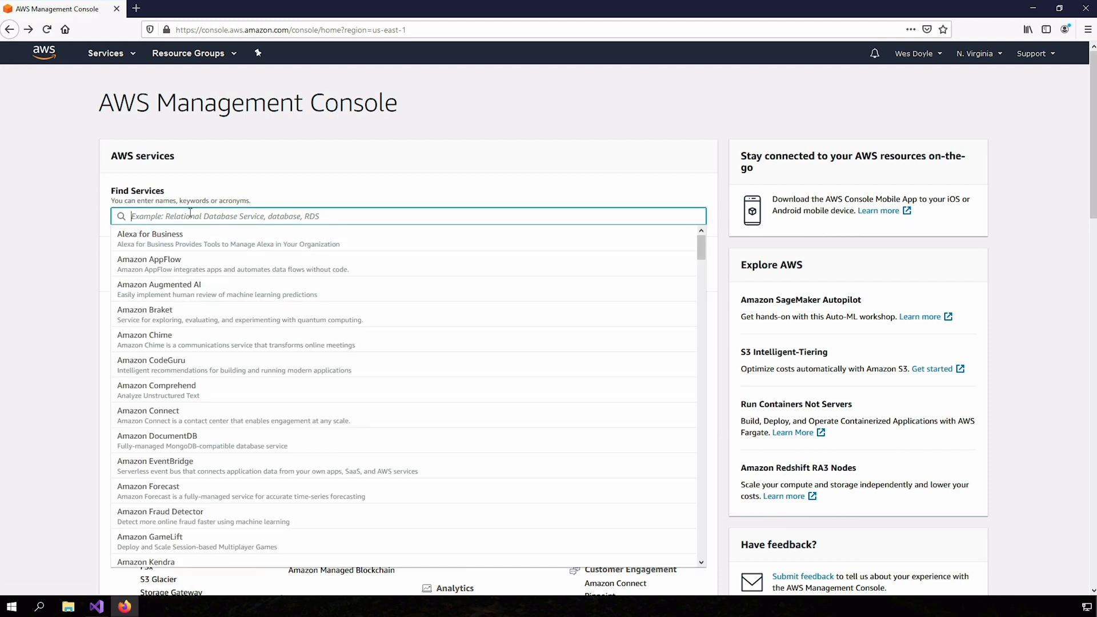
{"action": "type", "text": "iam"}
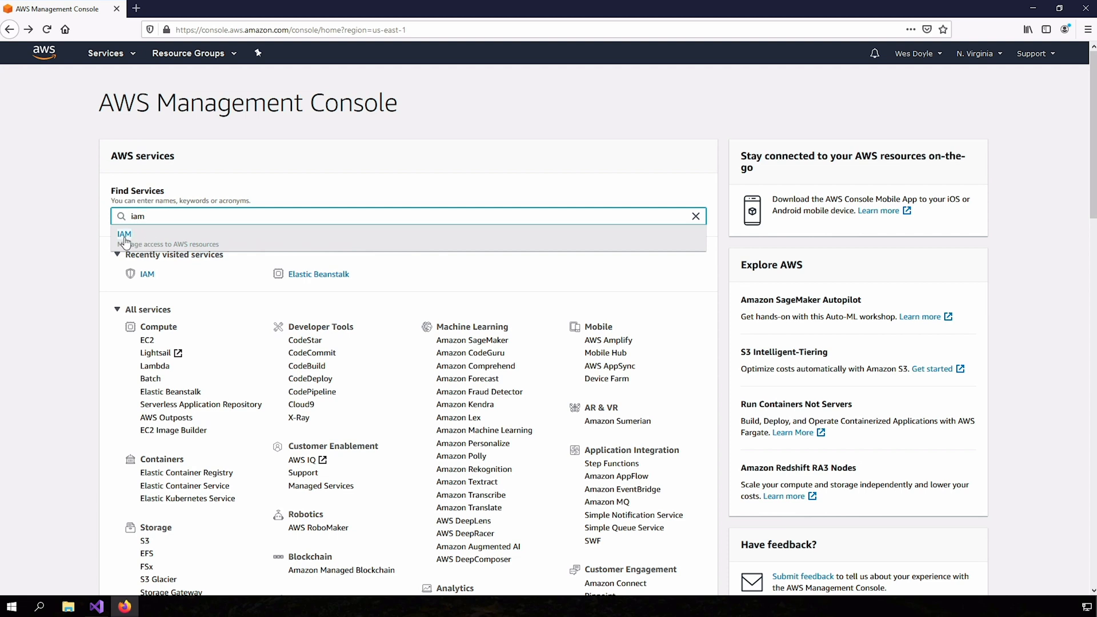
{"action": "left_click", "coordinate": [125, 235]}
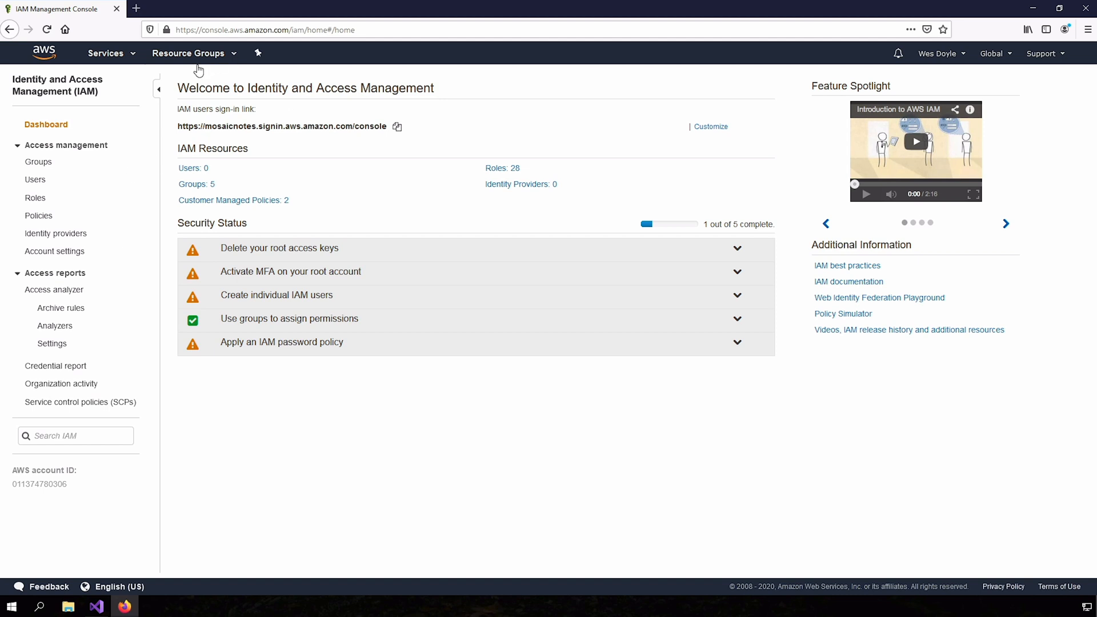
{"action": "mouse_move", "coordinate": [434, 111]}
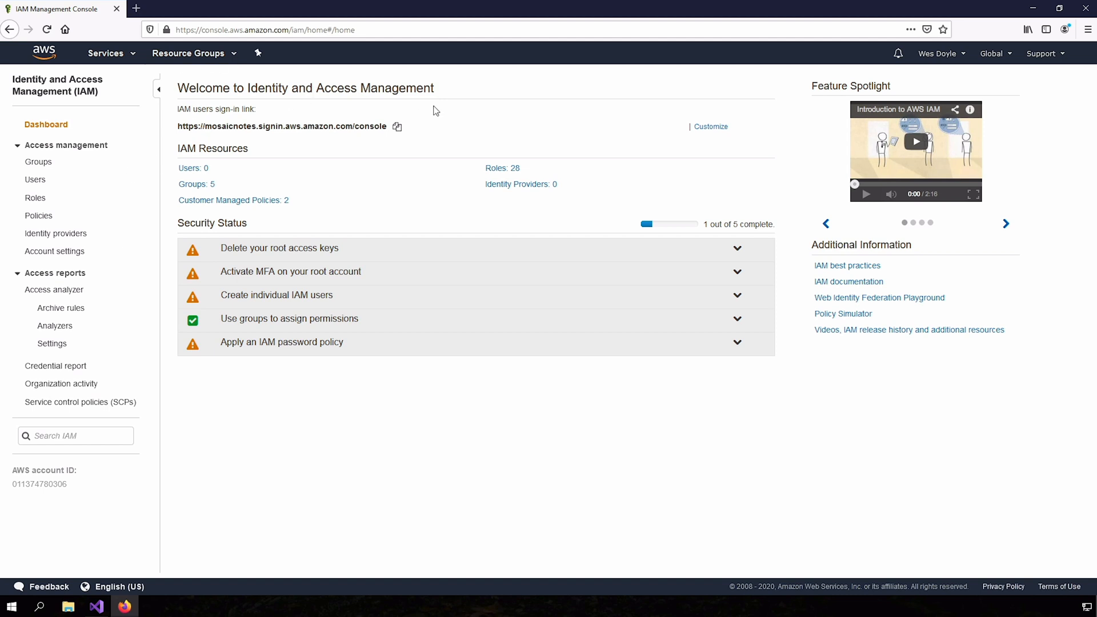
{"action": "mouse_move", "coordinate": [409, 115]}
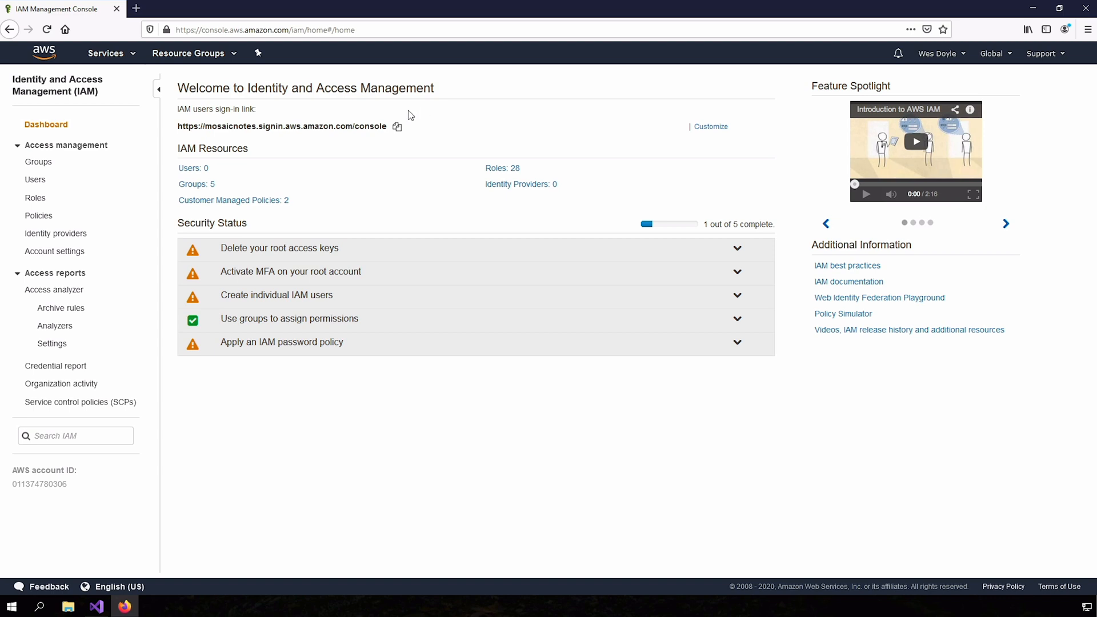
- Add IAM user vs_deploy_agent with programmatic access and proceed to permissions
{"action": "left_click", "coordinate": [190, 168]}
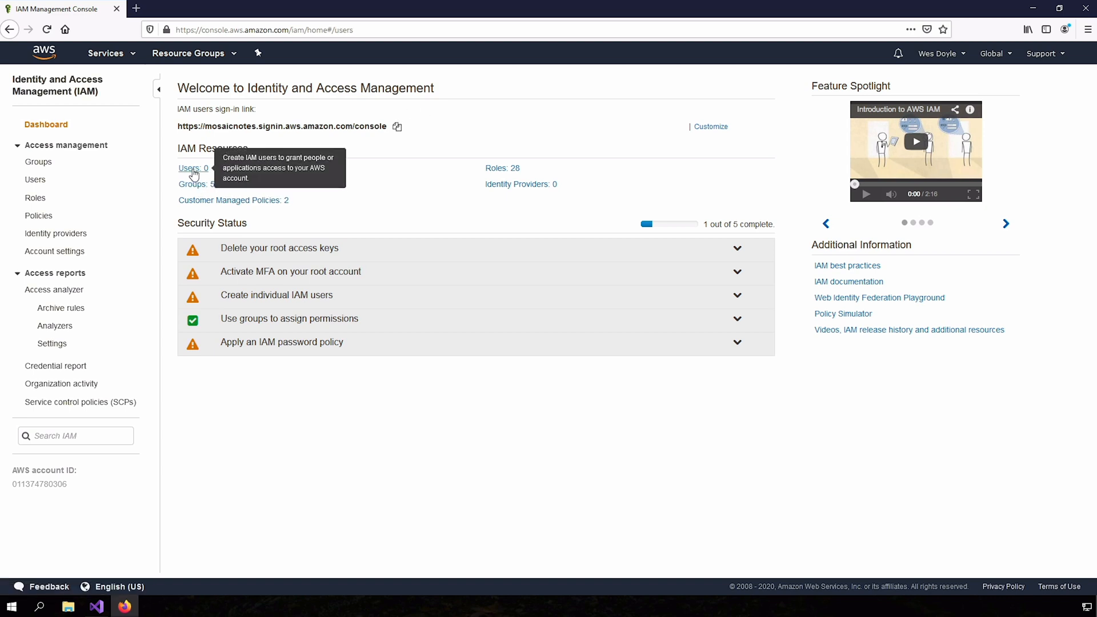
{"action": "left_click", "coordinate": [190, 168]}
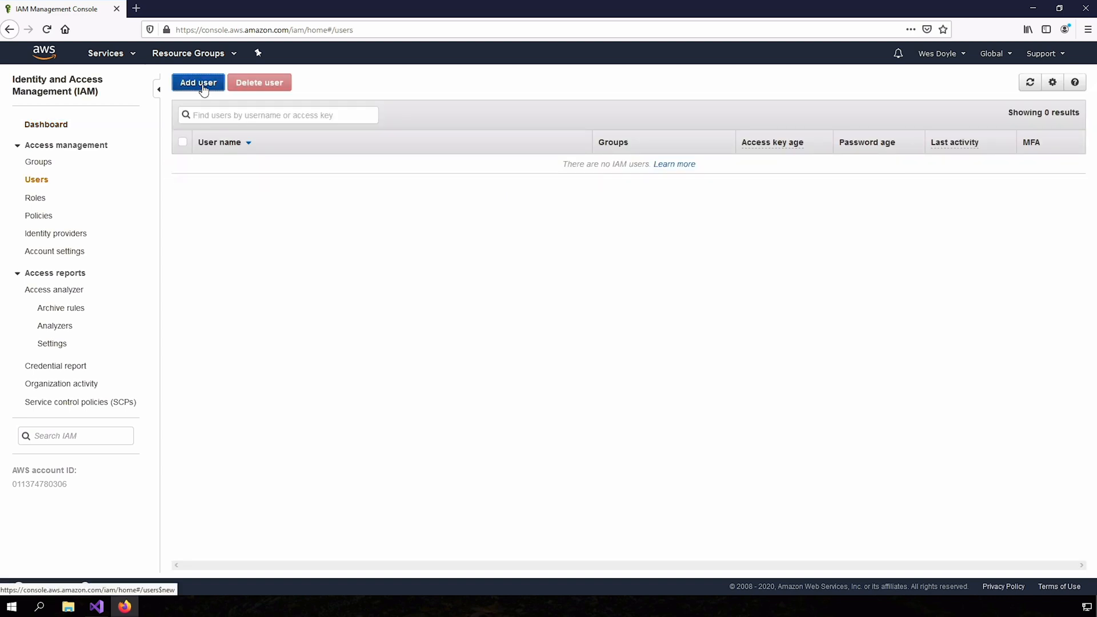
{"action": "left_click", "coordinate": [199, 82]}
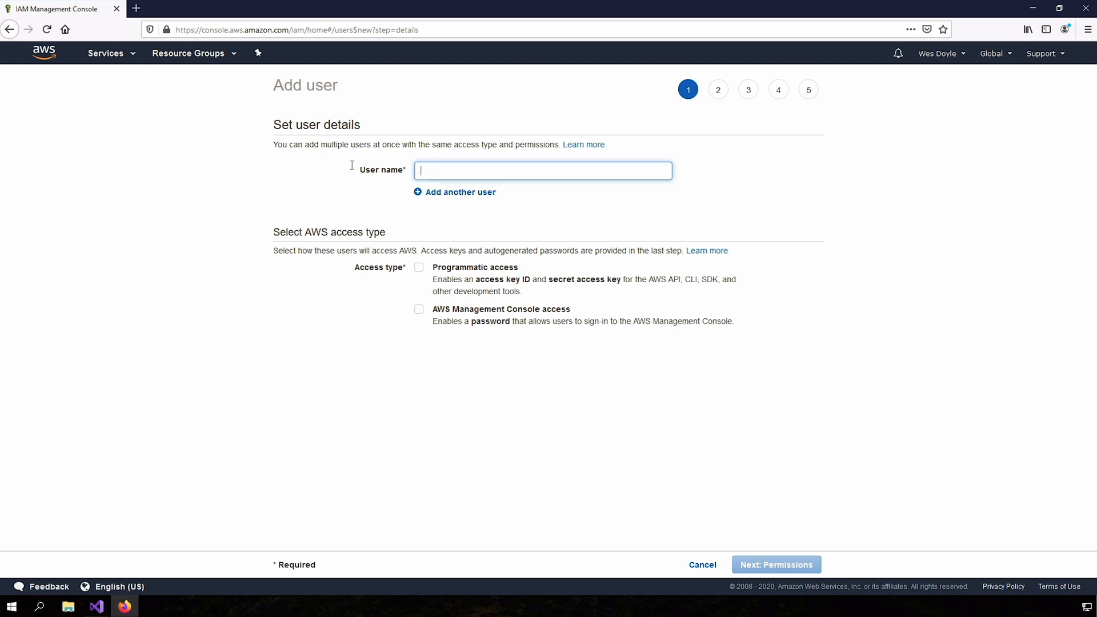
{"action": "mouse_move", "coordinate": [350, 175]}
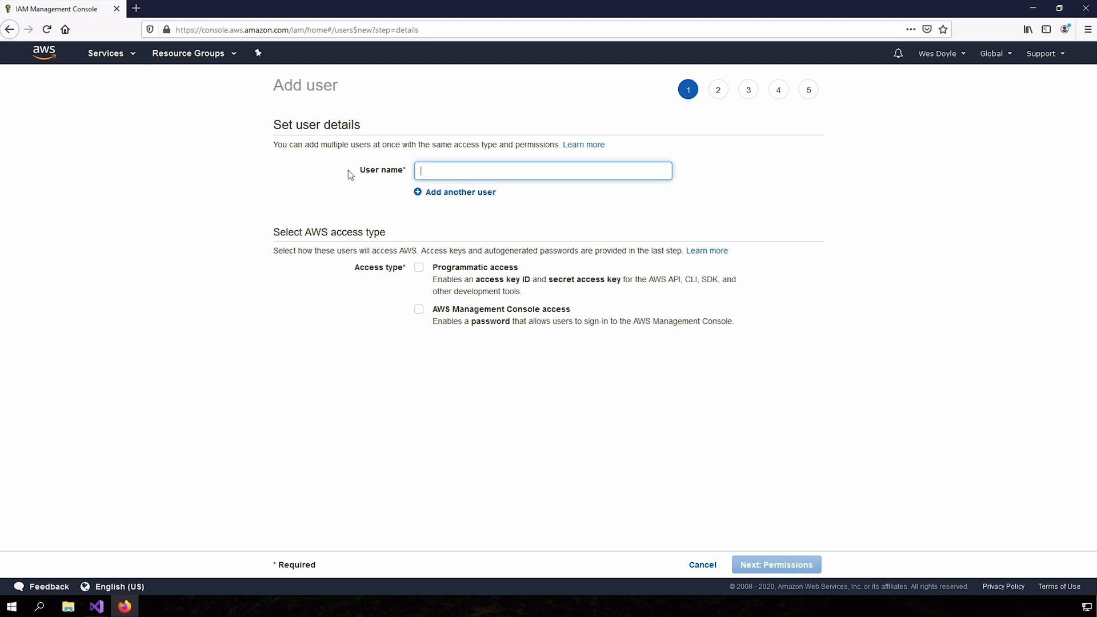
{"action": "type", "text": "vs_deploy_agent"}
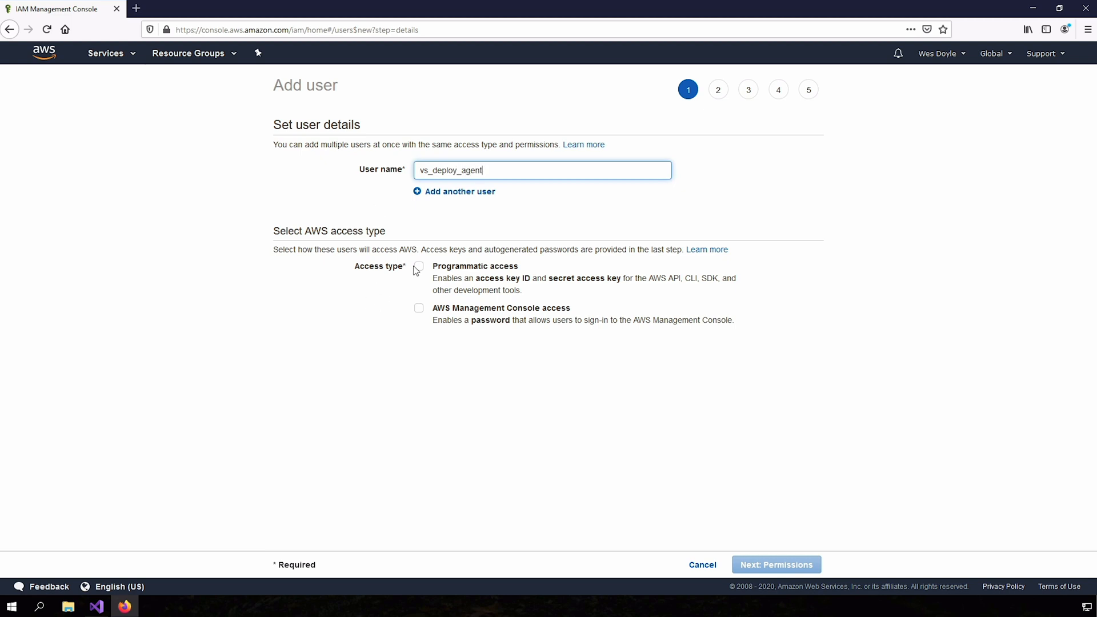
{"action": "left_click", "coordinate": [418, 267]}
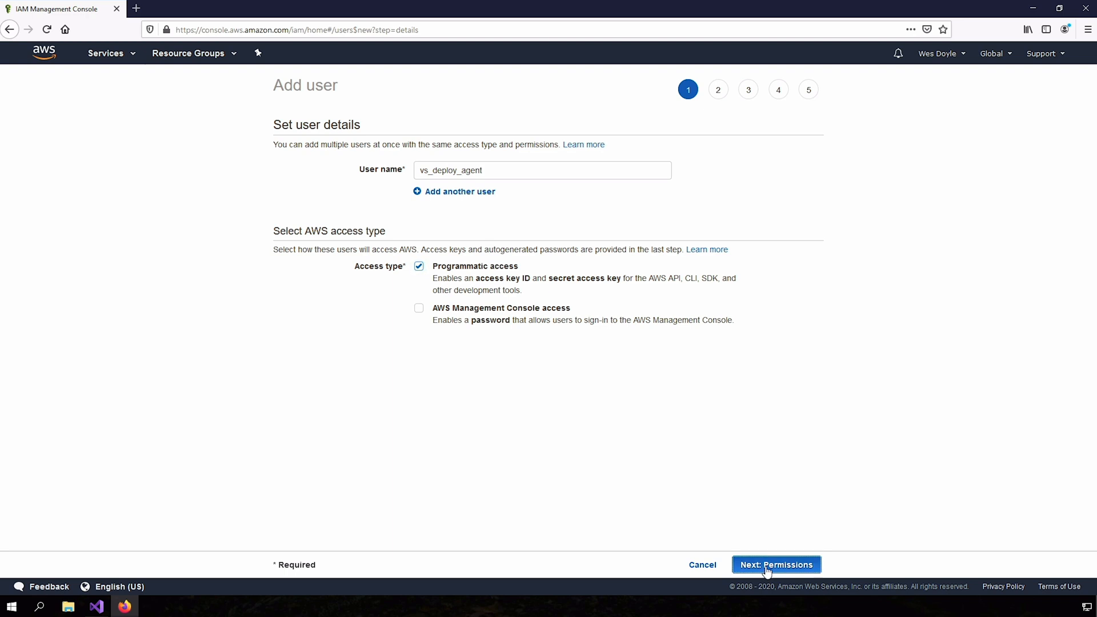
{"action": "left_click", "coordinate": [776, 565]}
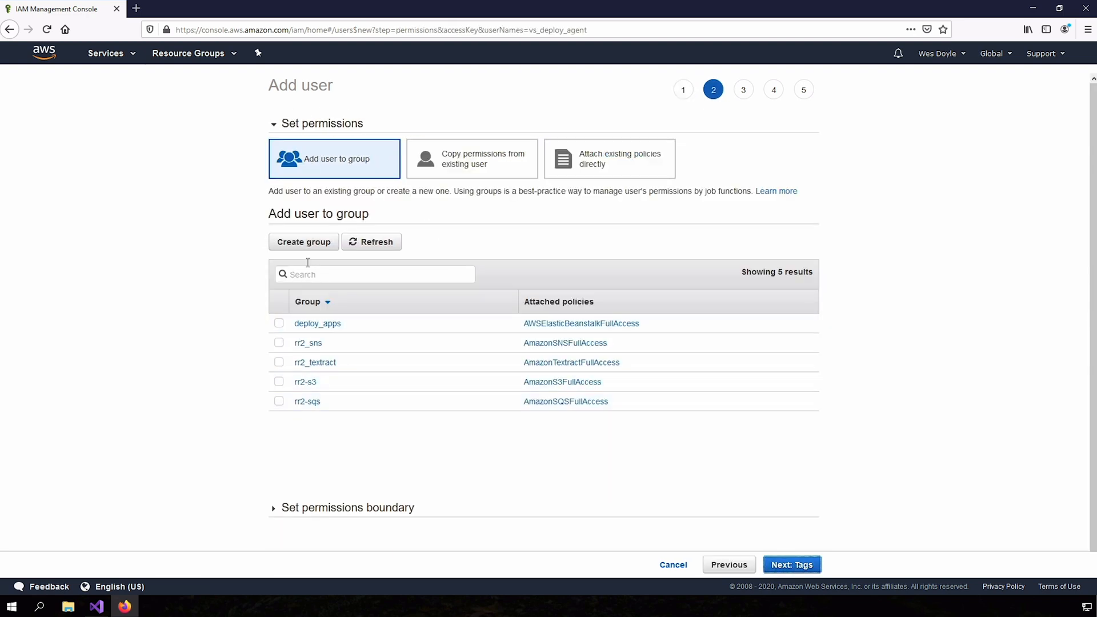
- Start a new user group named deploy_agents
{"action": "left_click", "coordinate": [303, 242]}
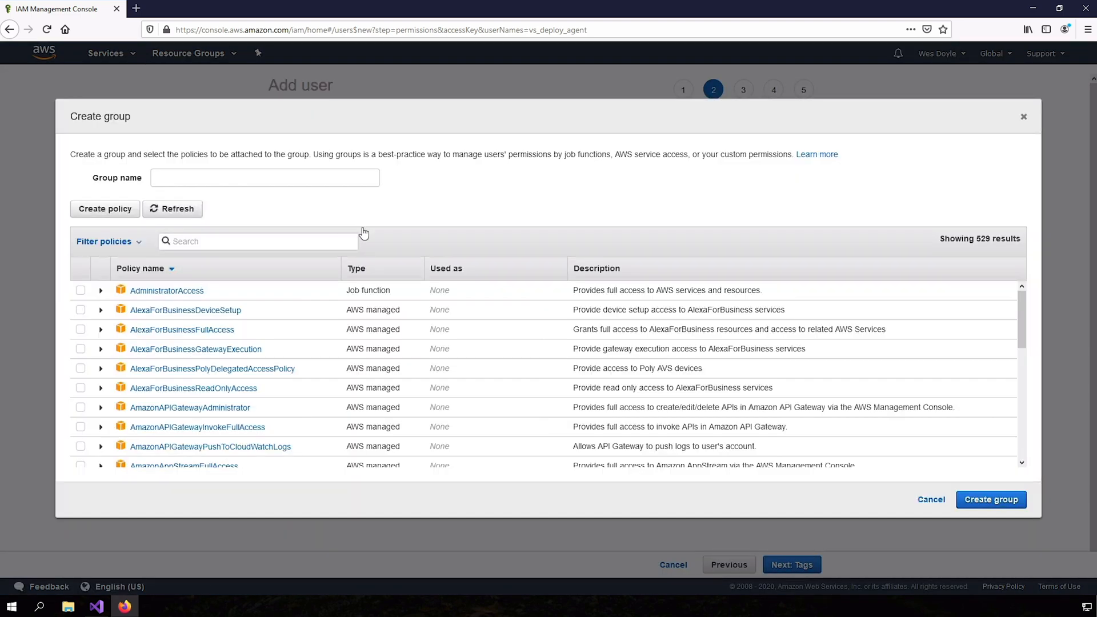
{"action": "left_click", "coordinate": [265, 177]}
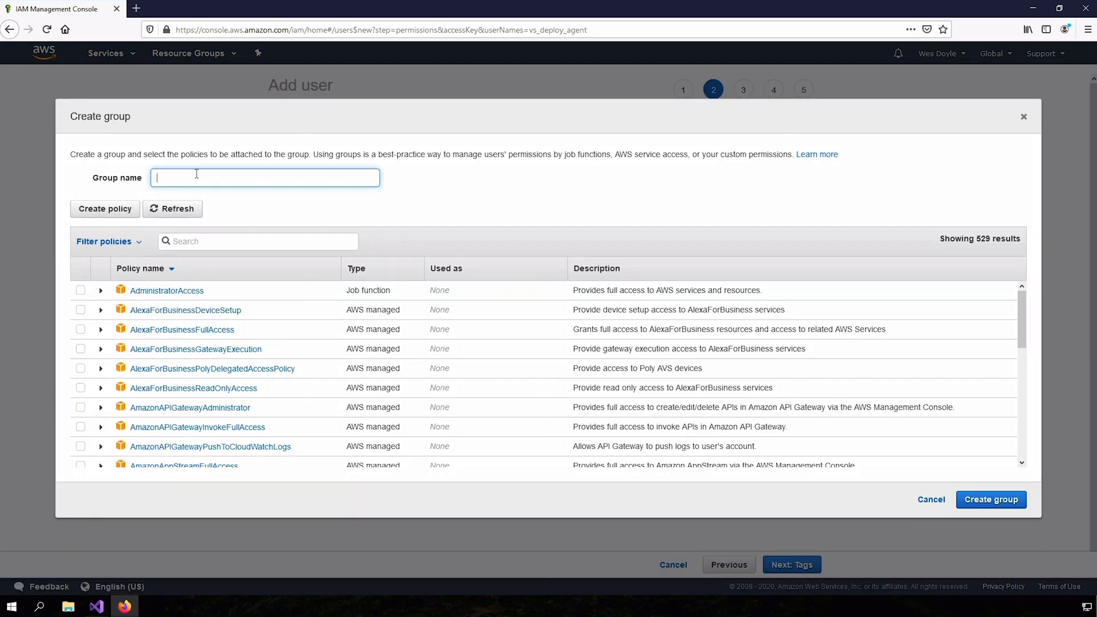
{"action": "type", "text": "deploy_ag"}
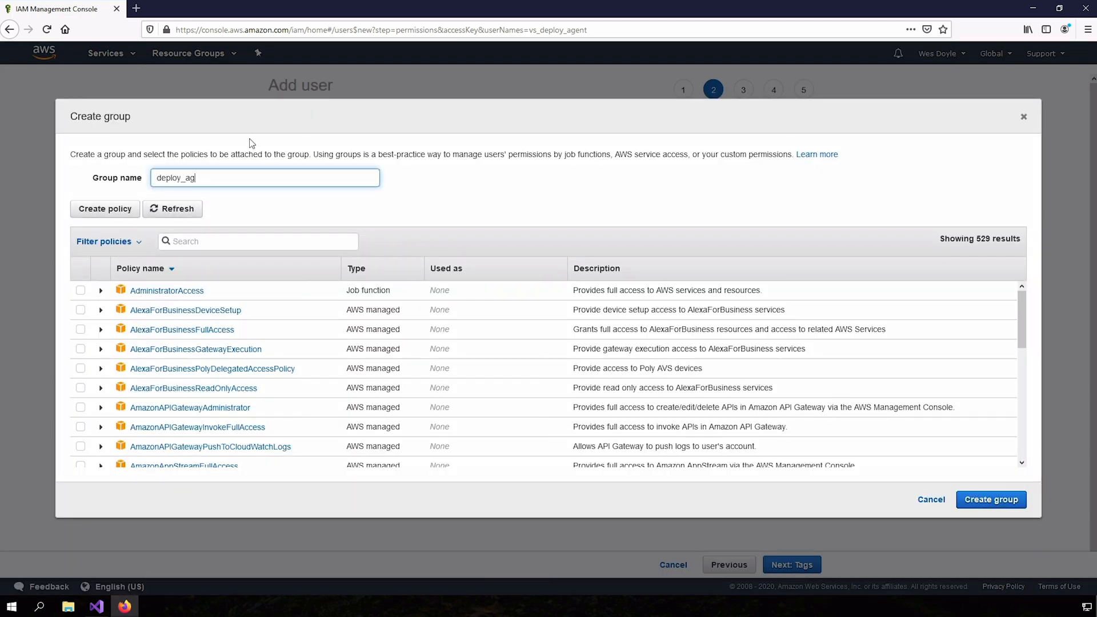
{"action": "type", "text": "ents"}
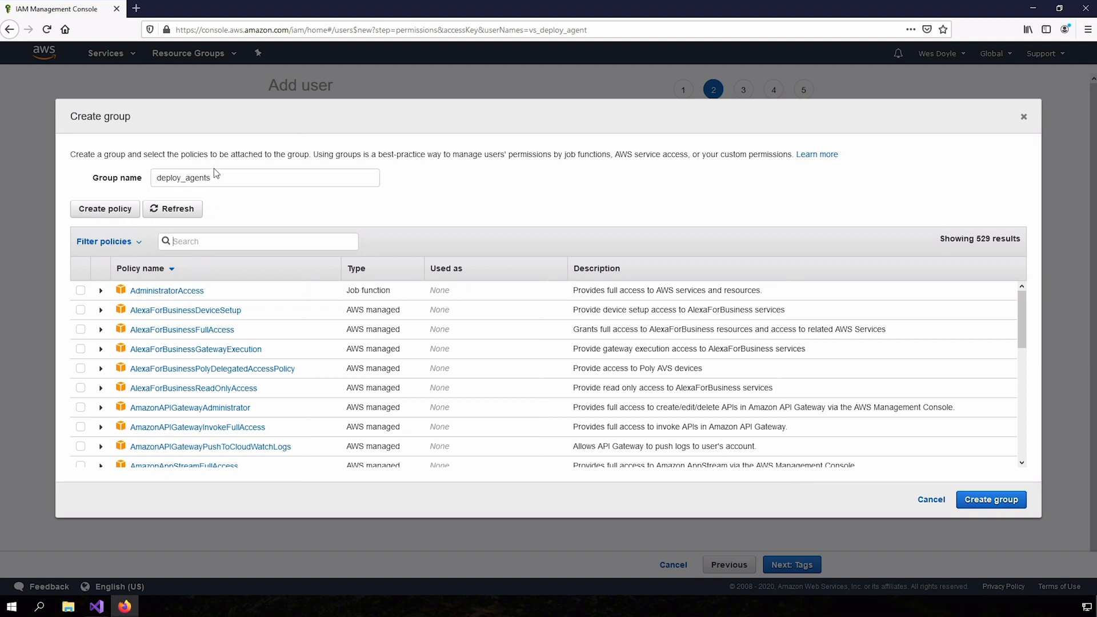
- Attach the AWSElasticBeanstalkFullAccess policy and create the group
{"action": "left_click", "coordinate": [257, 241]}
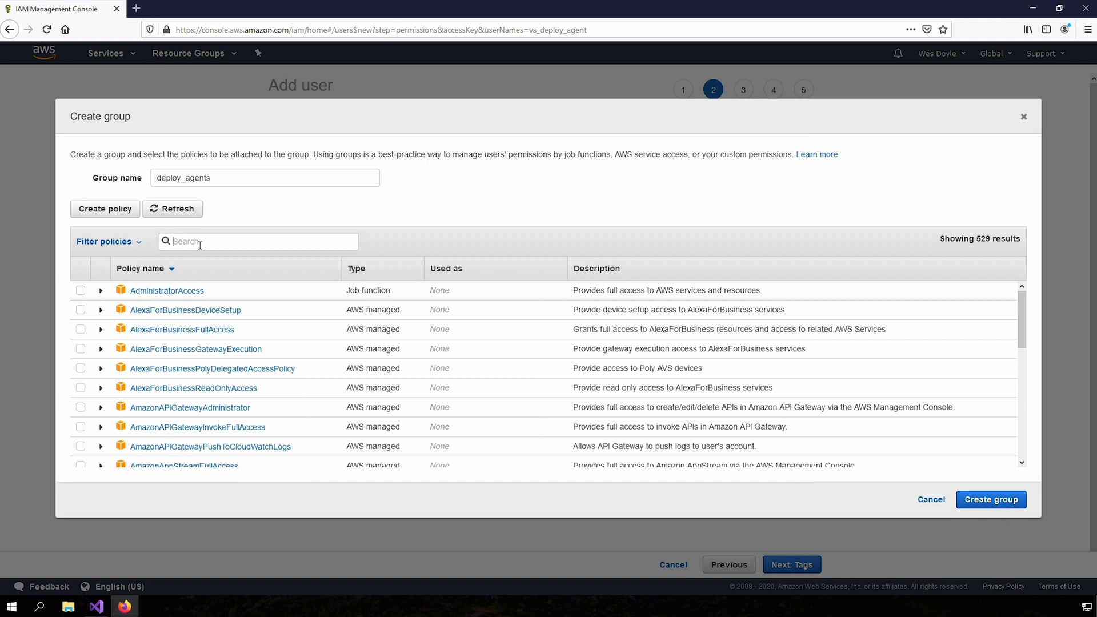
{"action": "type", "text": "beanstalk"}
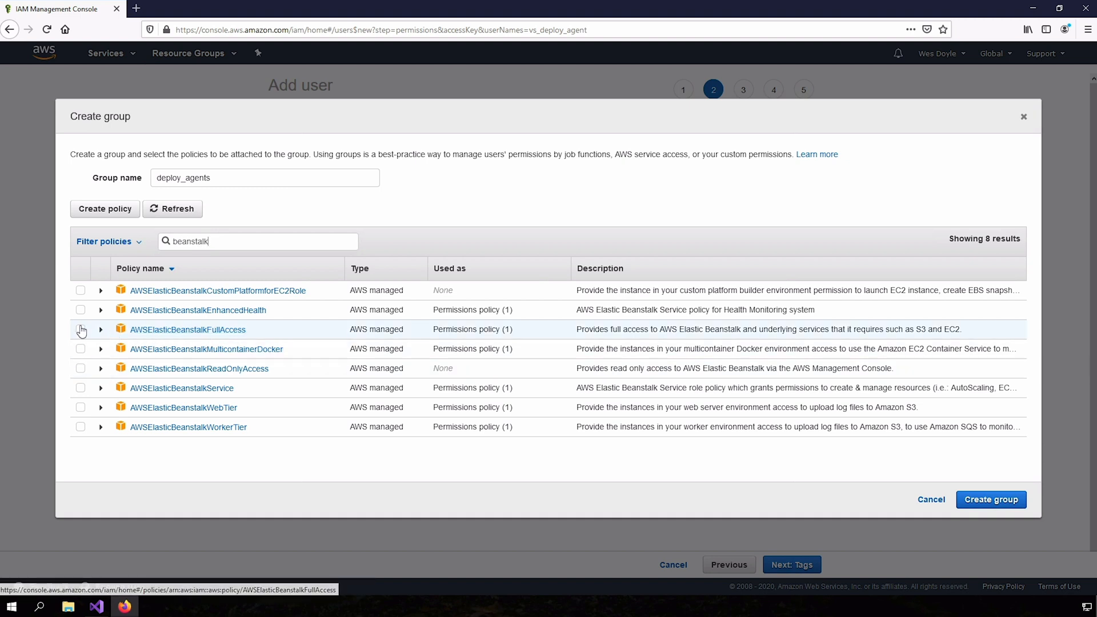
{"action": "left_click", "coordinate": [81, 330]}
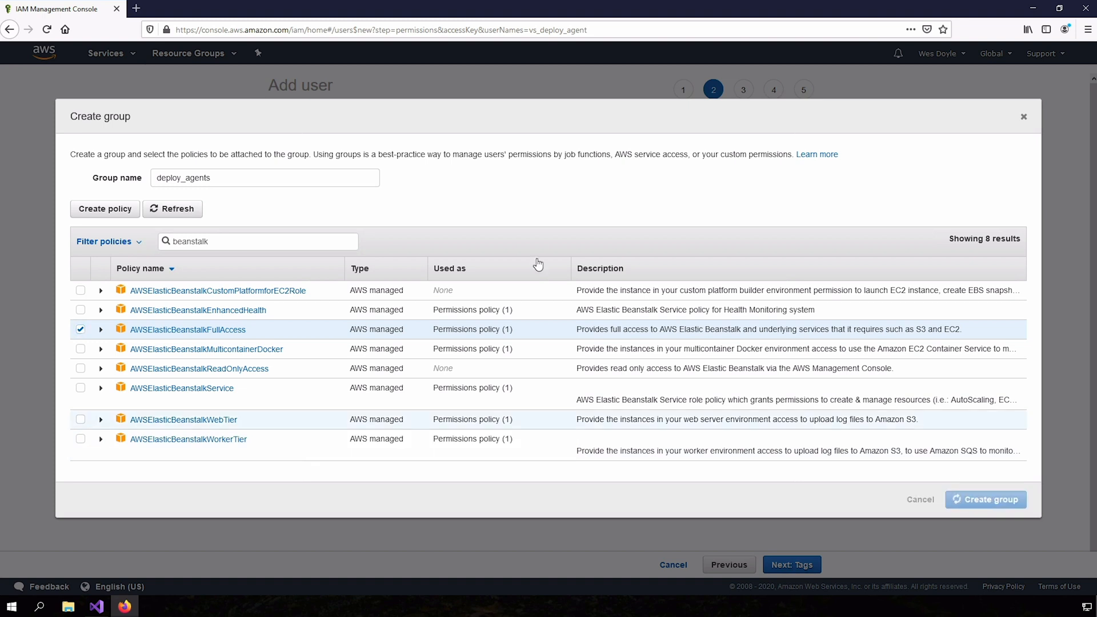
{"action": "left_click", "coordinate": [985, 499]}
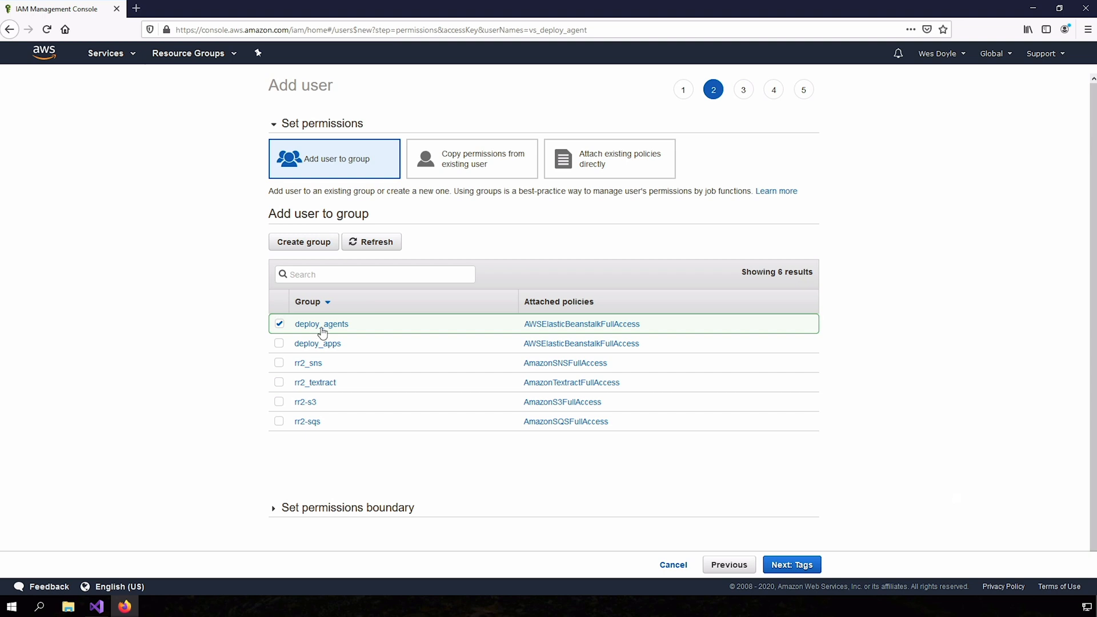
{"action": "mouse_move", "coordinate": [321, 324]}
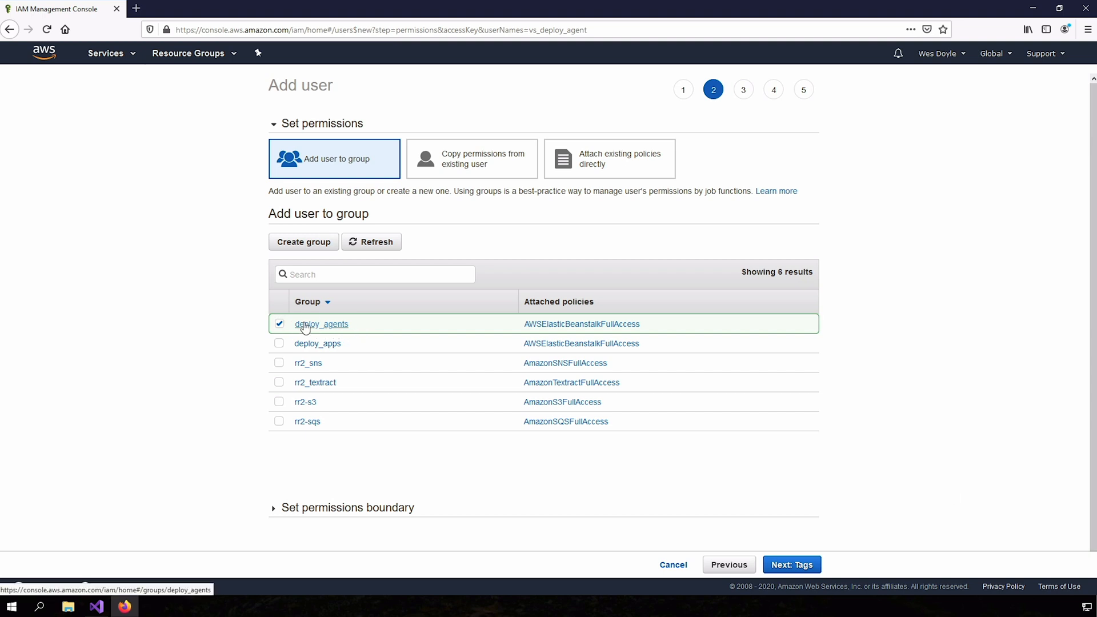
- Drag across the group list to review the checked deploy_agents group
{"action": "left_click_drag", "start_coordinate": [453, 191], "coordinate": [633, 191]}
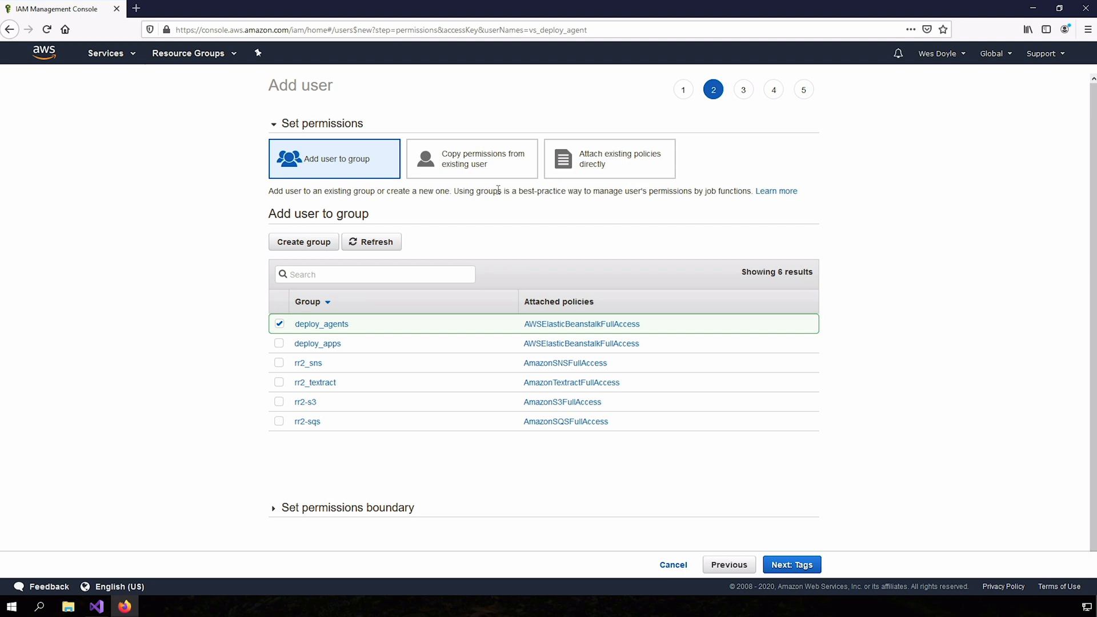
{"action": "mouse_move", "coordinate": [459, 256]}
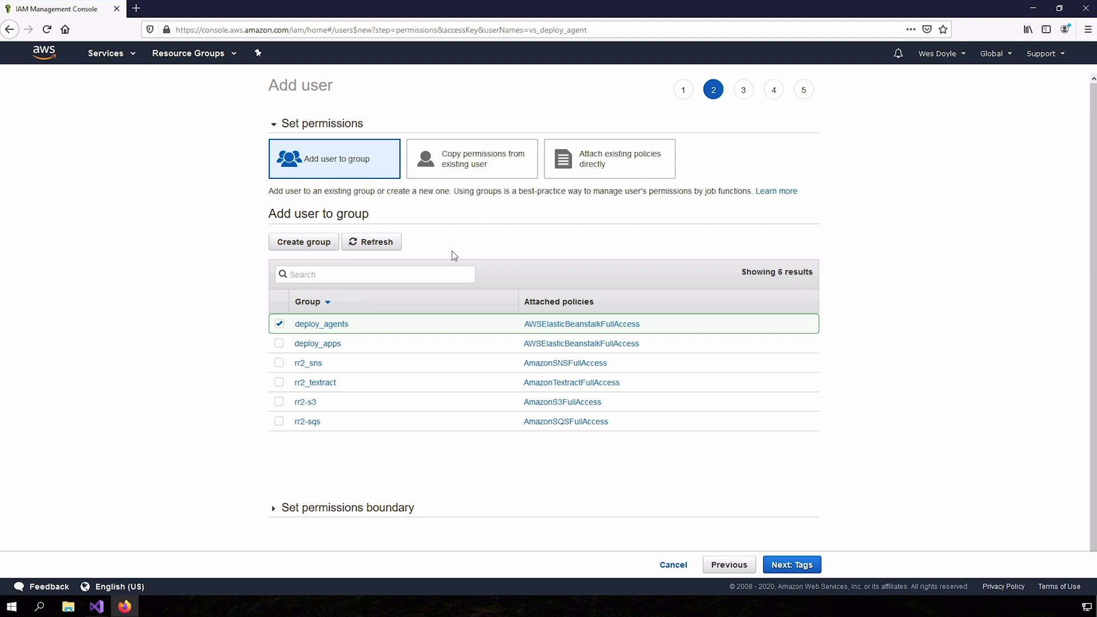
{"action": "mouse_move", "coordinate": [593, 226]}
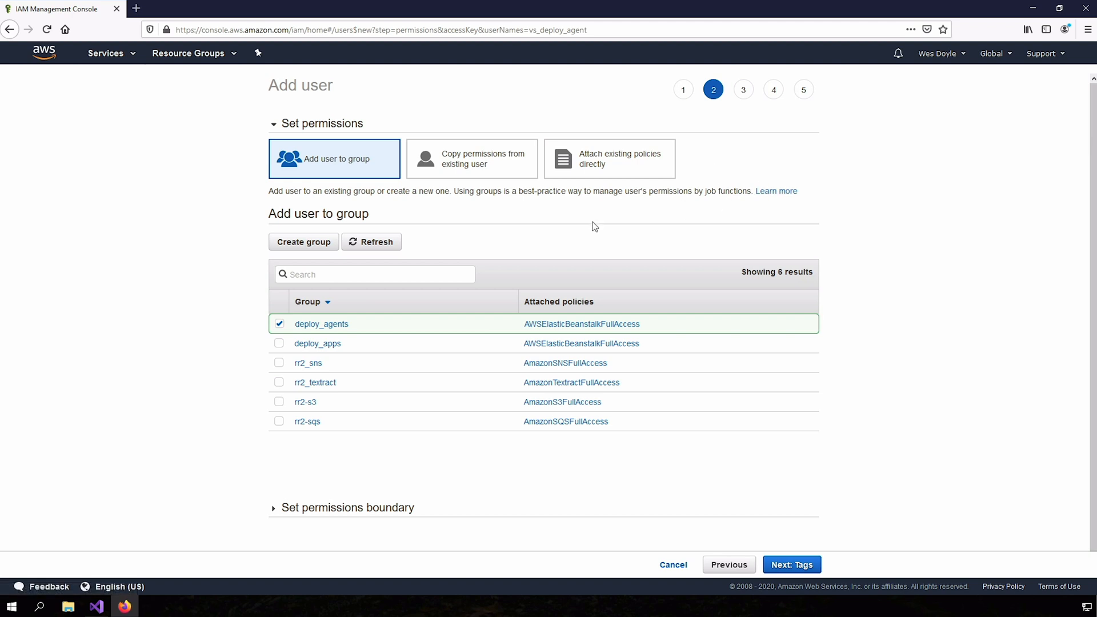
{"action": "mouse_move", "coordinate": [519, 233]}
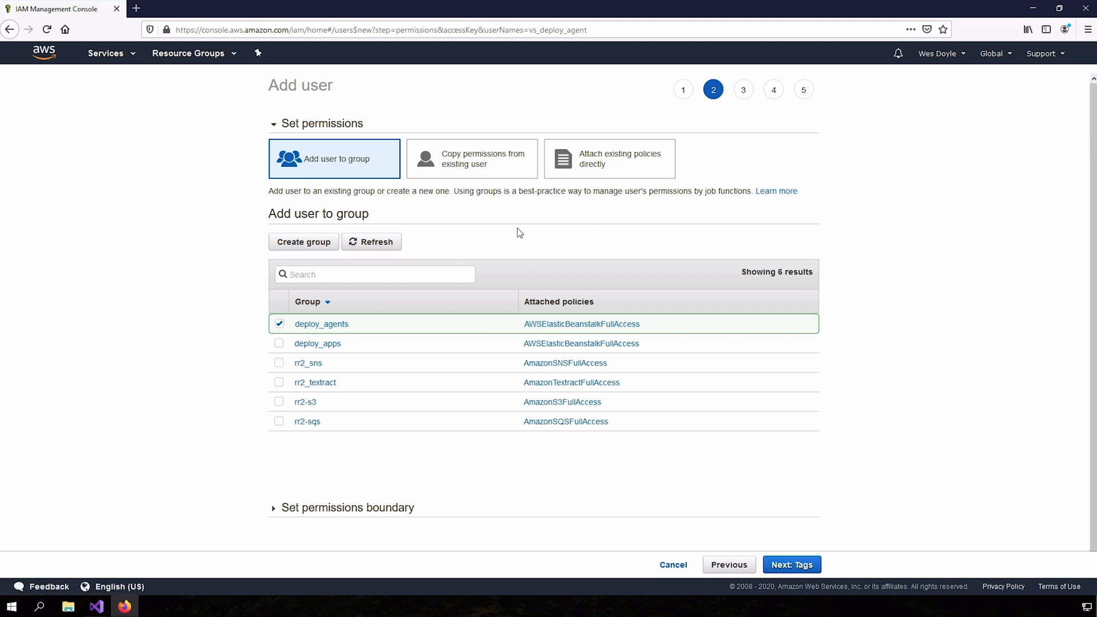
{"action": "mouse_move", "coordinate": [398, 221]}
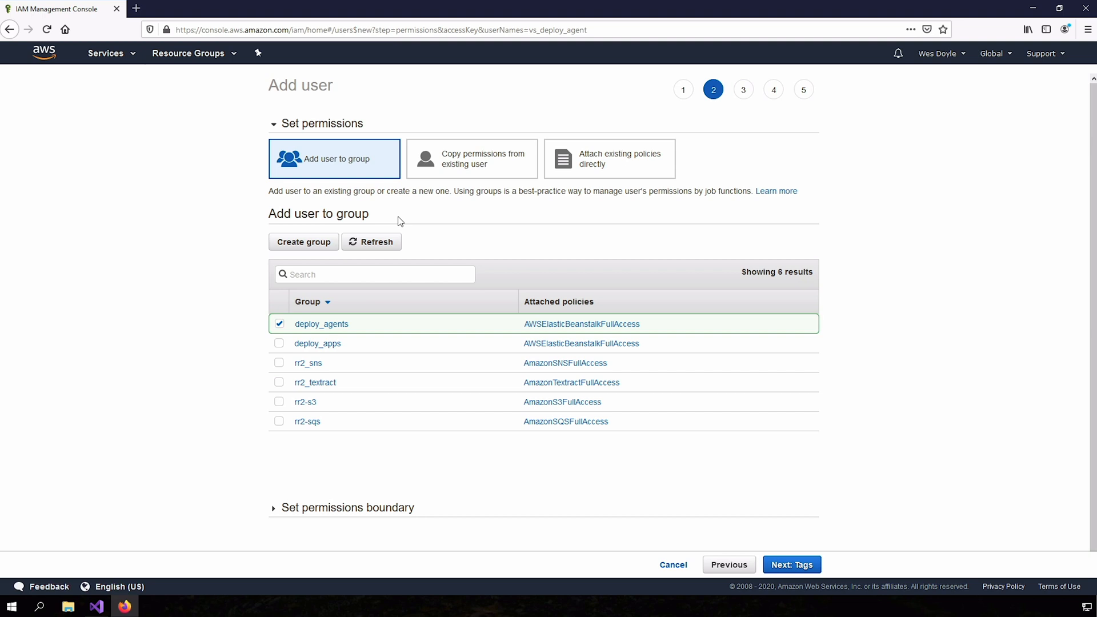
{"action": "mouse_move", "coordinate": [410, 219]}
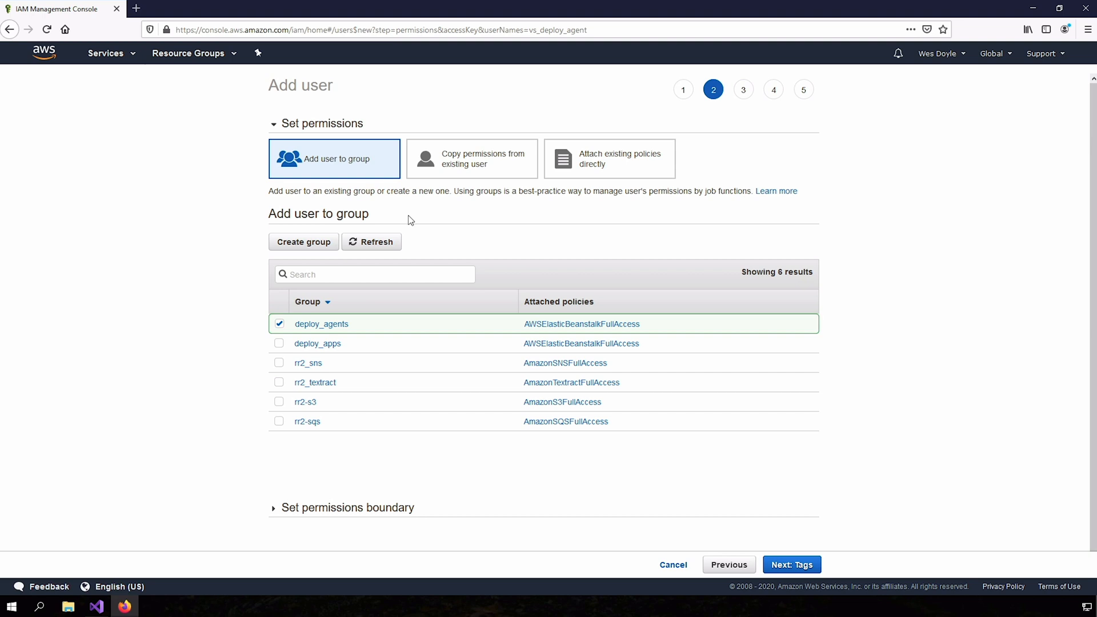
{"action": "mouse_move", "coordinate": [575, 424]}
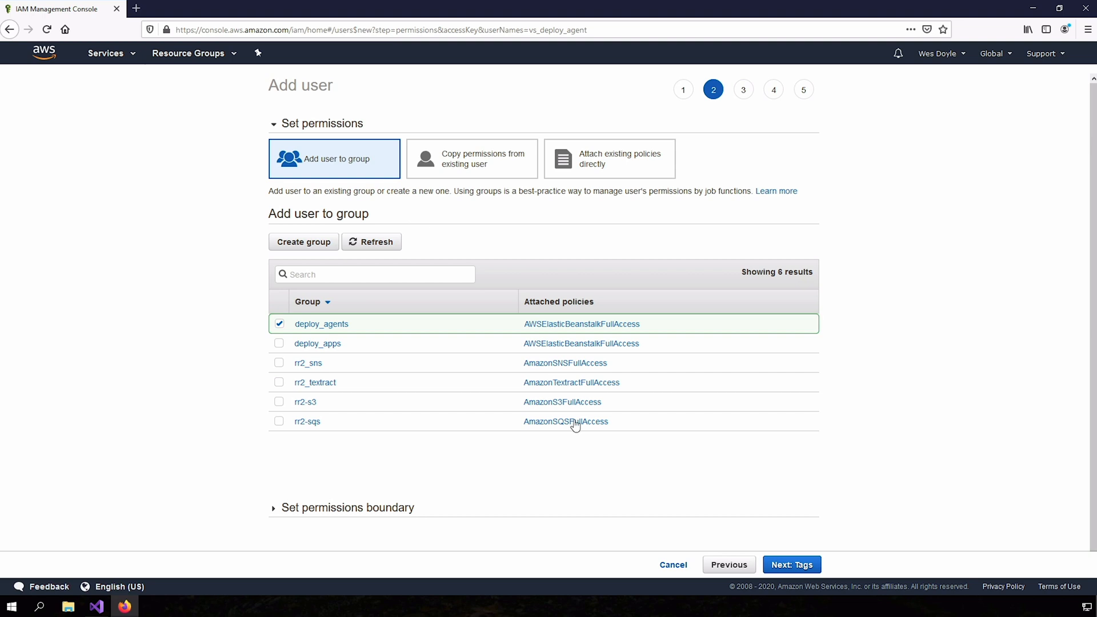
- Skip tags, review, and create IAM user vs_deploy_agent in the deploy_agents group
{"action": "left_click", "coordinate": [789, 564]}
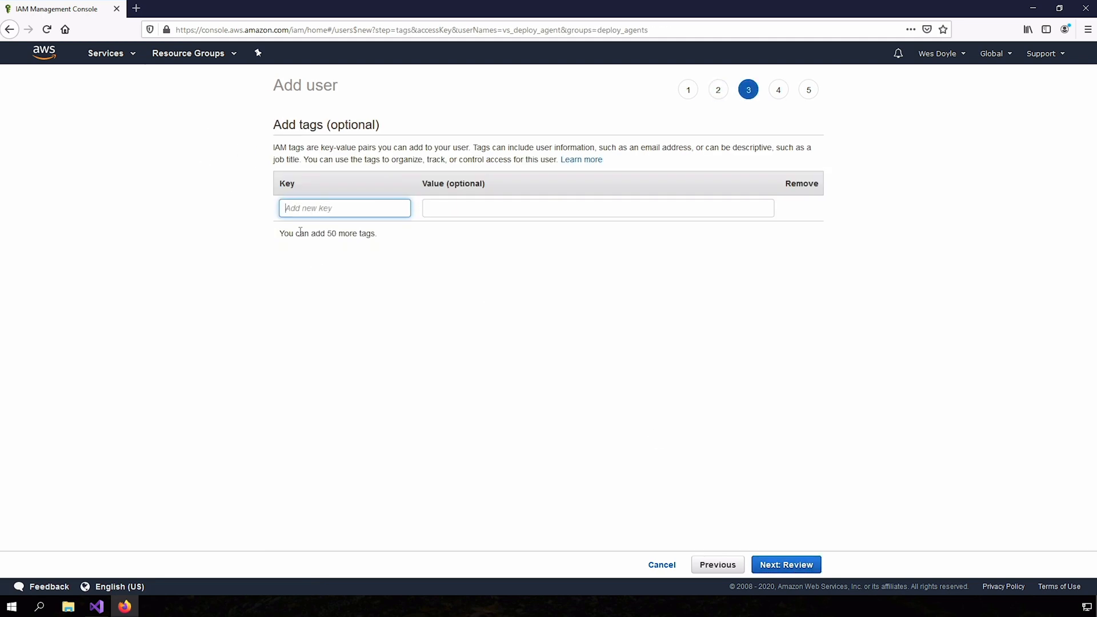
{"action": "mouse_move", "coordinate": [361, 159]}
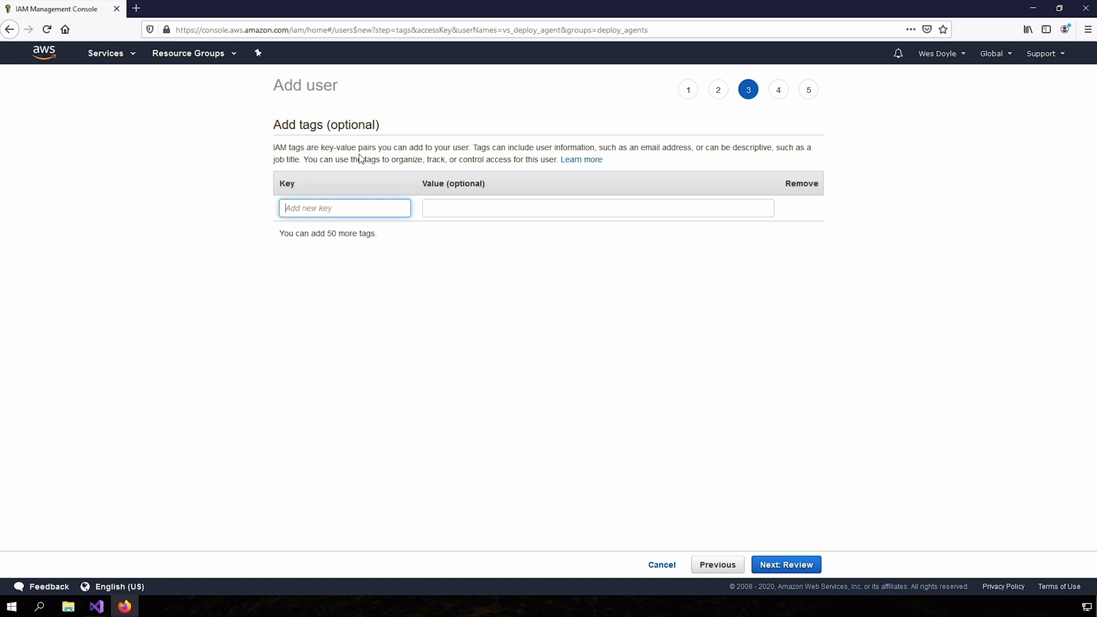
{"action": "mouse_move", "coordinate": [355, 189]}
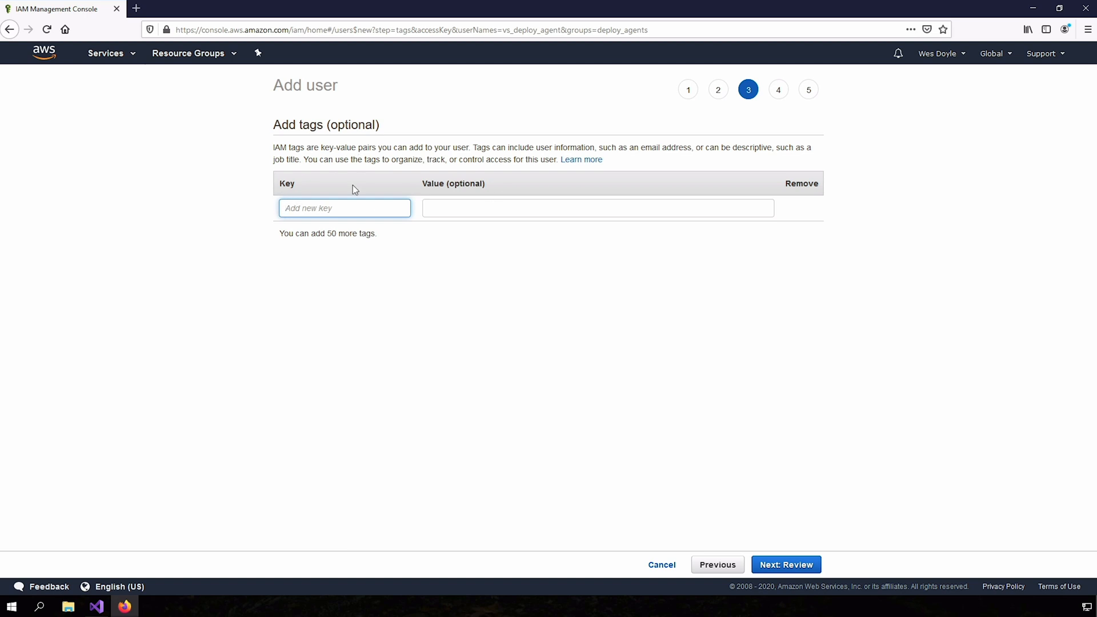
{"action": "mouse_move", "coordinate": [790, 500]}
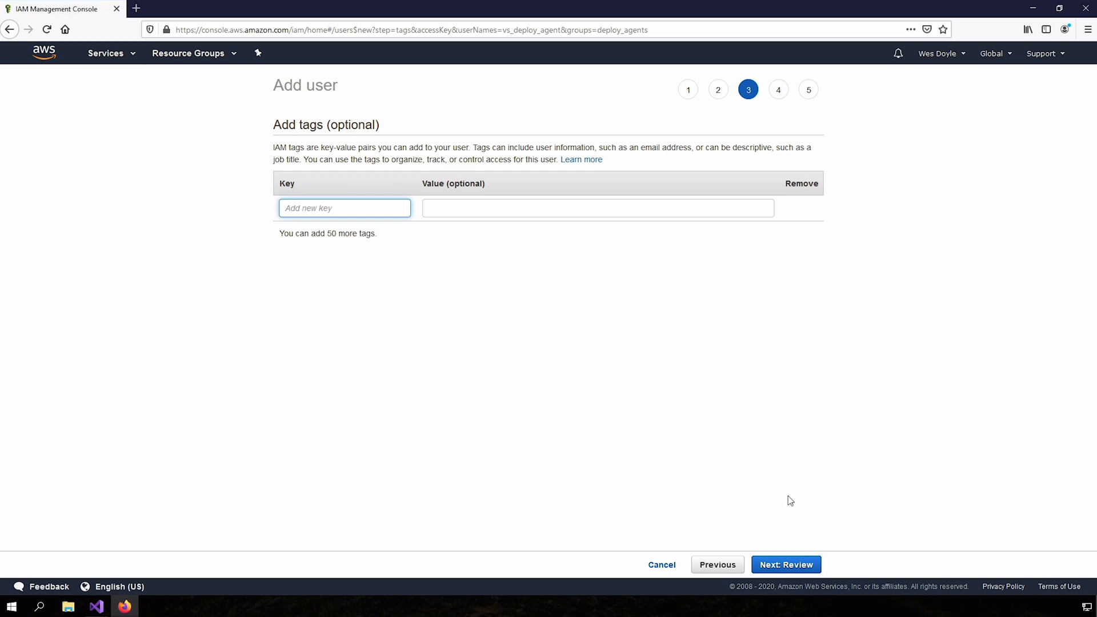
{"action": "left_click", "coordinate": [785, 565]}
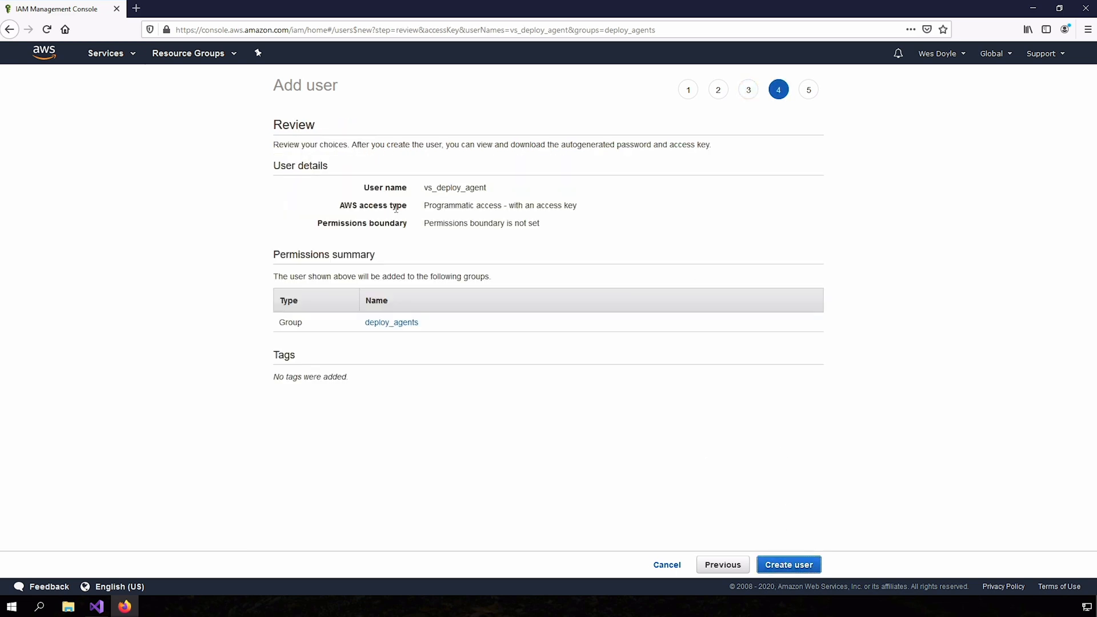
{"action": "mouse_move", "coordinate": [657, 271]}
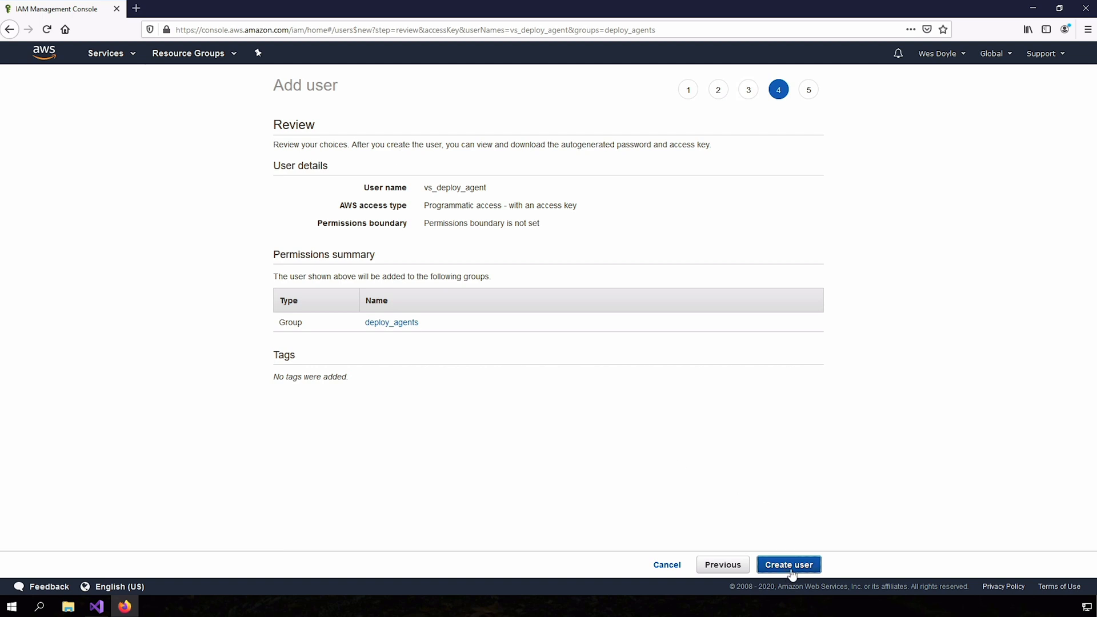
{"action": "left_click", "coordinate": [788, 564]}
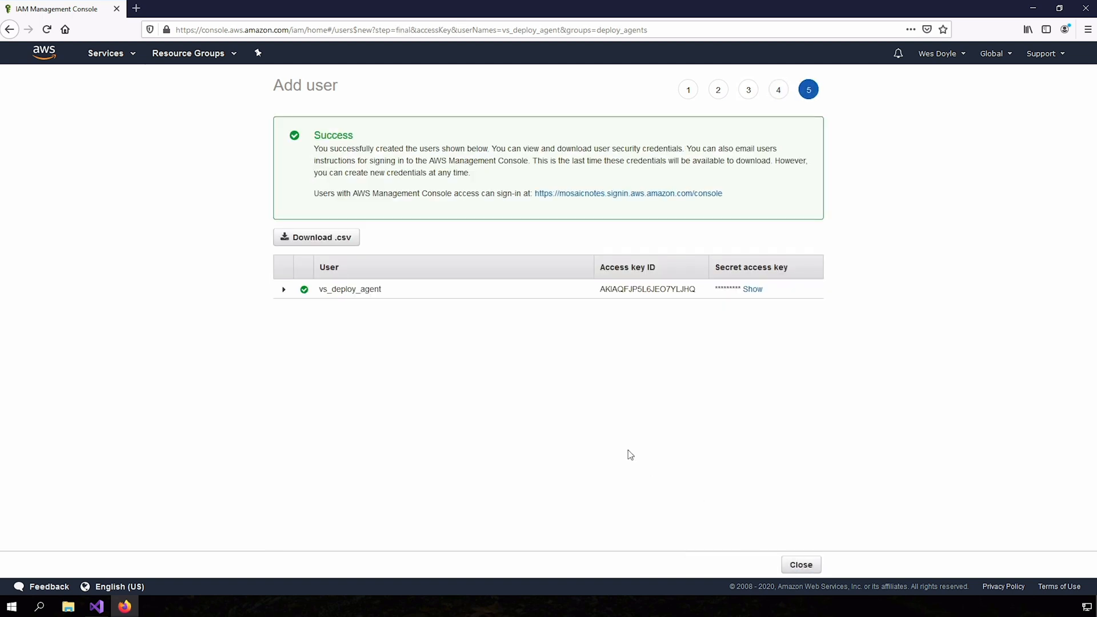
{"action": "mouse_move", "coordinate": [426, 274]}
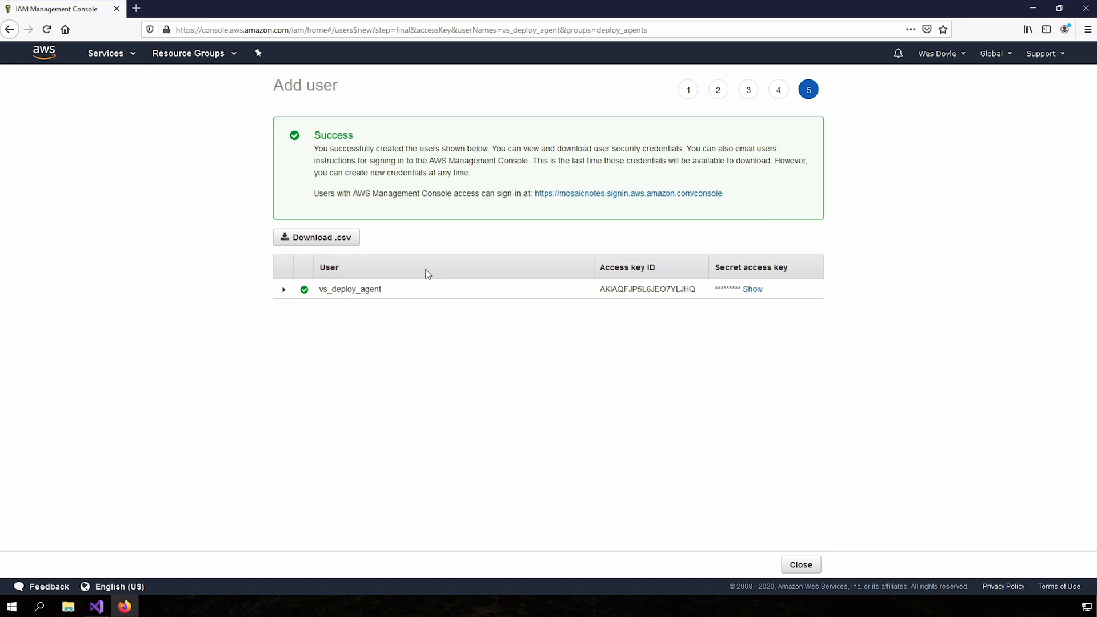
{"action": "mouse_move", "coordinate": [619, 281]}
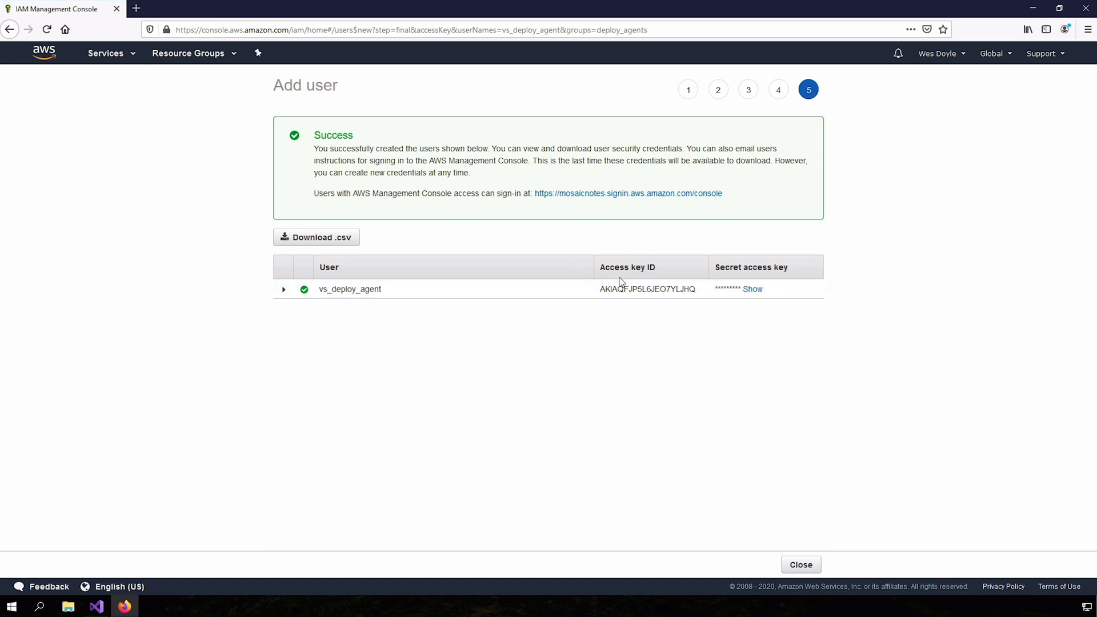
{"action": "mouse_move", "coordinate": [697, 275]}
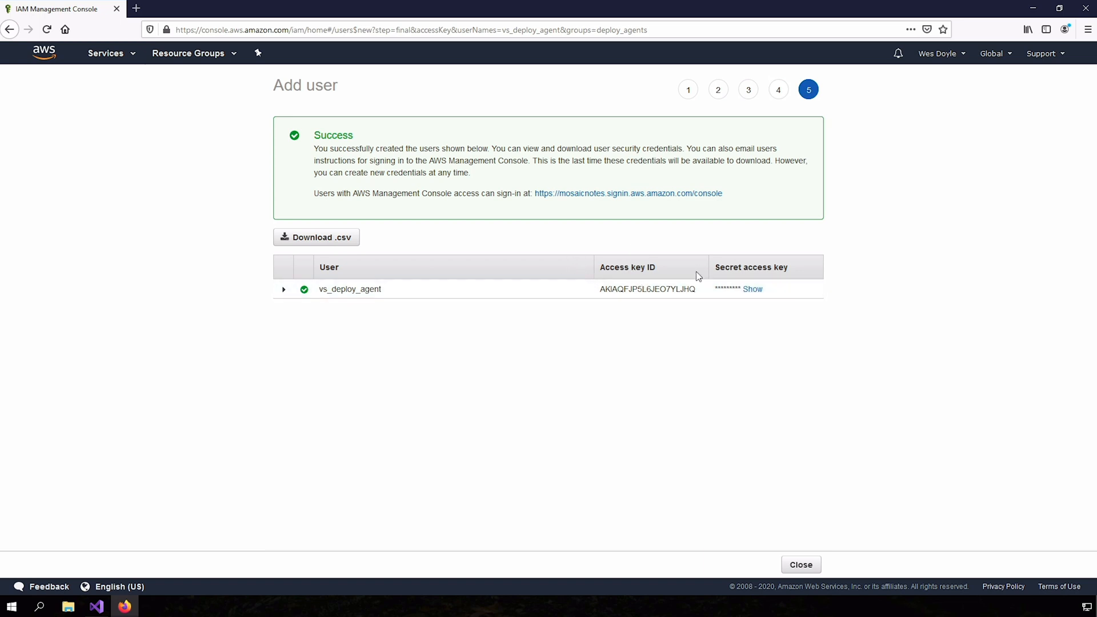
- Download the vs_deploy_agent access keys and save them as credentials.csv
{"action": "left_click", "coordinate": [315, 237]}
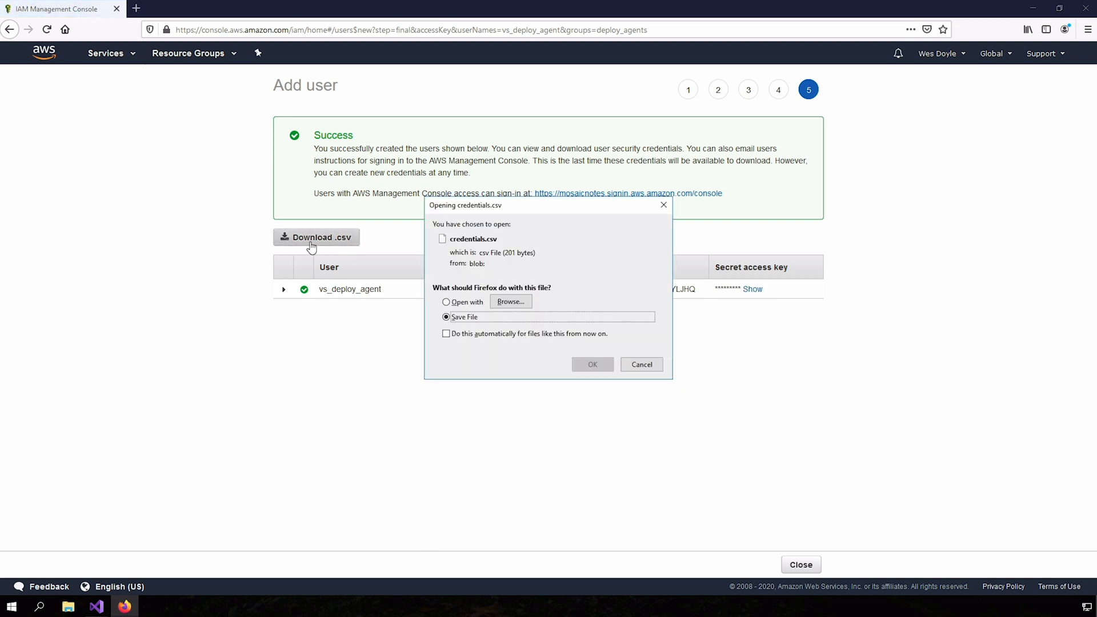
{"action": "left_click", "coordinate": [591, 364]}
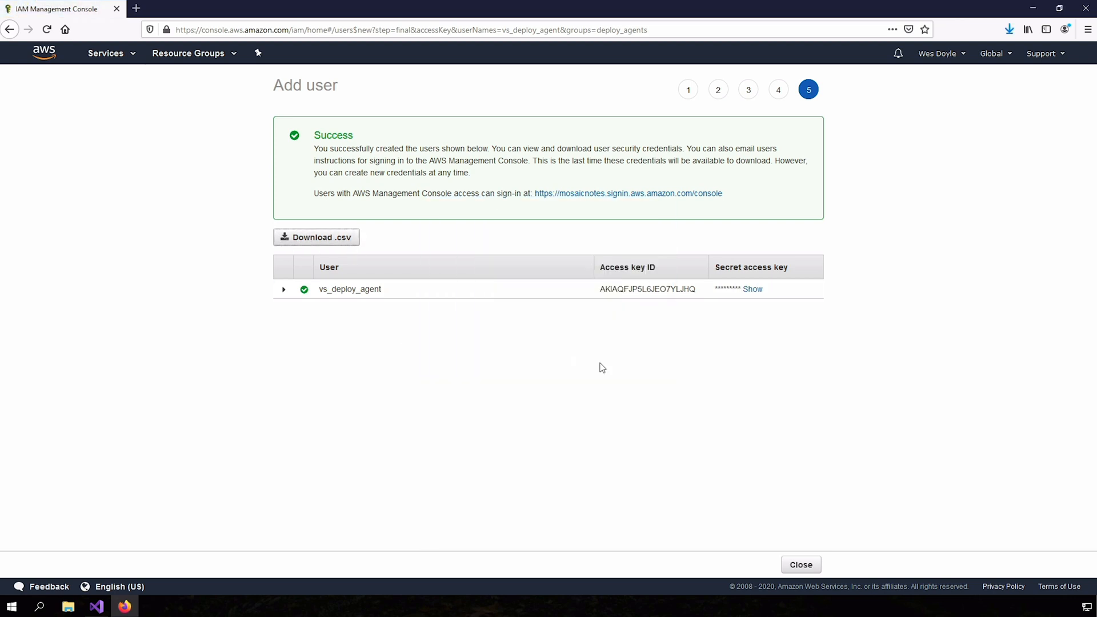
{"action": "mouse_move", "coordinate": [343, 345]}
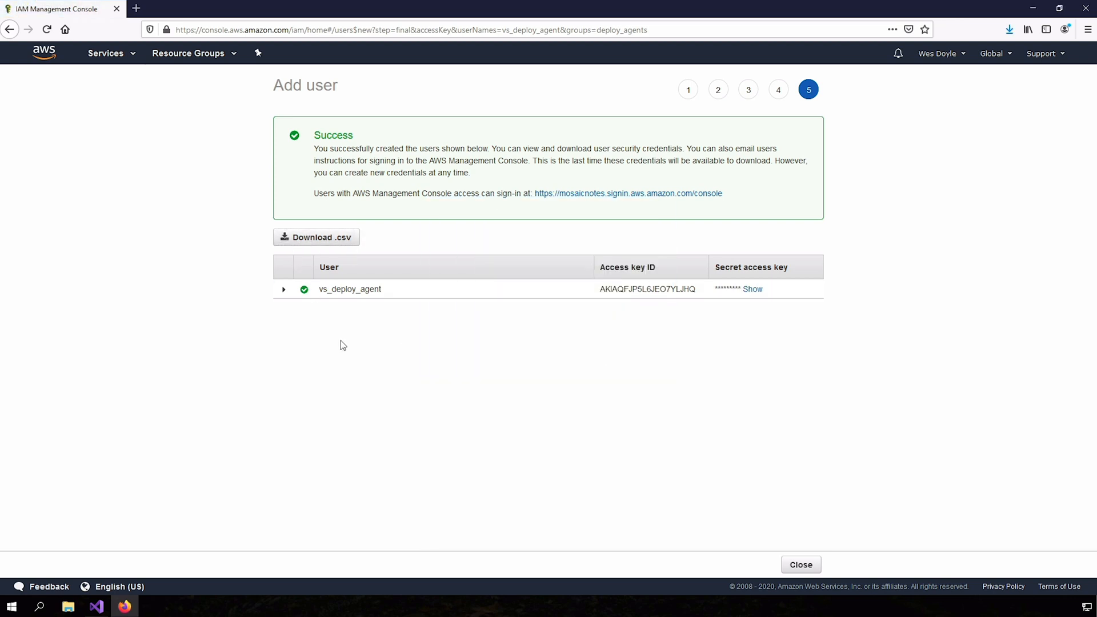
{"action": "mouse_move", "coordinate": [353, 384]}
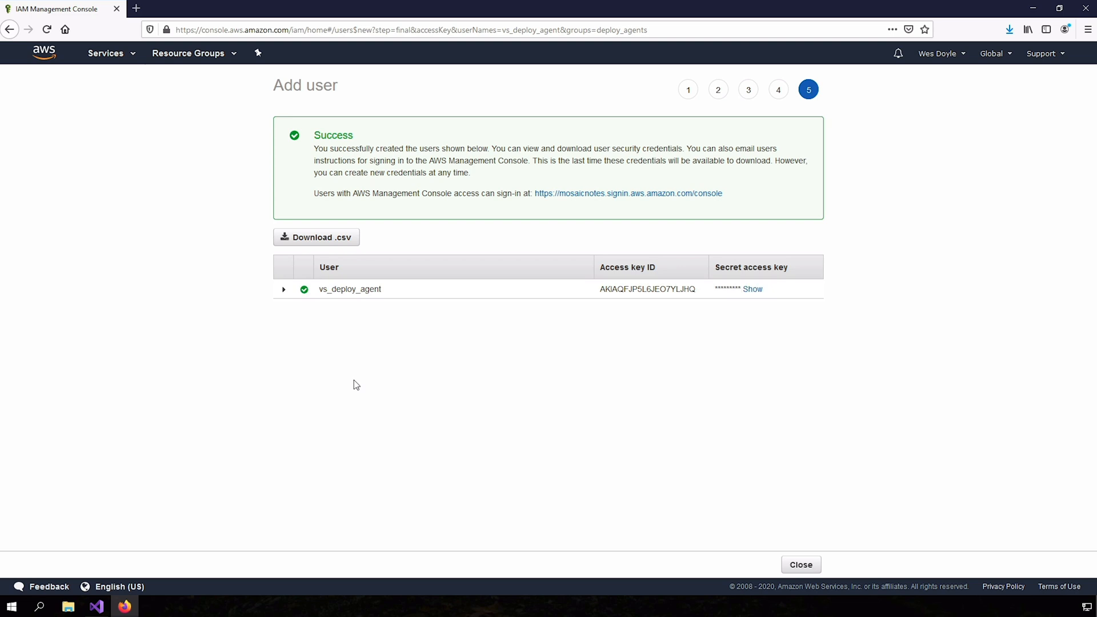
{"action": "mouse_move", "coordinate": [145, 175]}
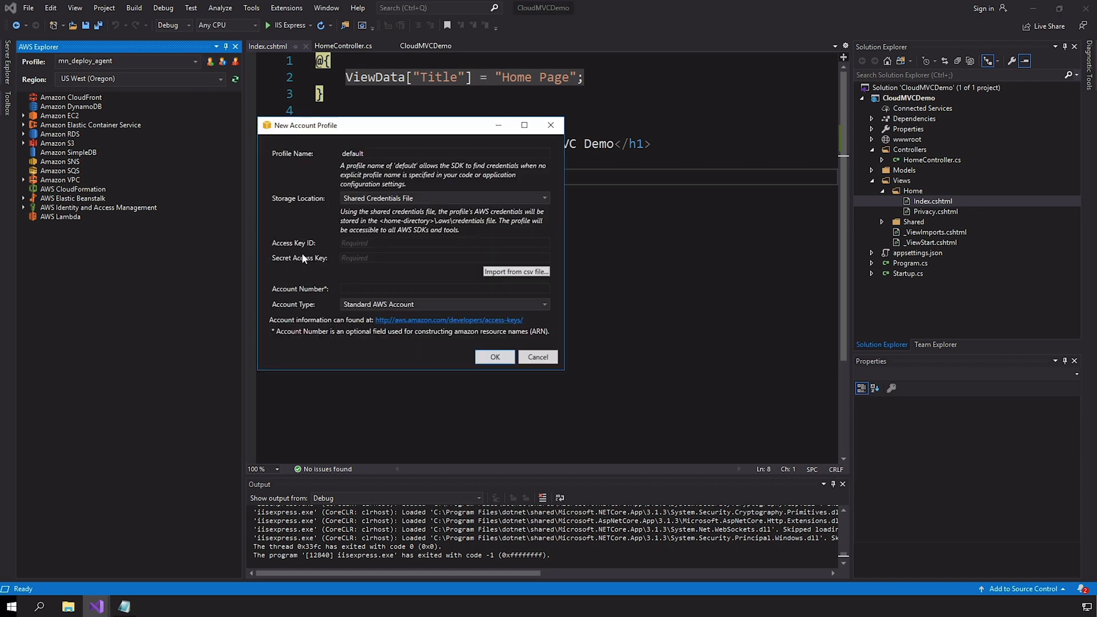
{"action": "mouse_move", "coordinate": [305, 272]}
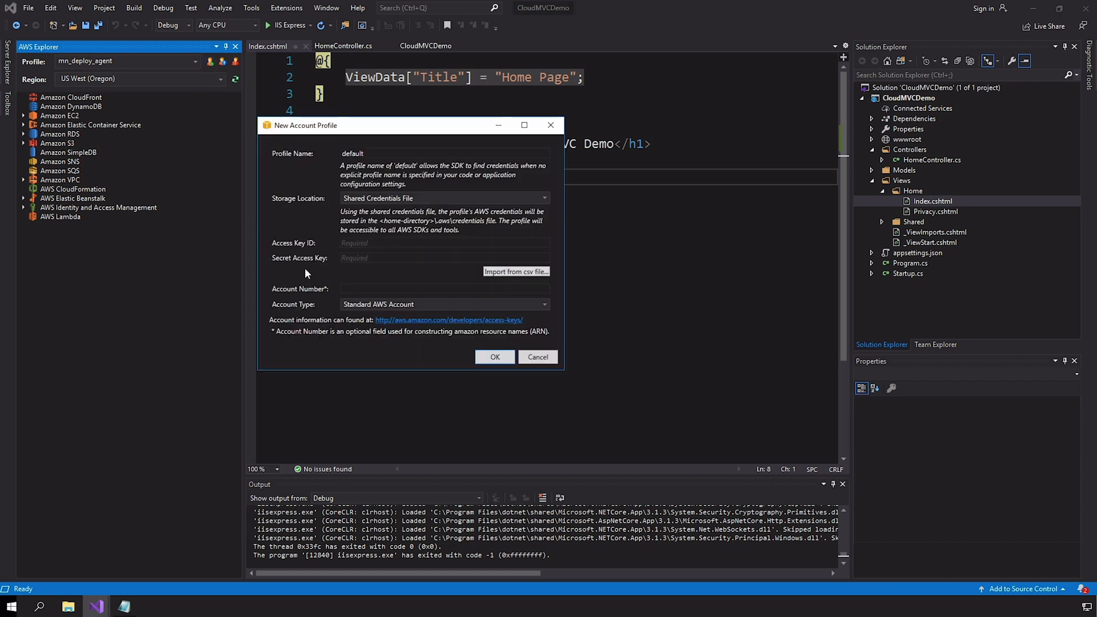
- Save a cloud_deploy account profile holding the imported access key ID and secret key
{"action": "left_click", "coordinate": [445, 258]}
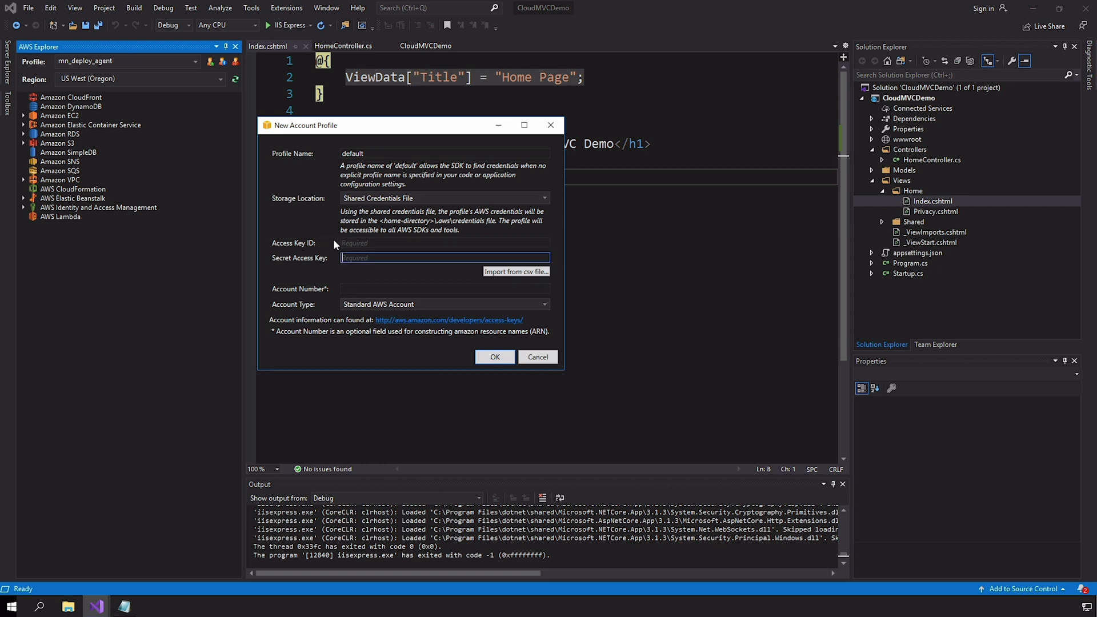
{"action": "left_click", "coordinate": [445, 243]}
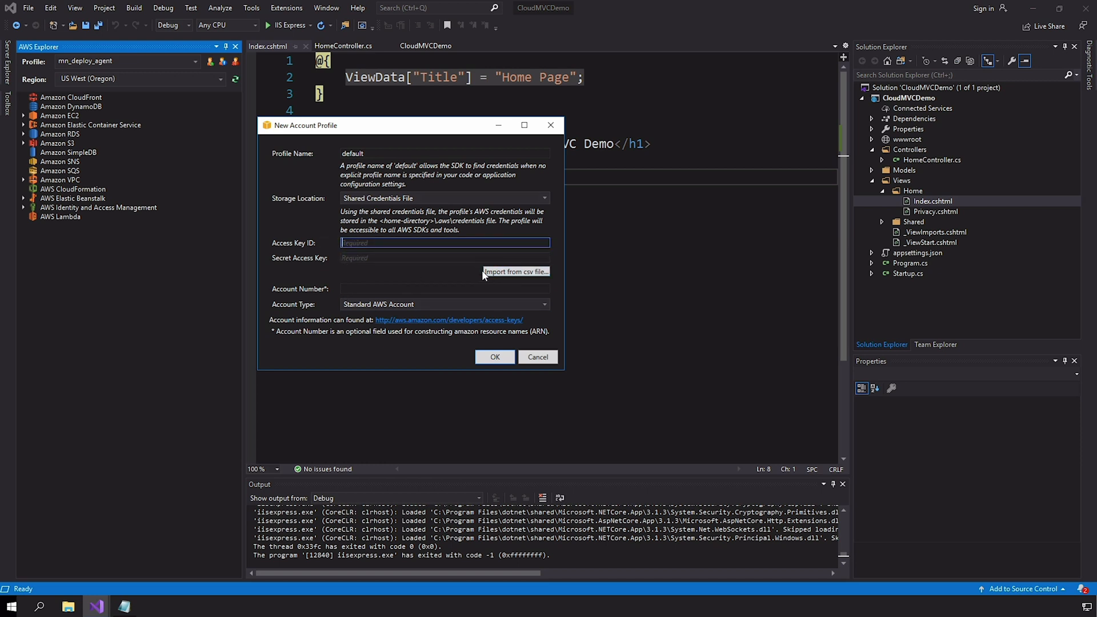
{"action": "mouse_move", "coordinate": [442, 293]}
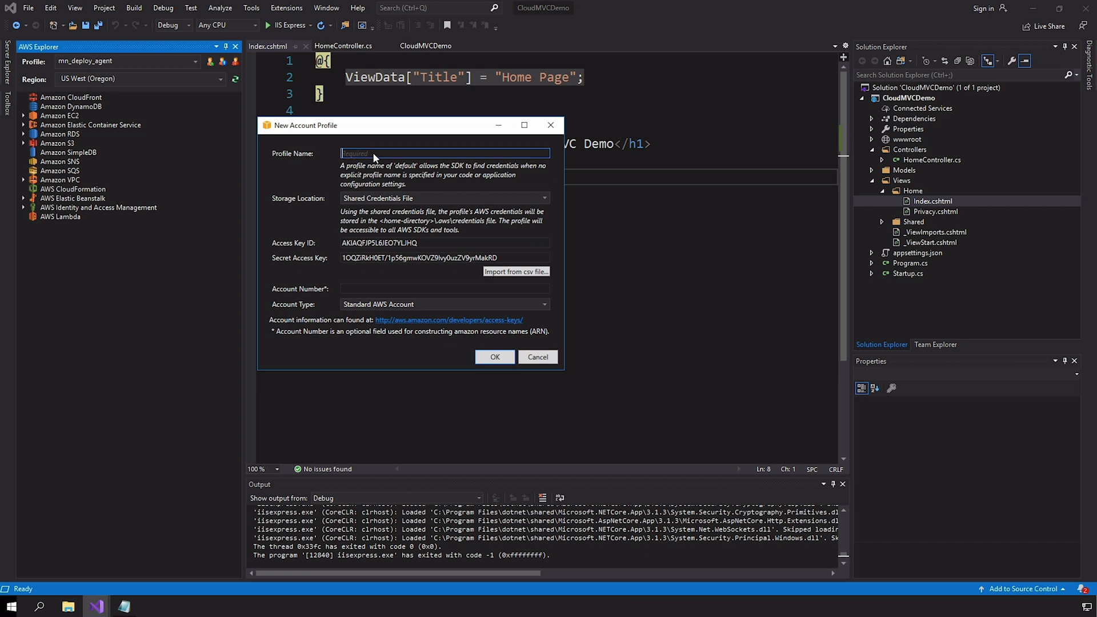
{"action": "type", "text": "cloud_devploy"}
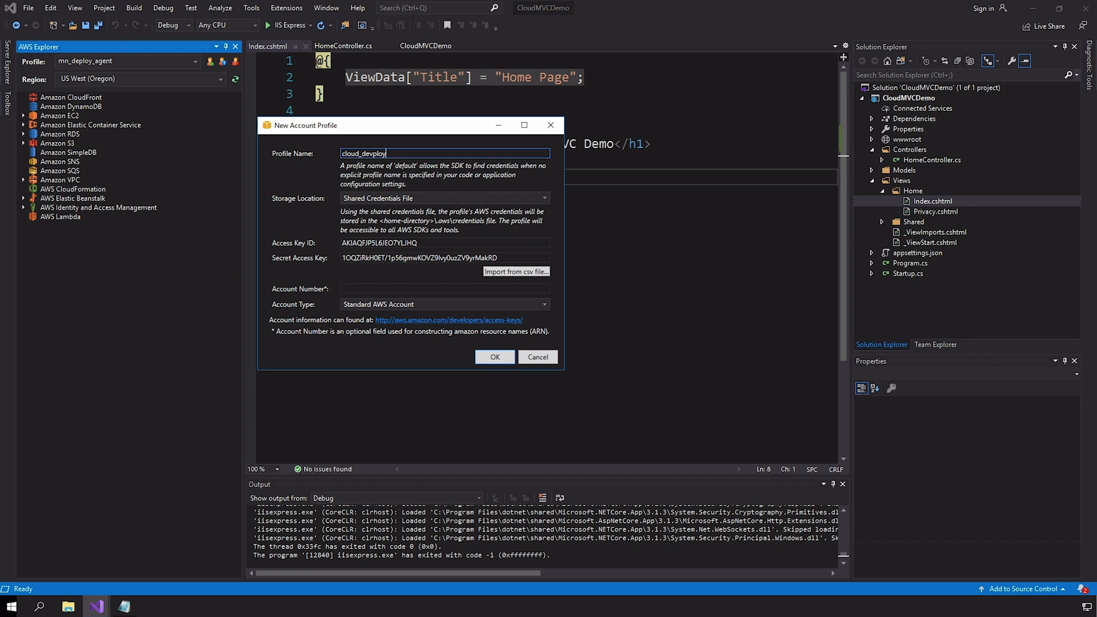
{"action": "left_click", "coordinate": [494, 356]}
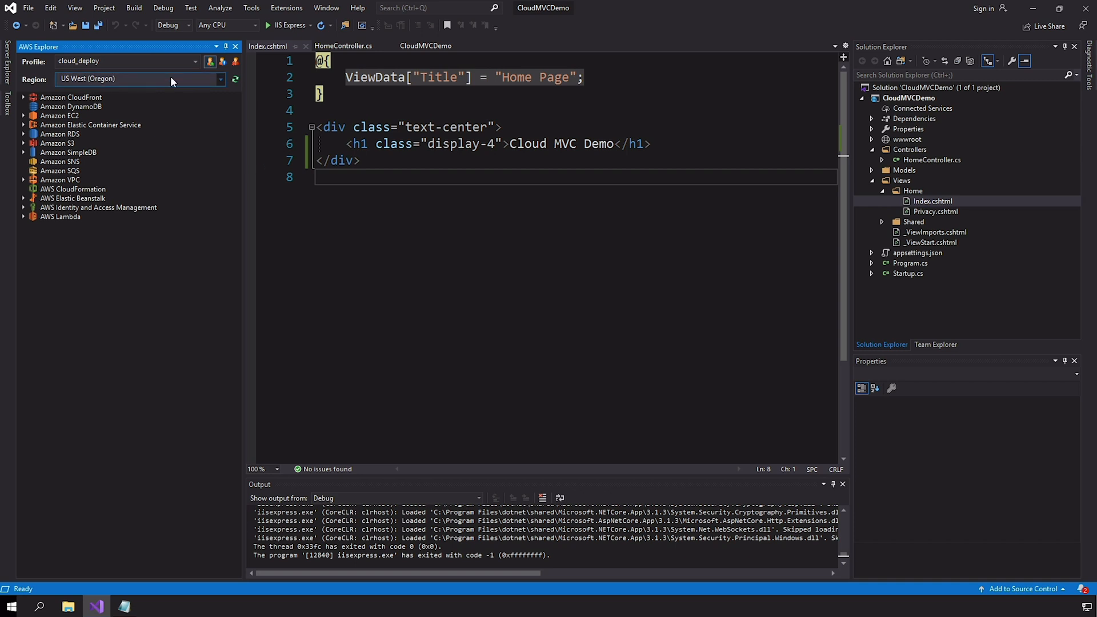
- Publish CloudMVCDemo to Elastic Beanstalk in US West (Oregon) as a new application environment
{"action": "left_click", "coordinate": [909, 98]}
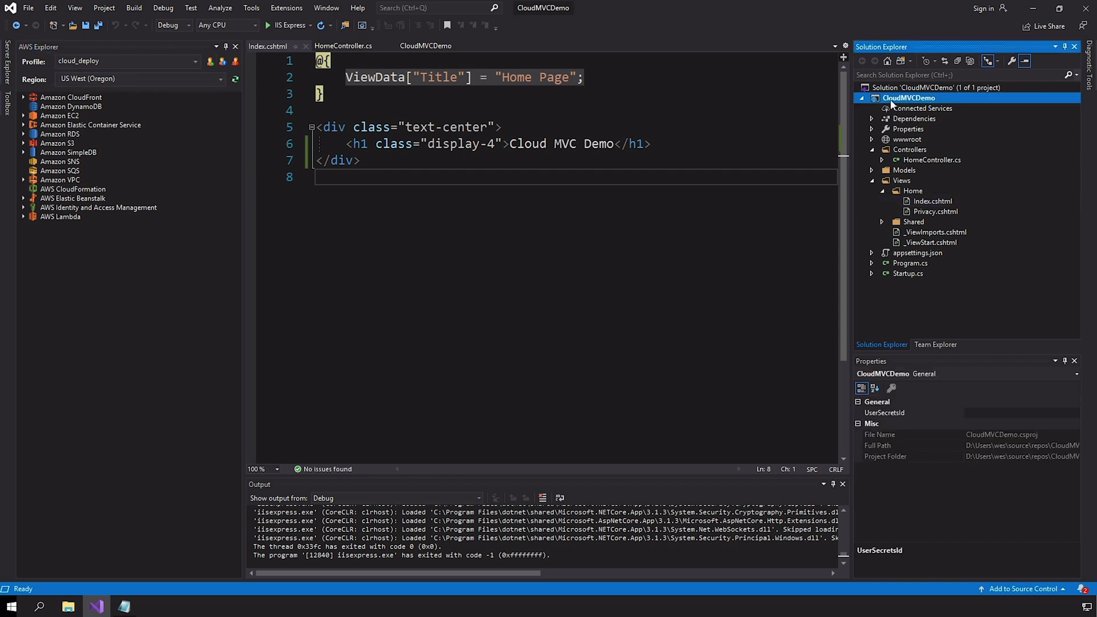
{"action": "right_click", "coordinate": [909, 97]}
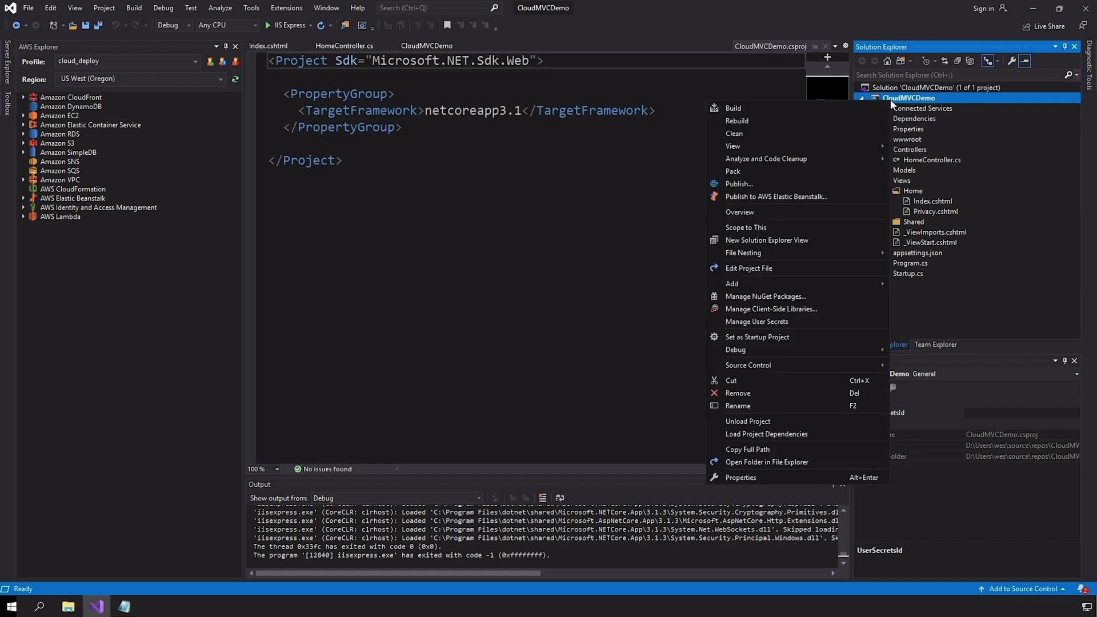
{"action": "left_click", "coordinate": [775, 197]}
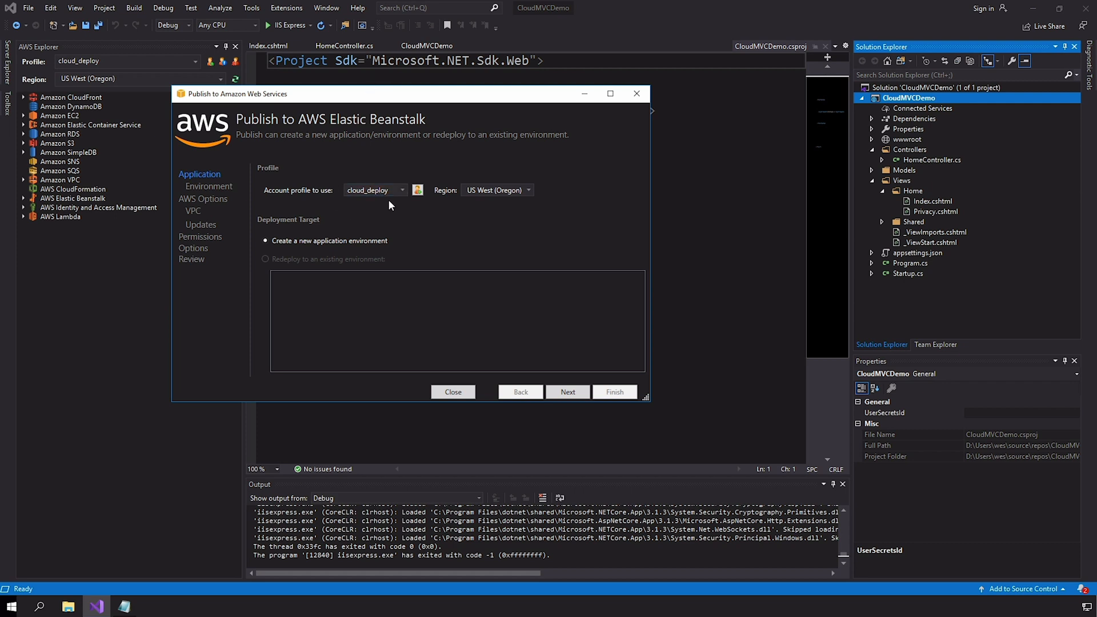
{"action": "mouse_move", "coordinate": [283, 203]}
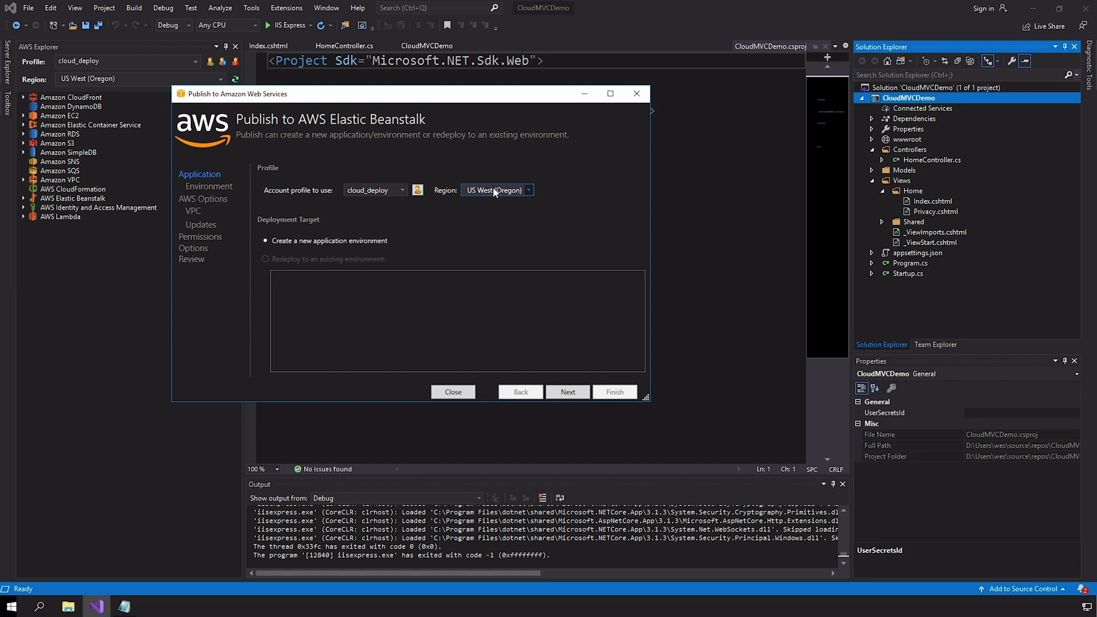
{"action": "left_click", "coordinate": [526, 190]}
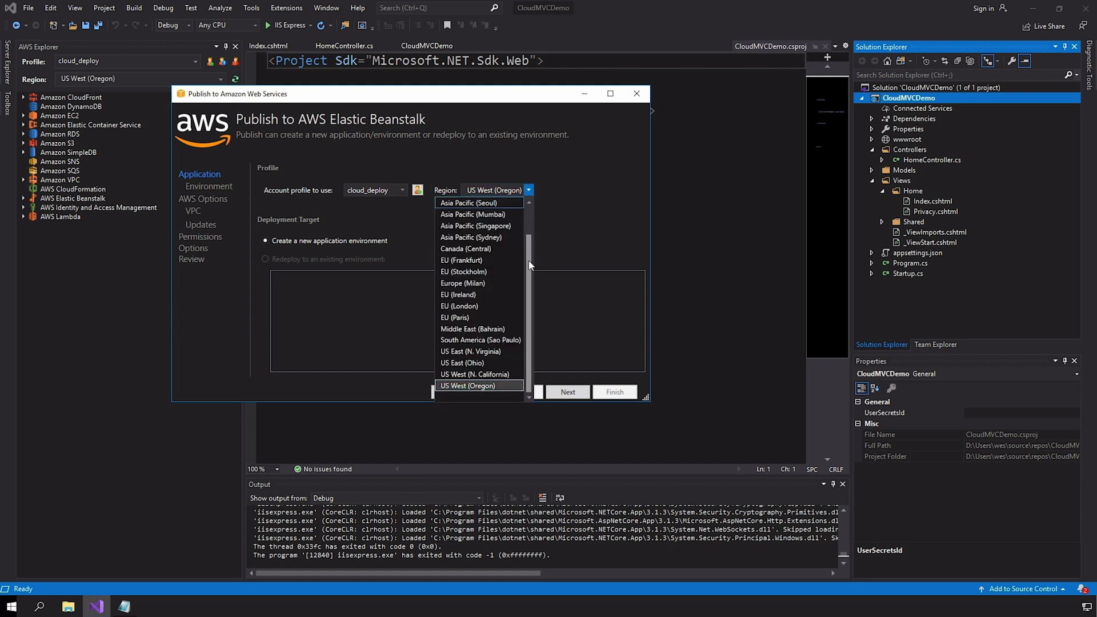
{"action": "mouse_move", "coordinate": [539, 188]}
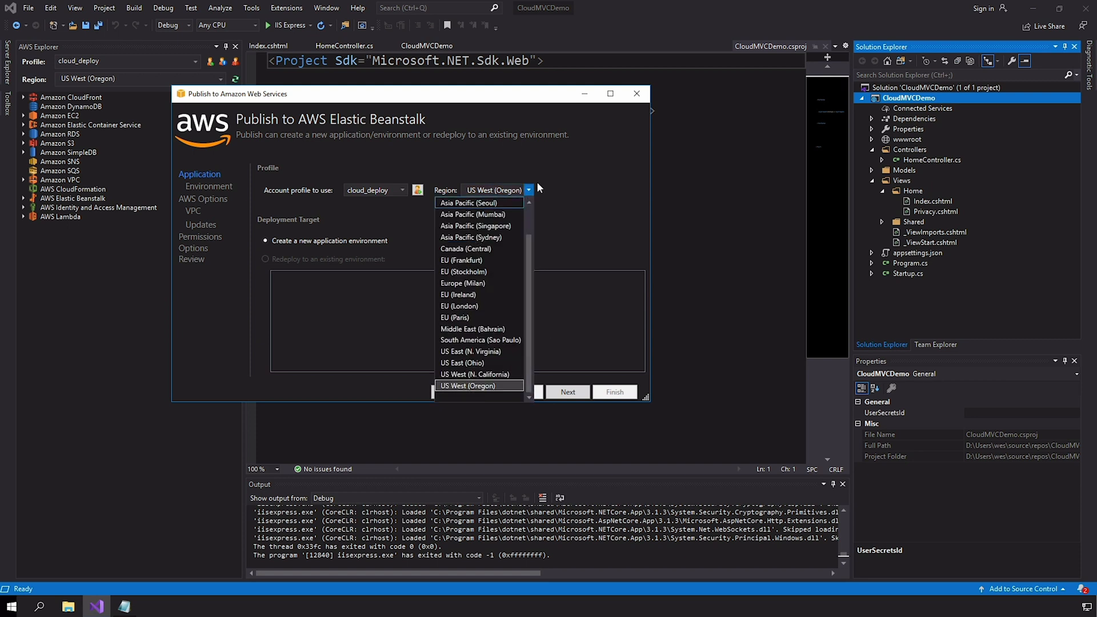
{"action": "left_click", "coordinate": [478, 386]}
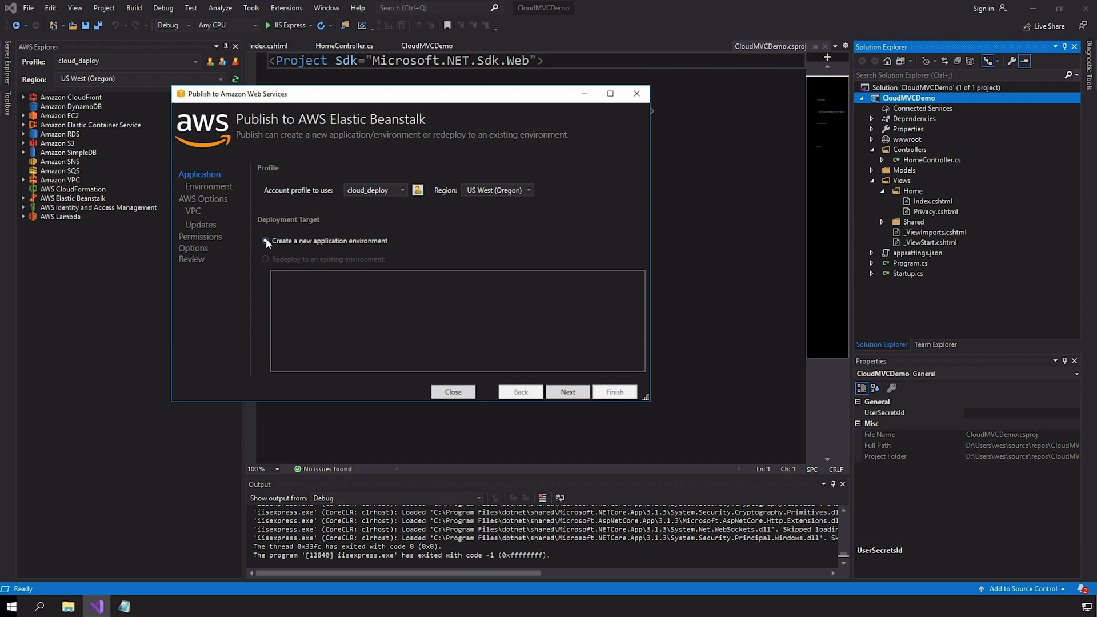
{"action": "left_click", "coordinate": [265, 240]}
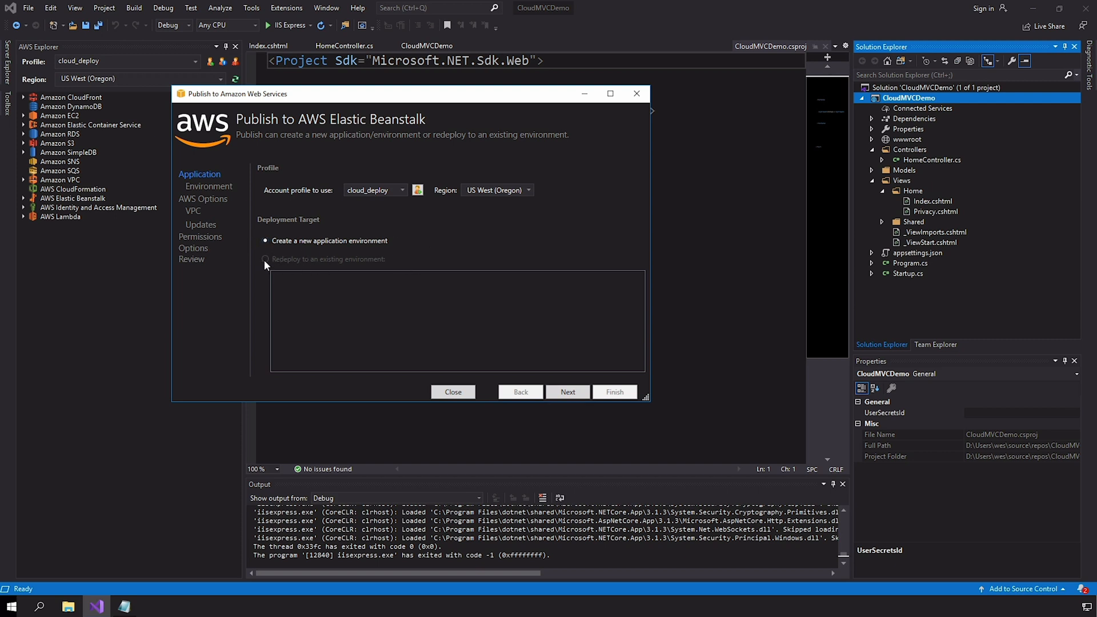
{"action": "mouse_move", "coordinate": [304, 256]}
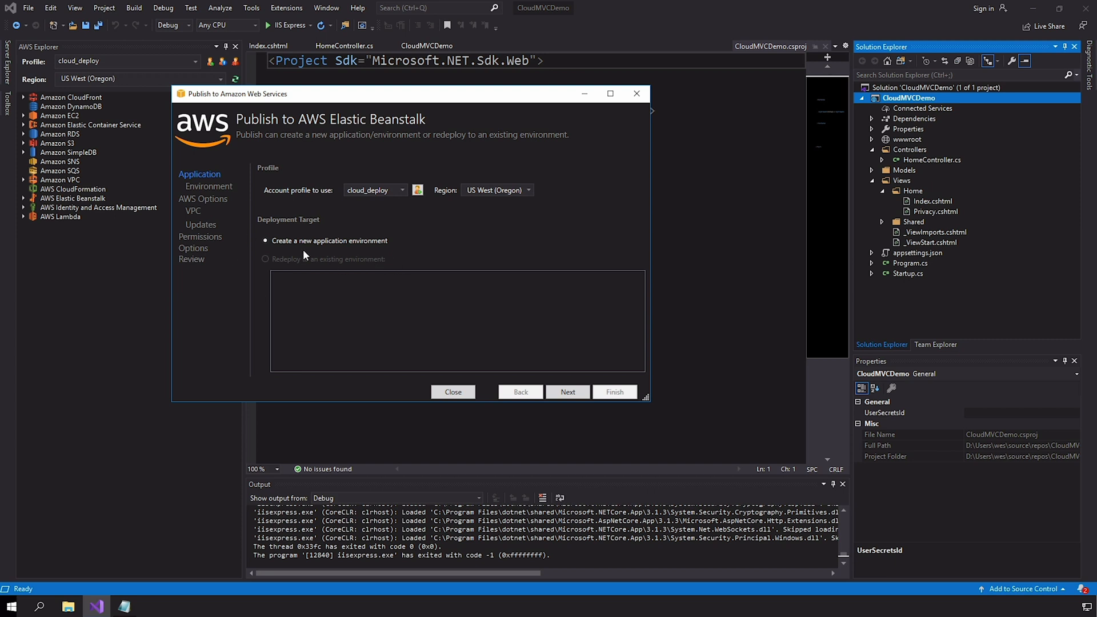
{"action": "mouse_move", "coordinate": [467, 259]}
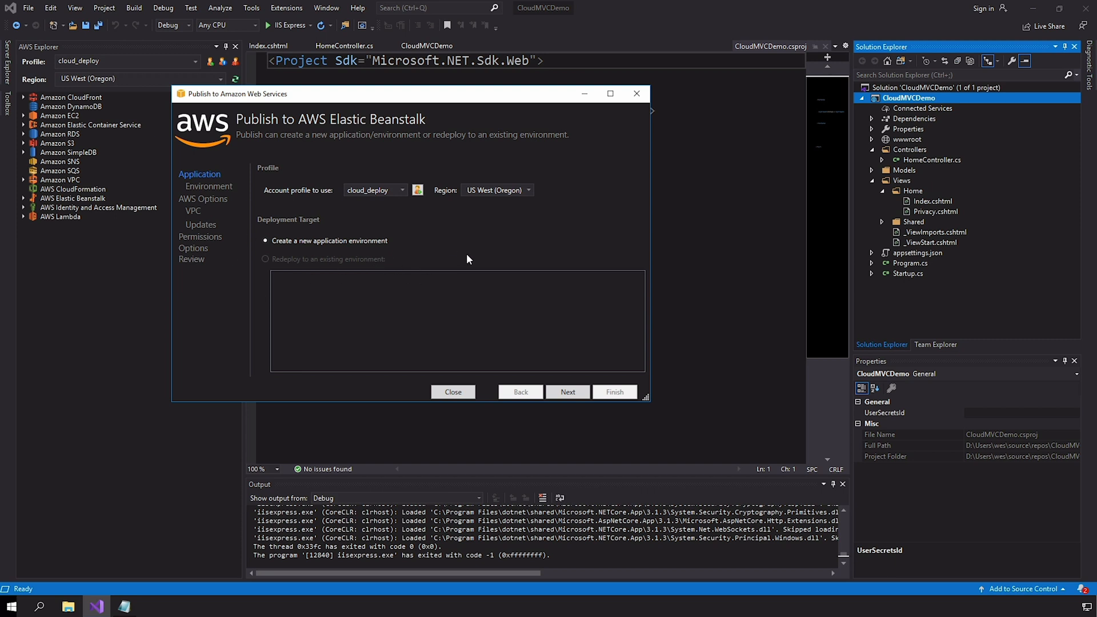
{"action": "left_click", "coordinate": [567, 392]}
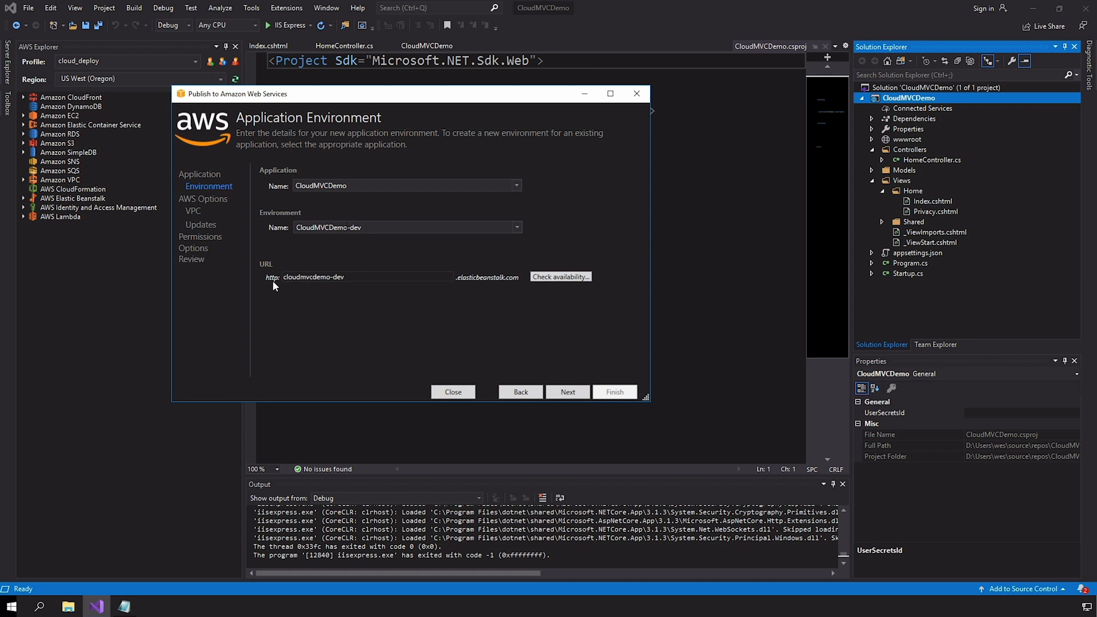
{"action": "mouse_move", "coordinate": [414, 278]}
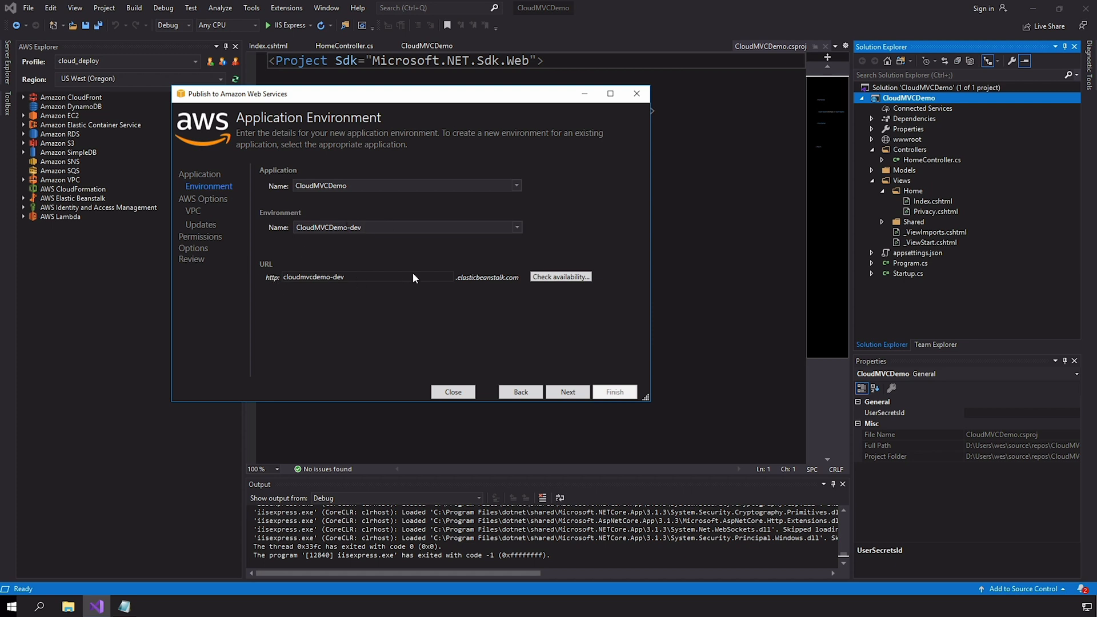
{"action": "mouse_move", "coordinate": [560, 277]}
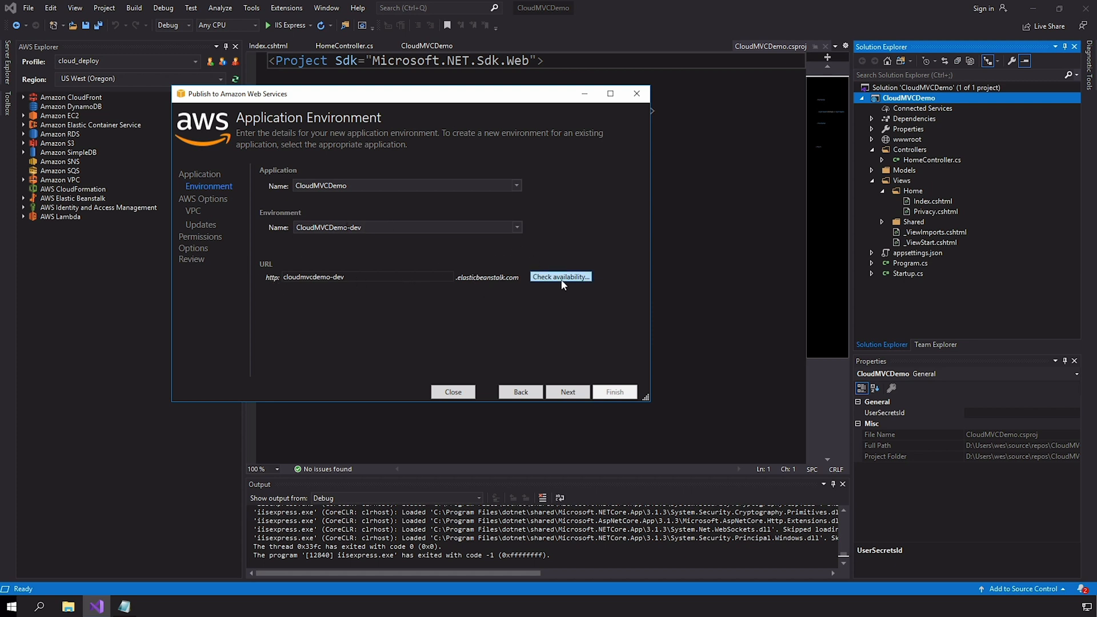
- Confirm the cloudmvcdemo-dev URL is available and advance to AWS Options
{"action": "left_click", "coordinate": [560, 277]}
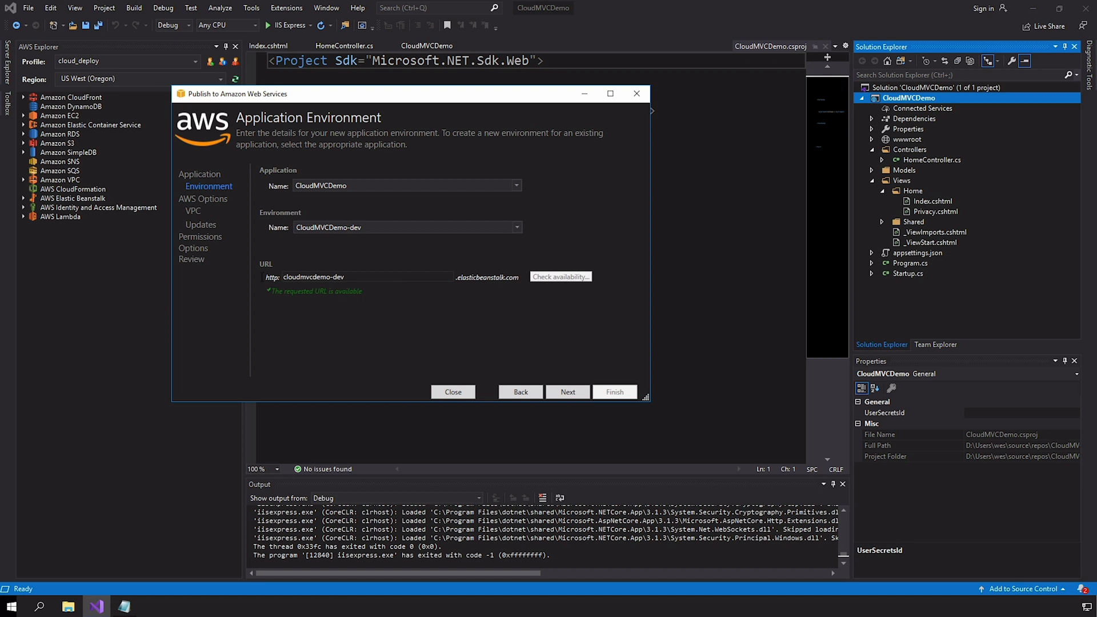
{"action": "left_click", "coordinate": [567, 392]}
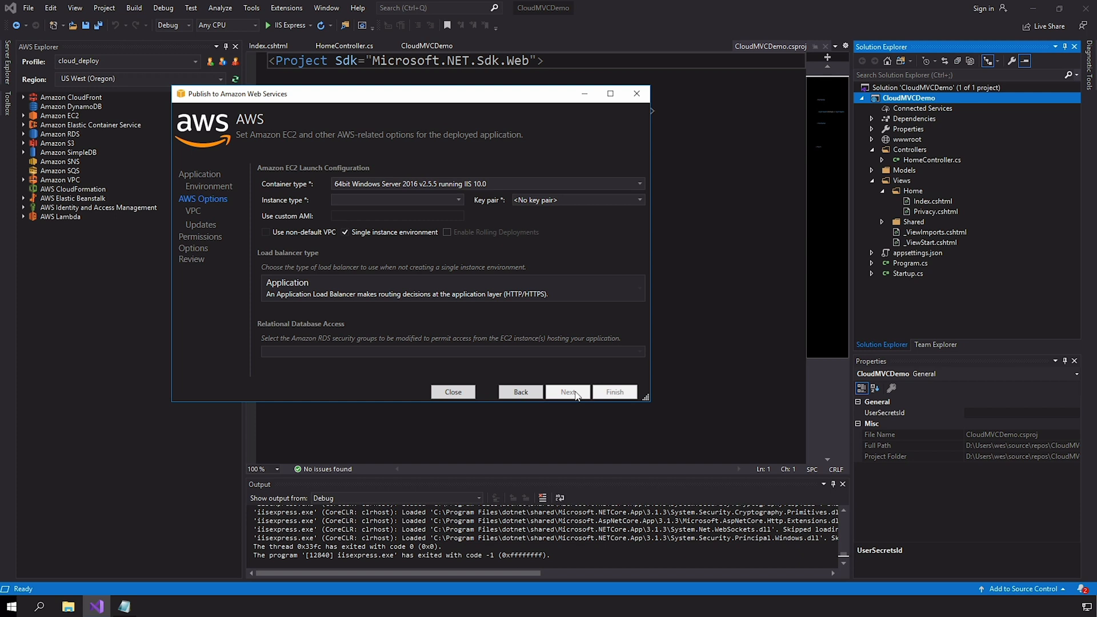
- Choose t1.micro from the Instance type list
{"action": "left_click", "coordinate": [396, 199]}
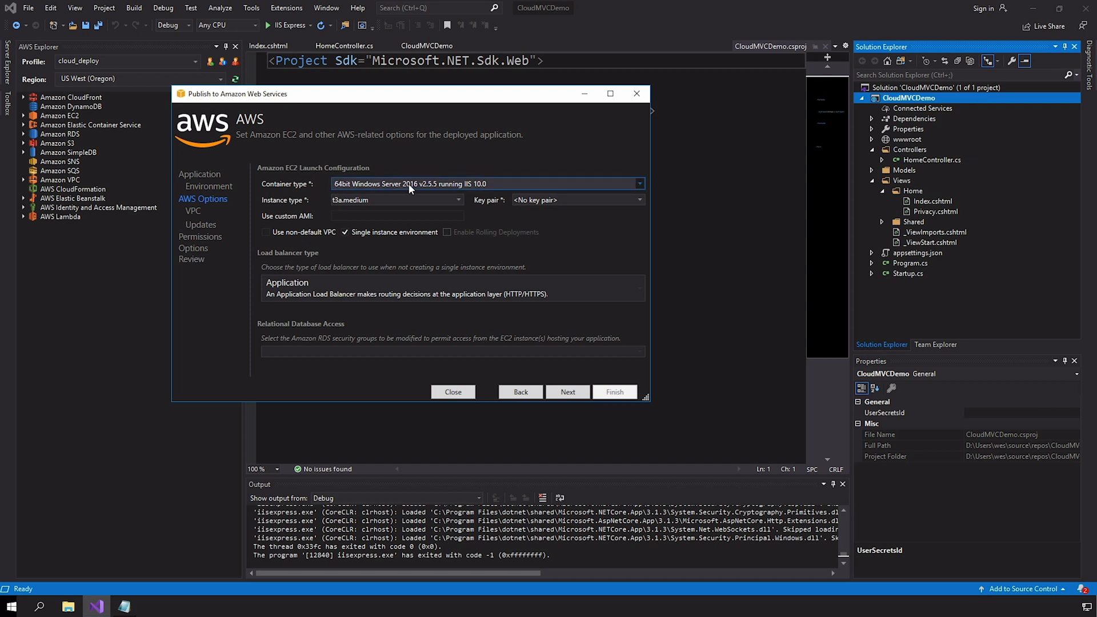
{"action": "mouse_move", "coordinate": [398, 203]}
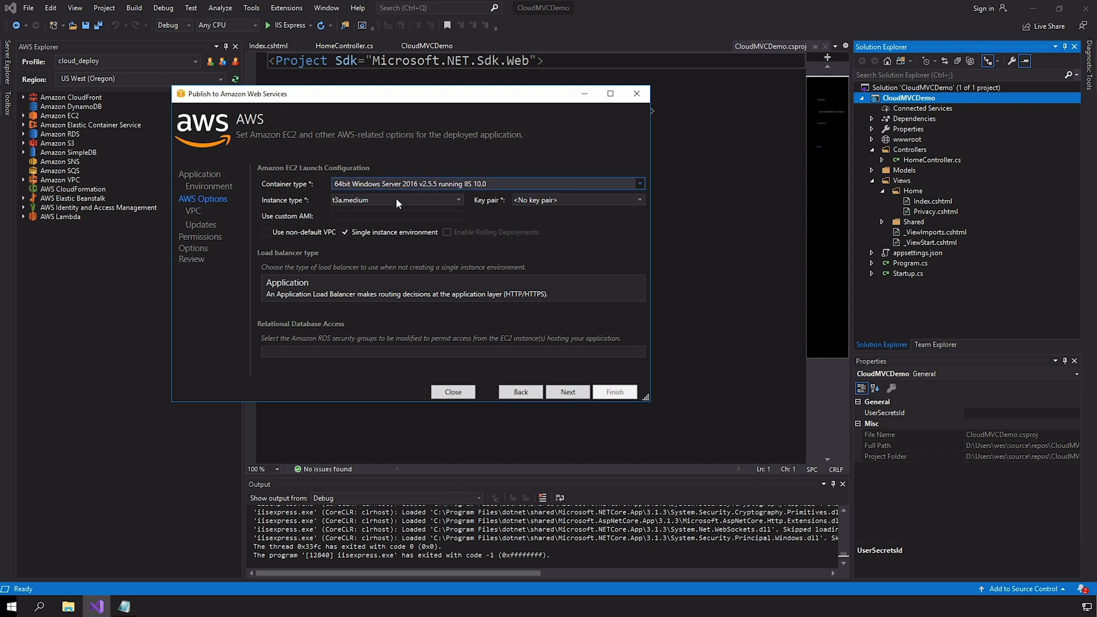
{"action": "left_click", "coordinate": [458, 201]}
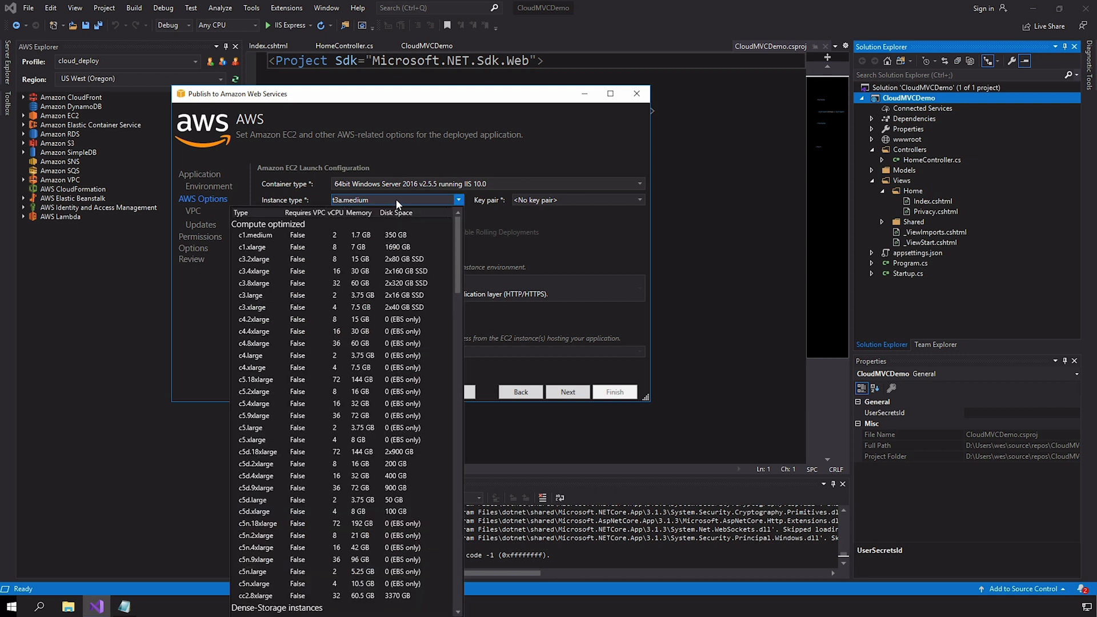
{"action": "scroll", "scroll_direction": "down", "scroll_amount": 3}
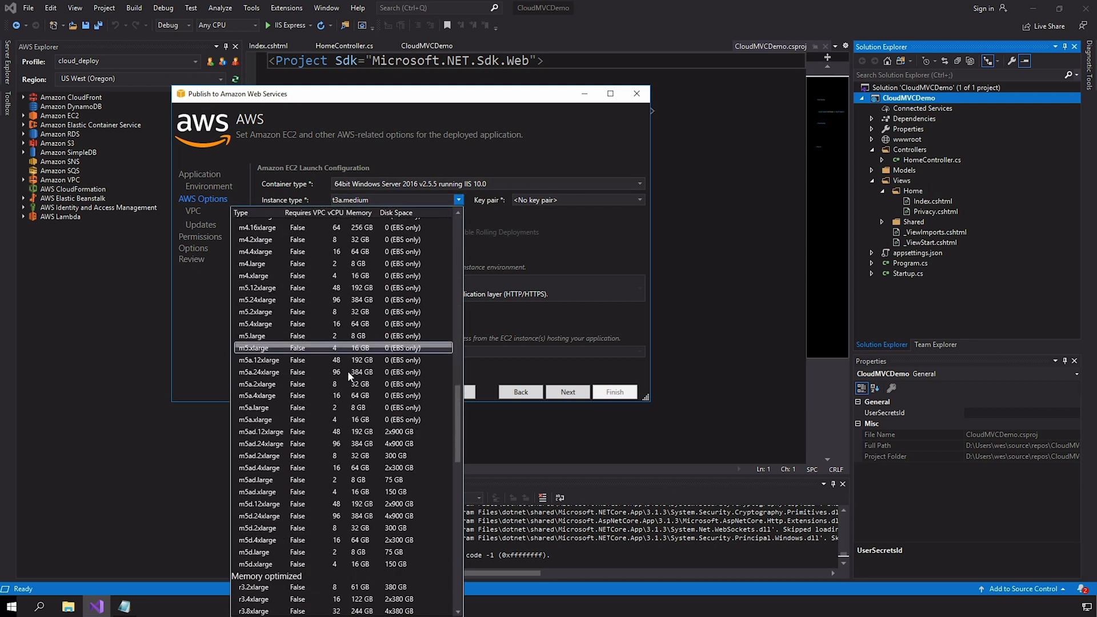
{"action": "scroll", "scroll_direction": "down", "scroll_amount": 3}
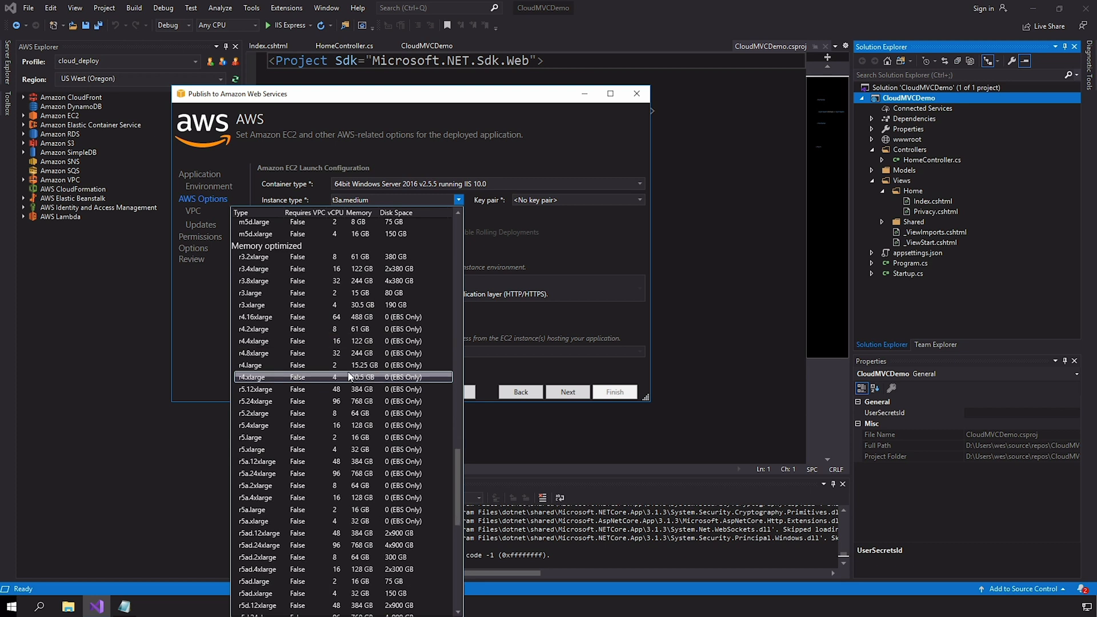
{"action": "scroll", "scroll_direction": "down", "scroll_amount": 3}
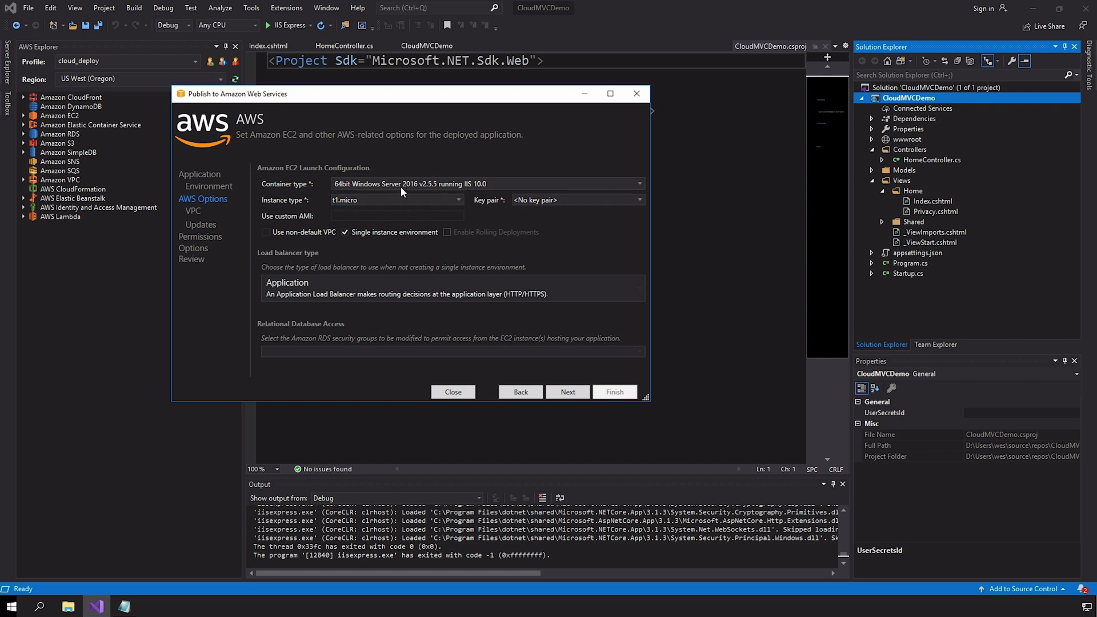
{"action": "mouse_move", "coordinate": [342, 219]}
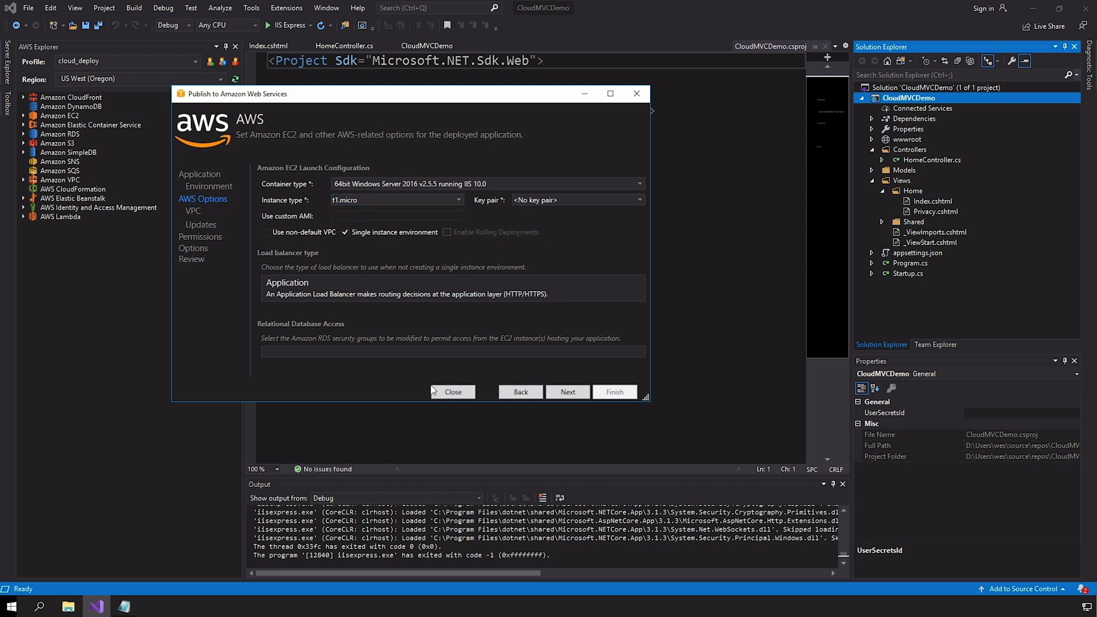
{"action": "mouse_move", "coordinate": [372, 247]}
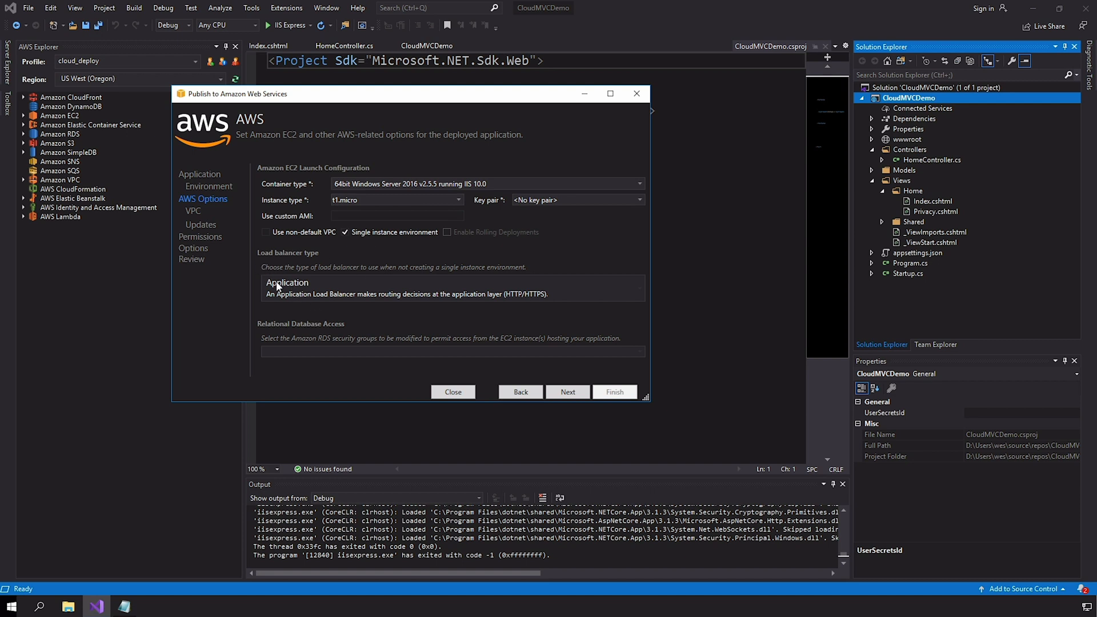
- Turn off single-instance environment and list the Application, Network and Classic load balancers
{"action": "left_click", "coordinate": [344, 231]}
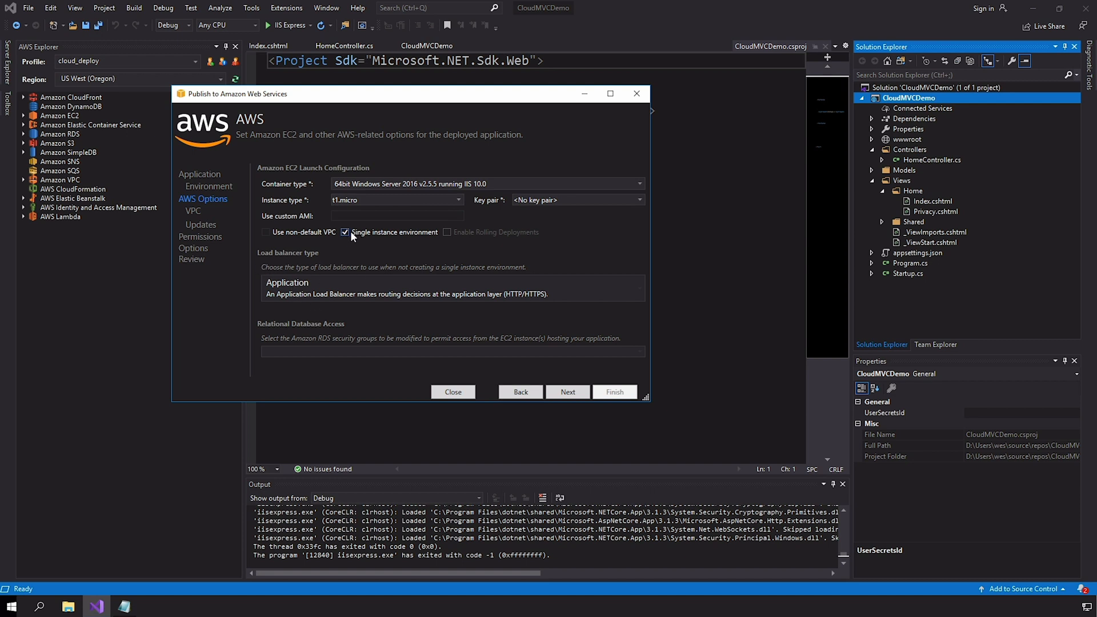
{"action": "mouse_move", "coordinate": [384, 237]}
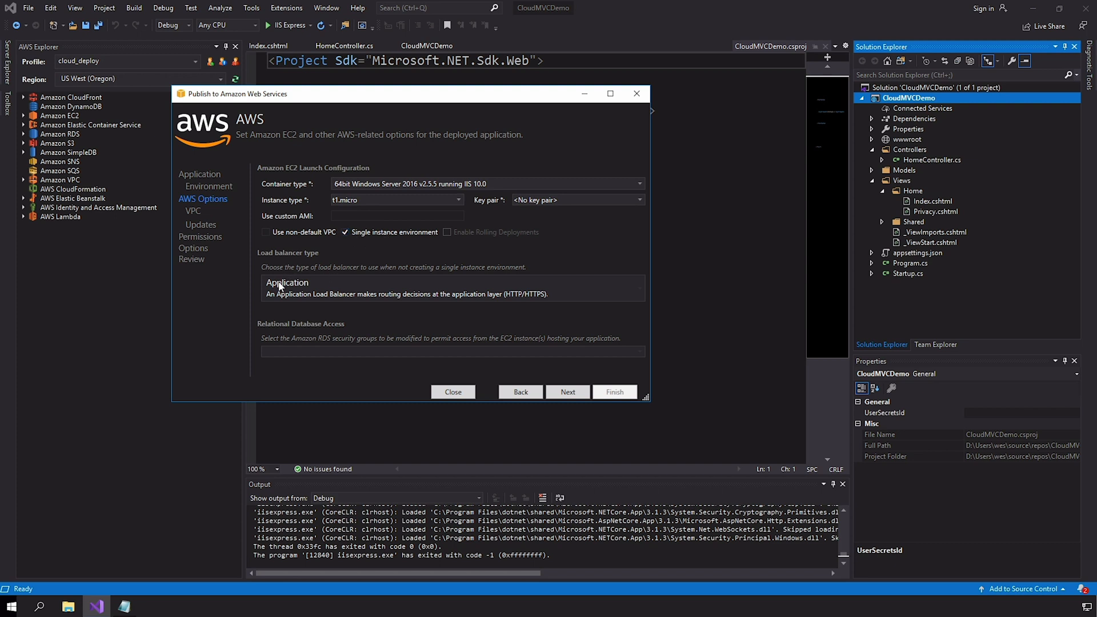
{"action": "mouse_move", "coordinate": [392, 253]}
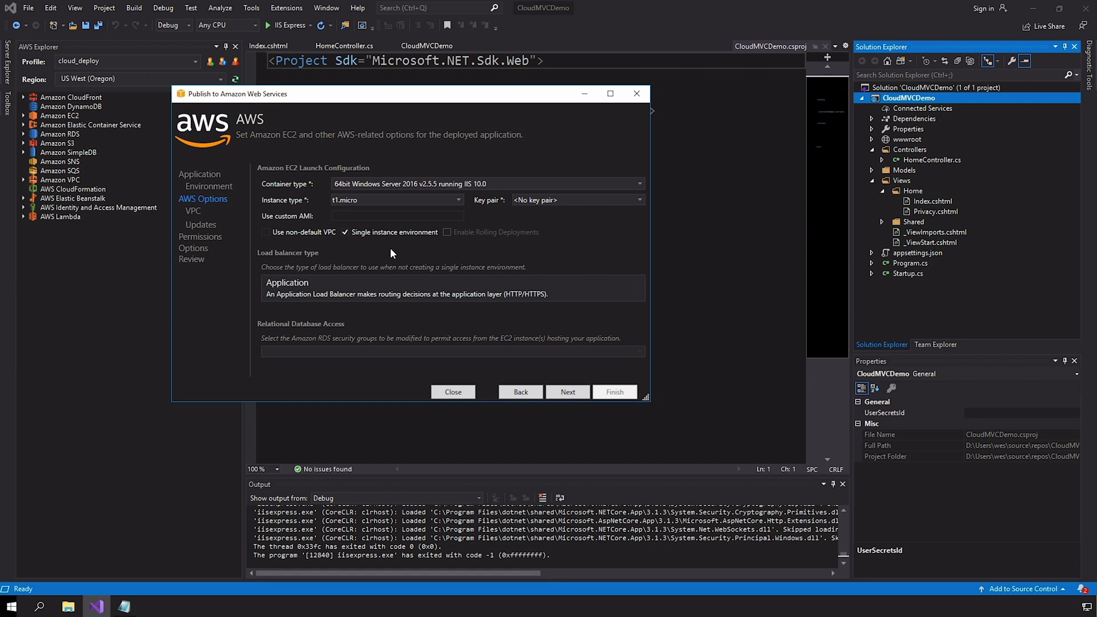
{"action": "left_click", "coordinate": [346, 232]}
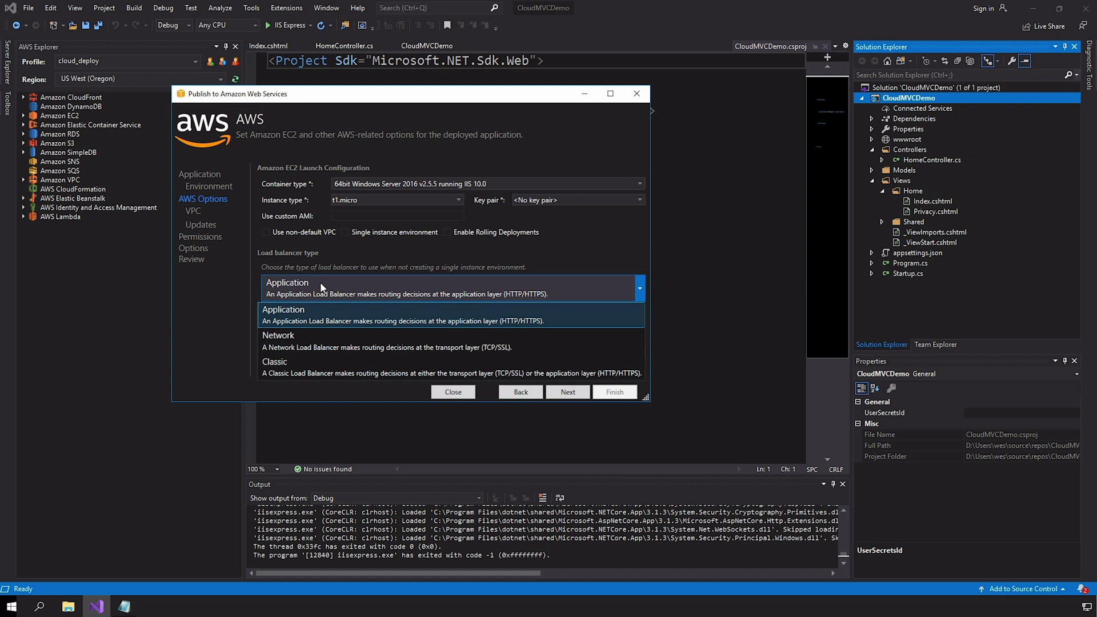
{"action": "mouse_move", "coordinate": [300, 343]}
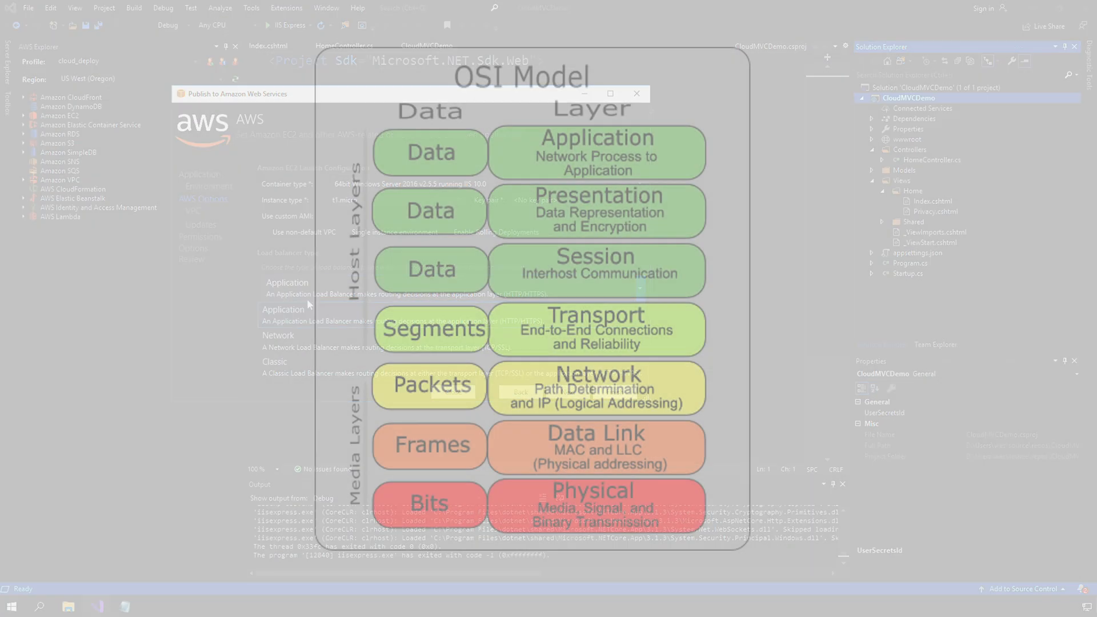
- Keep Application as the load balancer type after weighing Network and Classic
{"action": "left_click", "coordinate": [637, 288]}
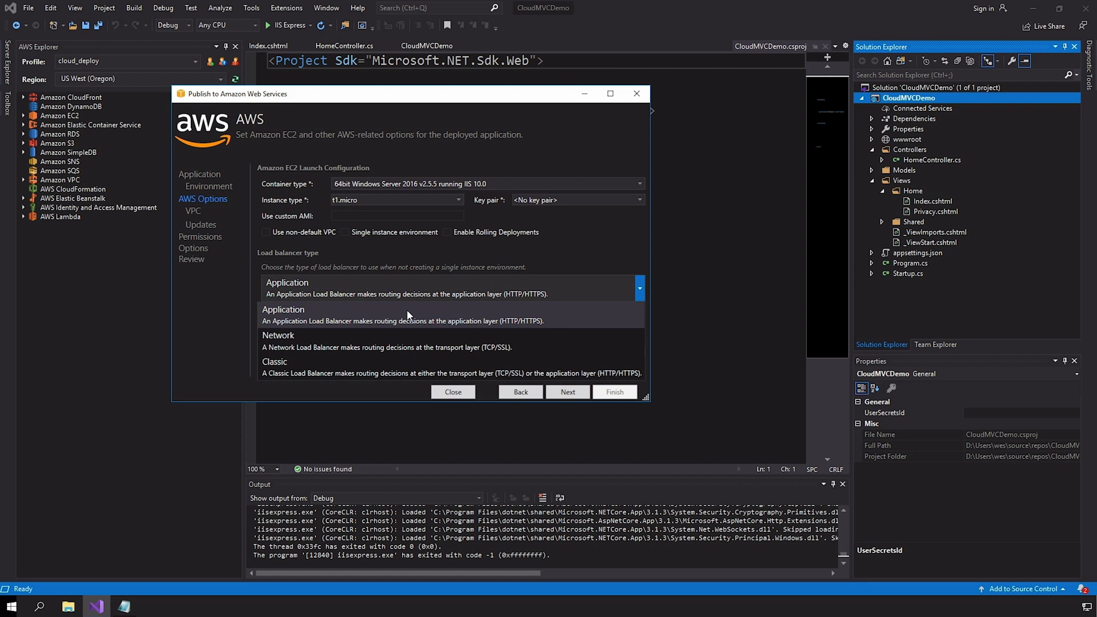
{"action": "mouse_move", "coordinate": [435, 312]}
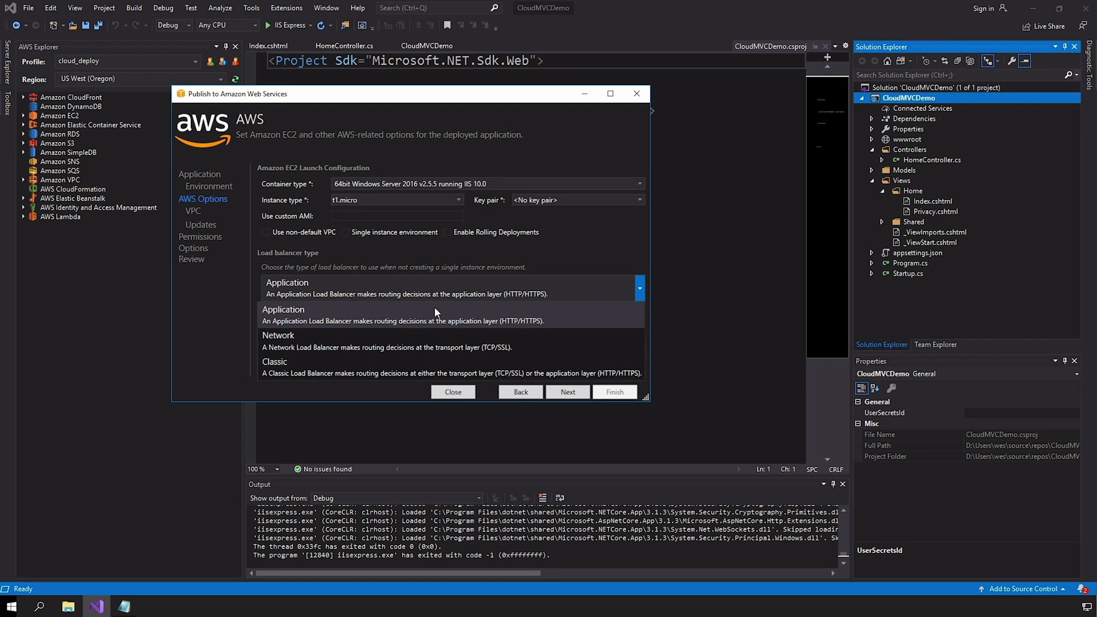
{"action": "mouse_move", "coordinate": [365, 315]}
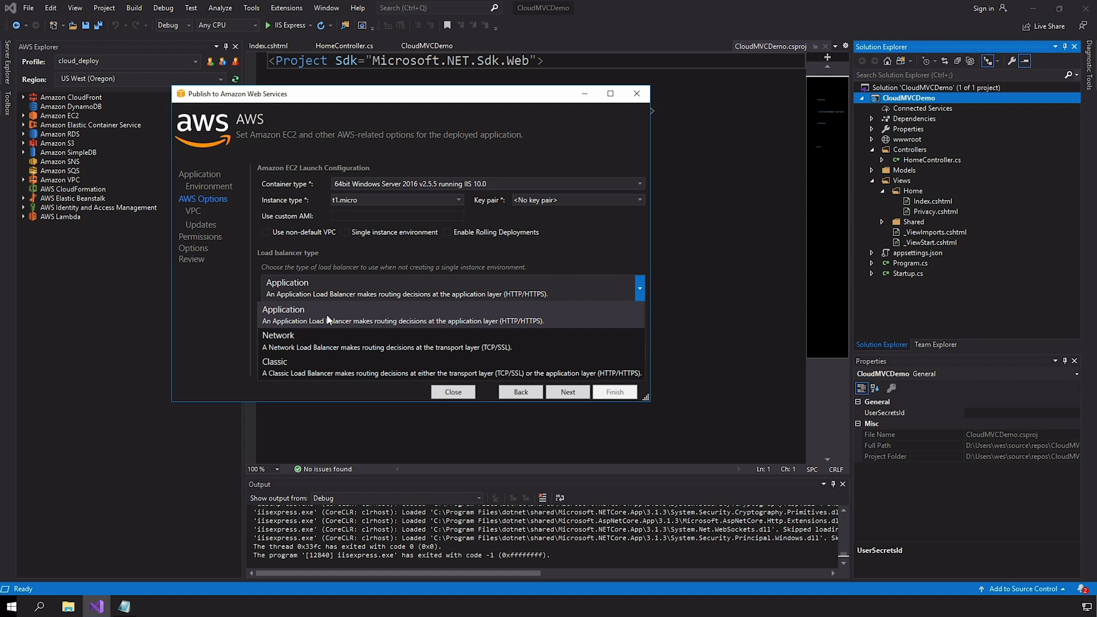
{"action": "mouse_move", "coordinate": [301, 314]}
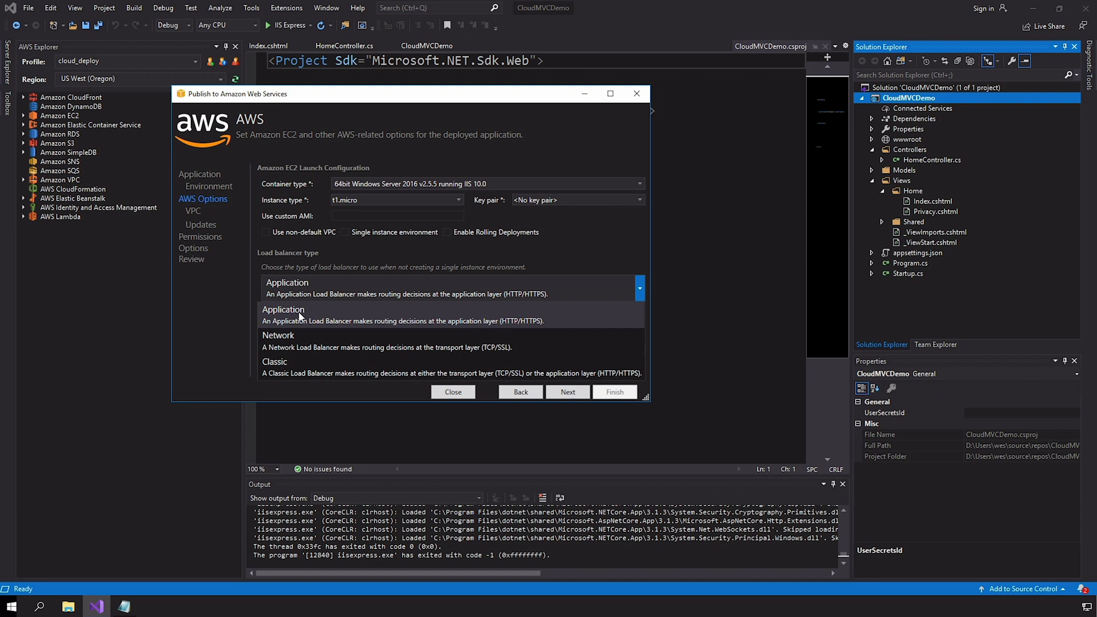
{"action": "mouse_move", "coordinate": [298, 341]}
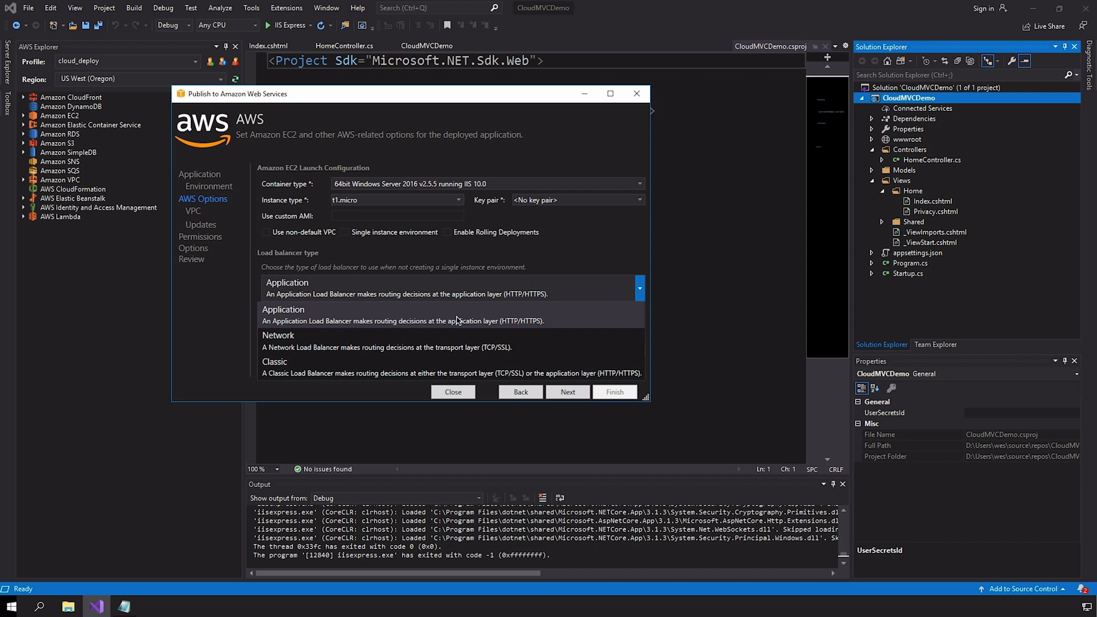
{"action": "mouse_move", "coordinate": [420, 311]}
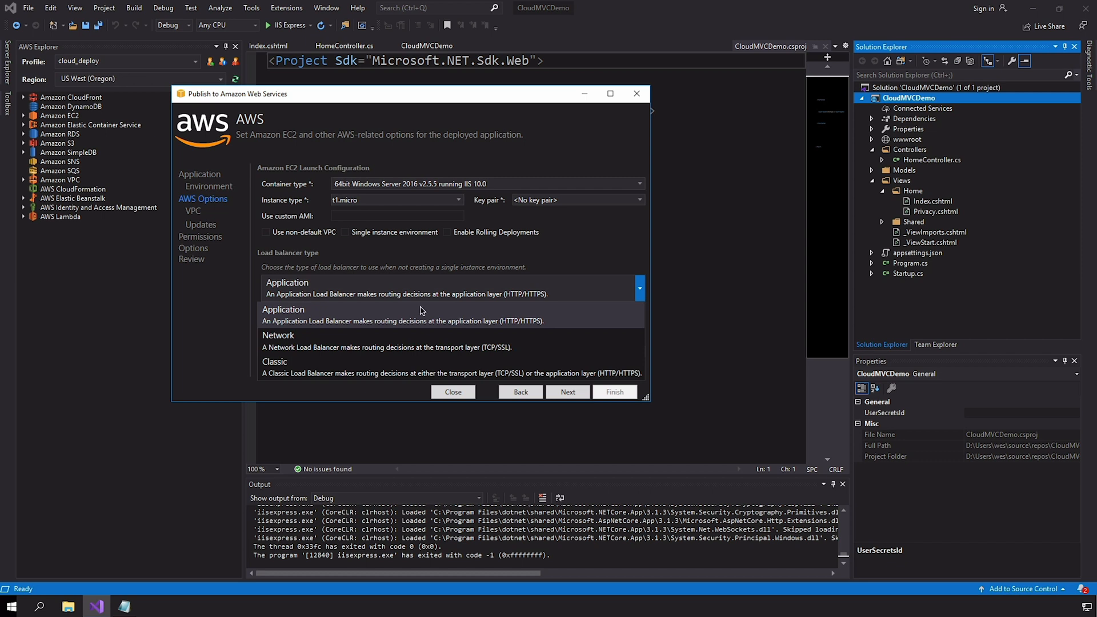
{"action": "mouse_move", "coordinate": [300, 342]}
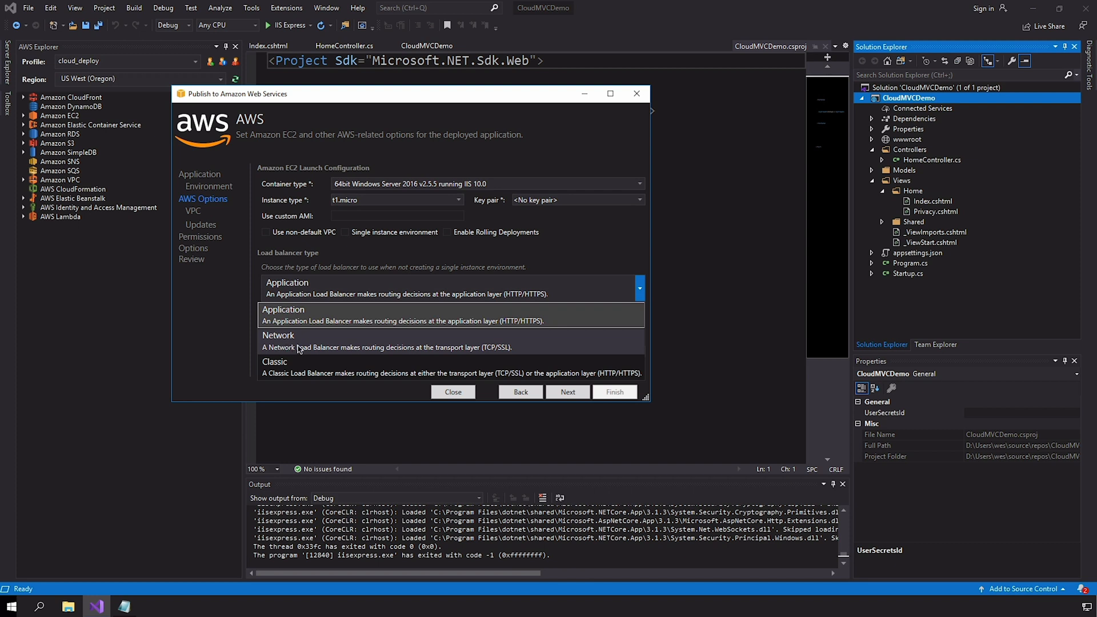
{"action": "mouse_move", "coordinate": [305, 349]}
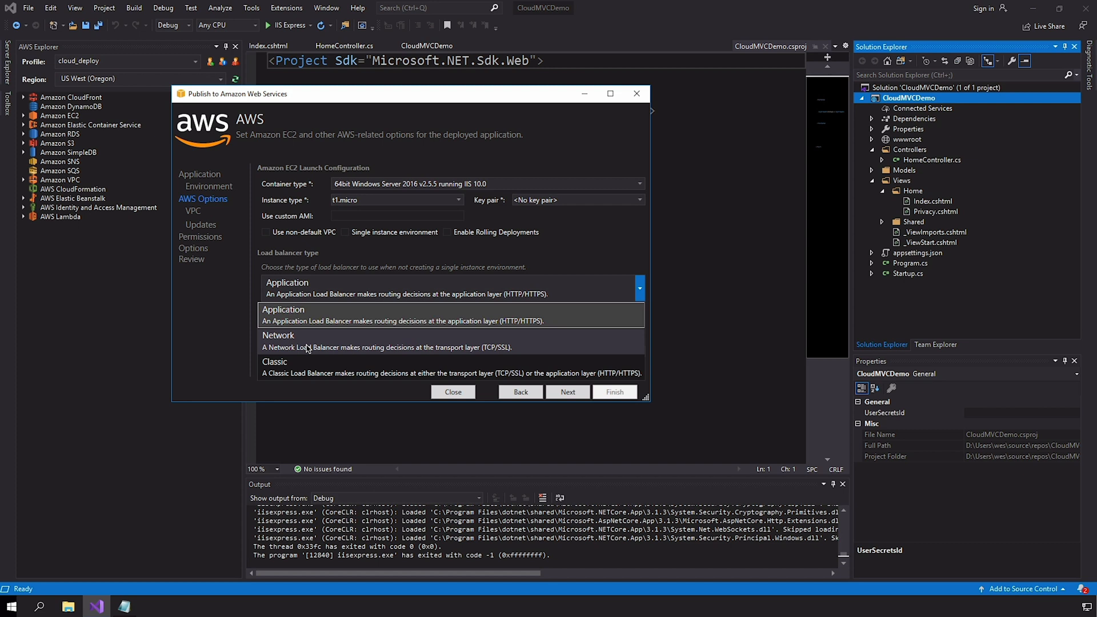
{"action": "mouse_move", "coordinate": [373, 346]}
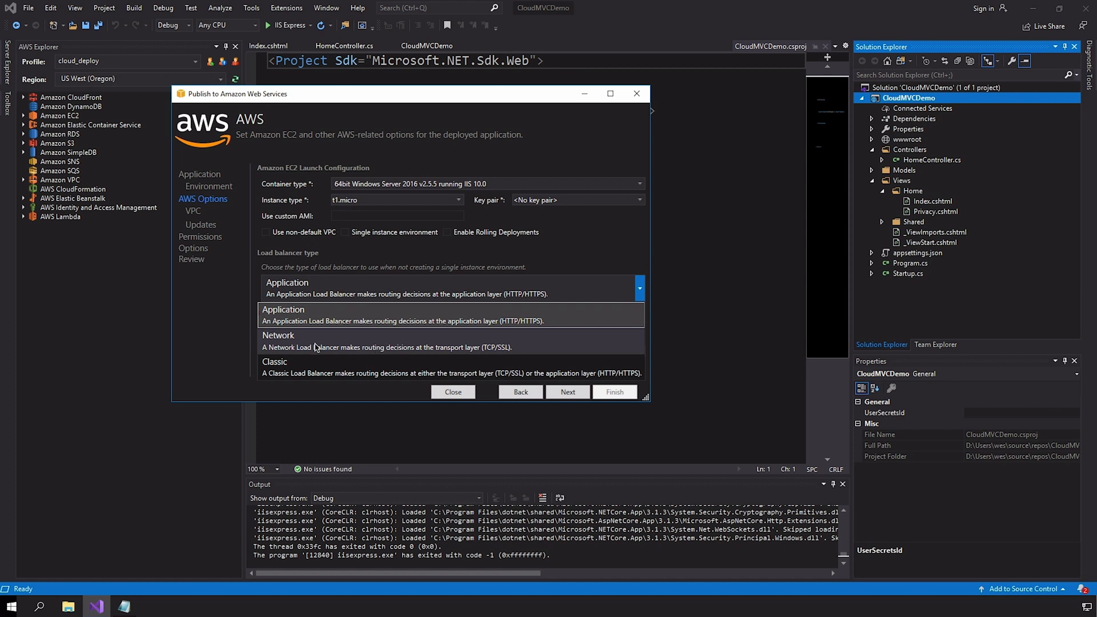
{"action": "mouse_move", "coordinate": [280, 346]}
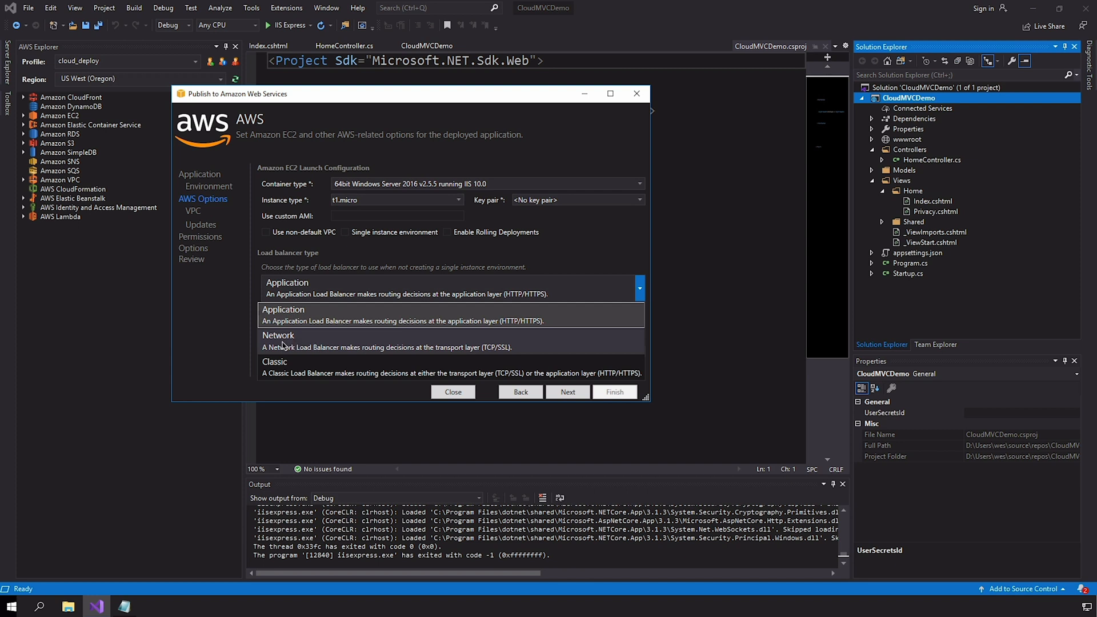
{"action": "mouse_move", "coordinate": [297, 322]}
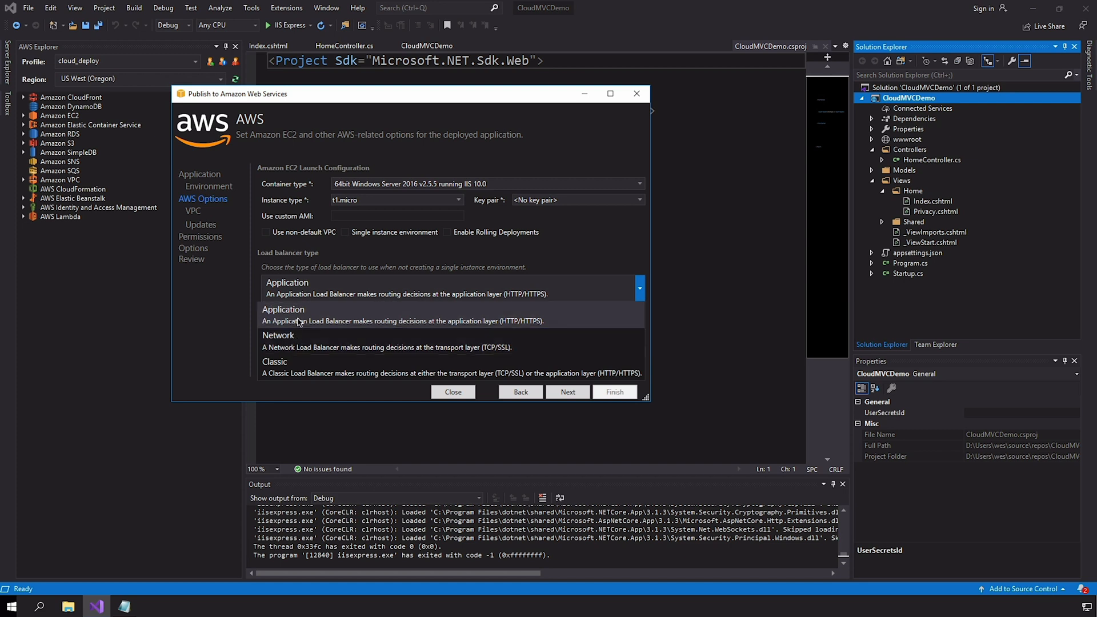
{"action": "mouse_move", "coordinate": [316, 323]}
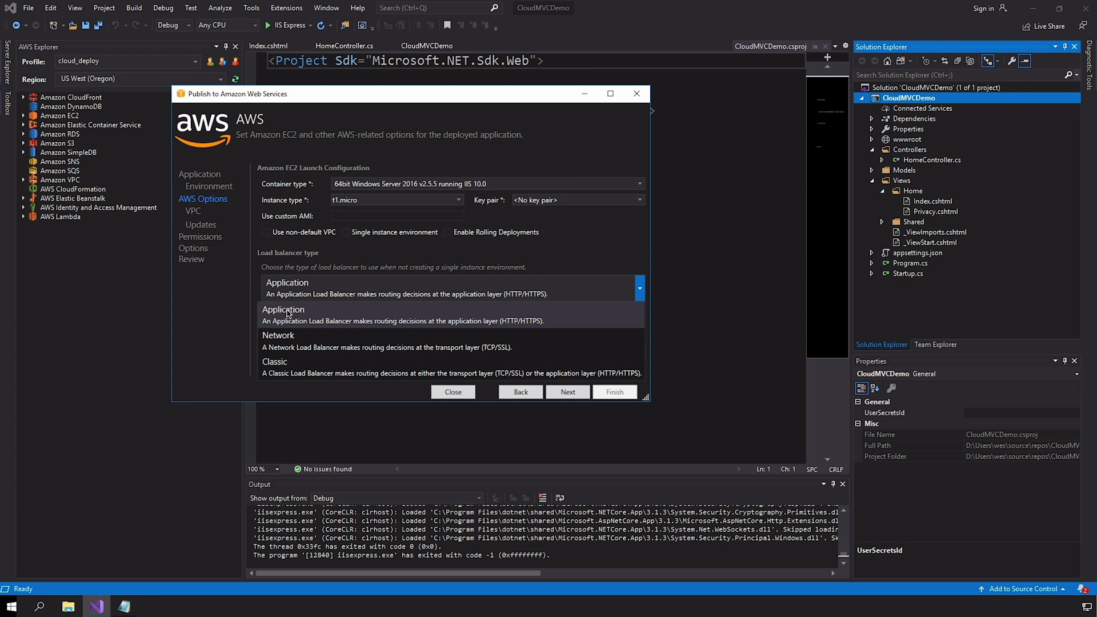
{"action": "mouse_move", "coordinate": [296, 319]}
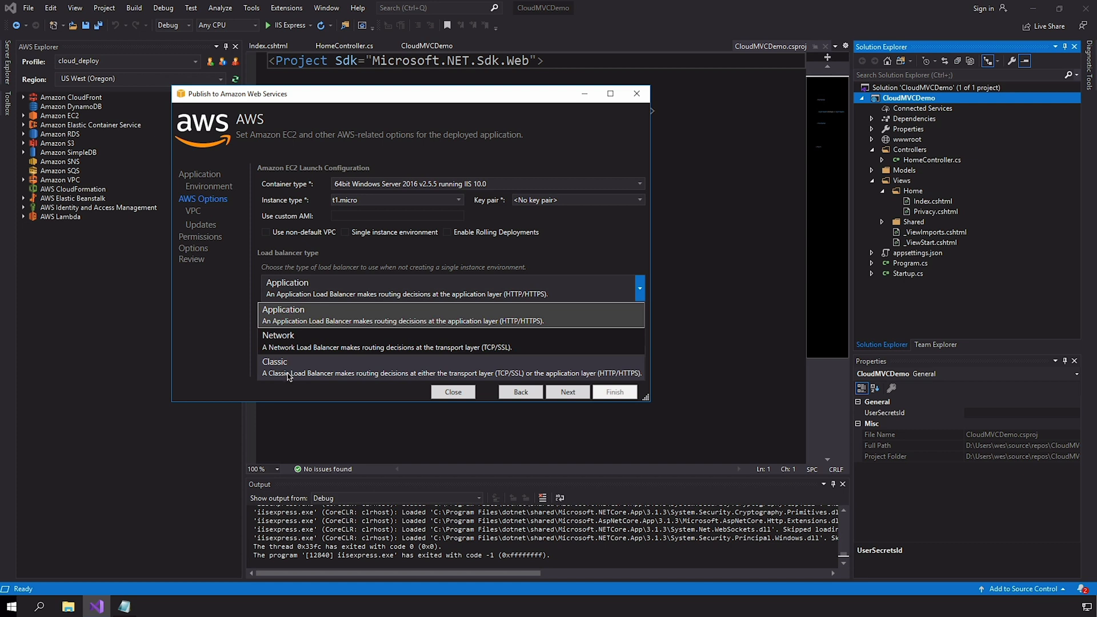
{"action": "mouse_move", "coordinate": [301, 338]}
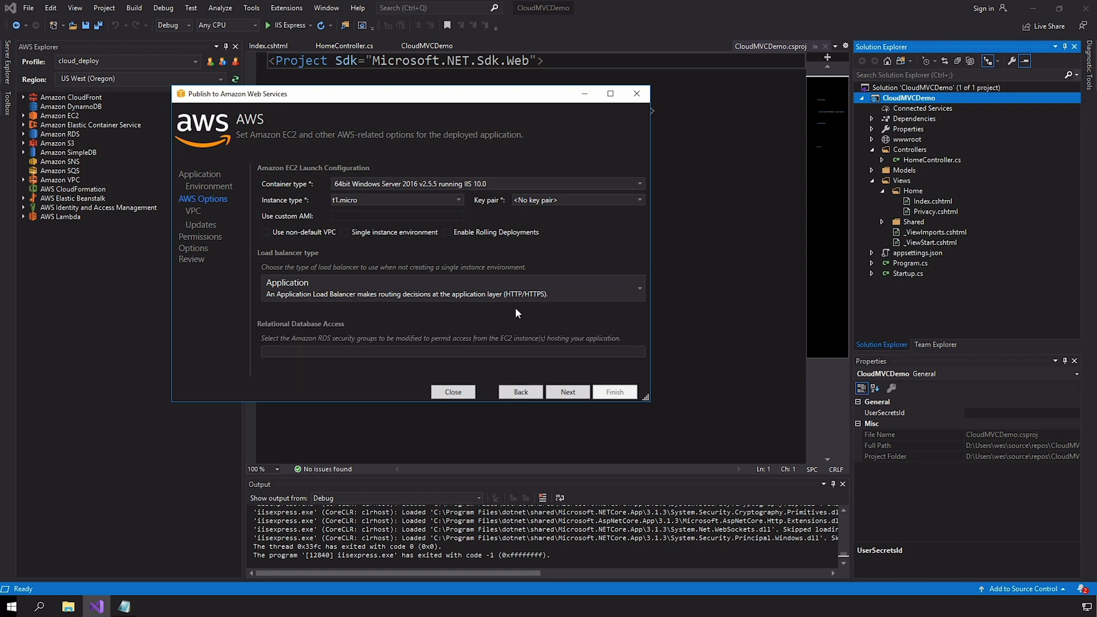
- Re-enable single-instance environment and advance to Application Options
{"action": "left_click", "coordinate": [356, 231]}
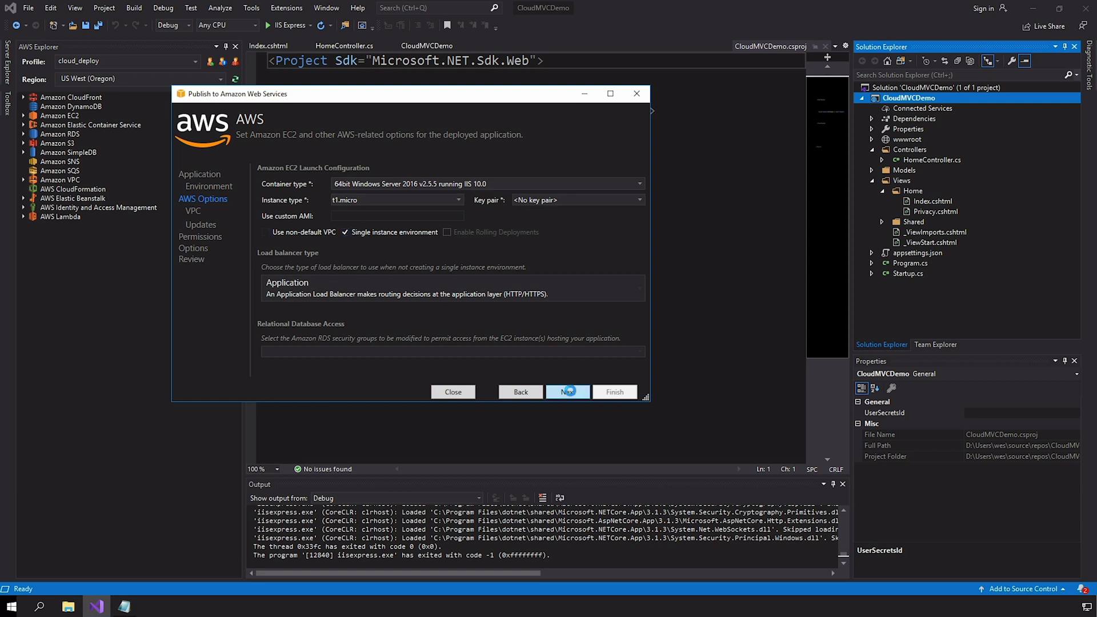
{"action": "left_click", "coordinate": [567, 392]}
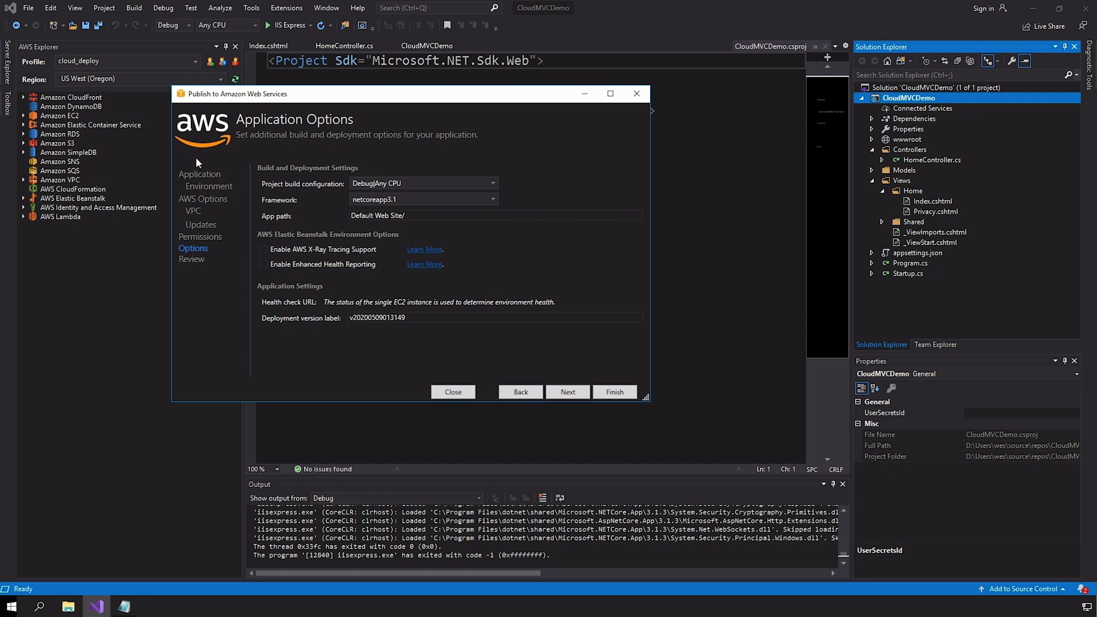
{"action": "mouse_move", "coordinate": [270, 165]}
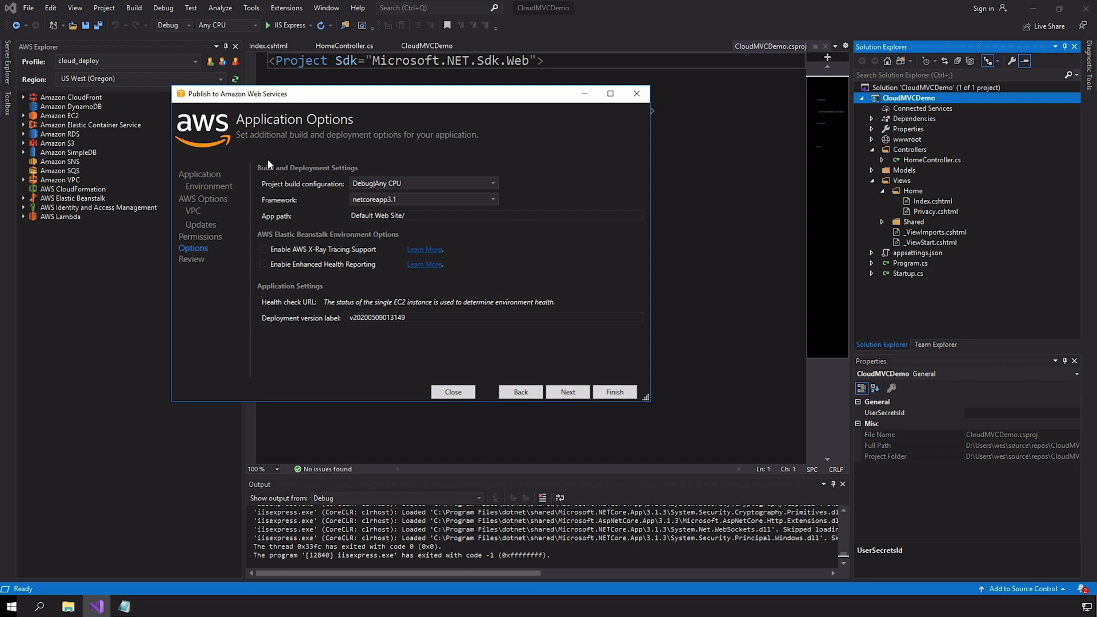
{"action": "mouse_move", "coordinate": [370, 104]}
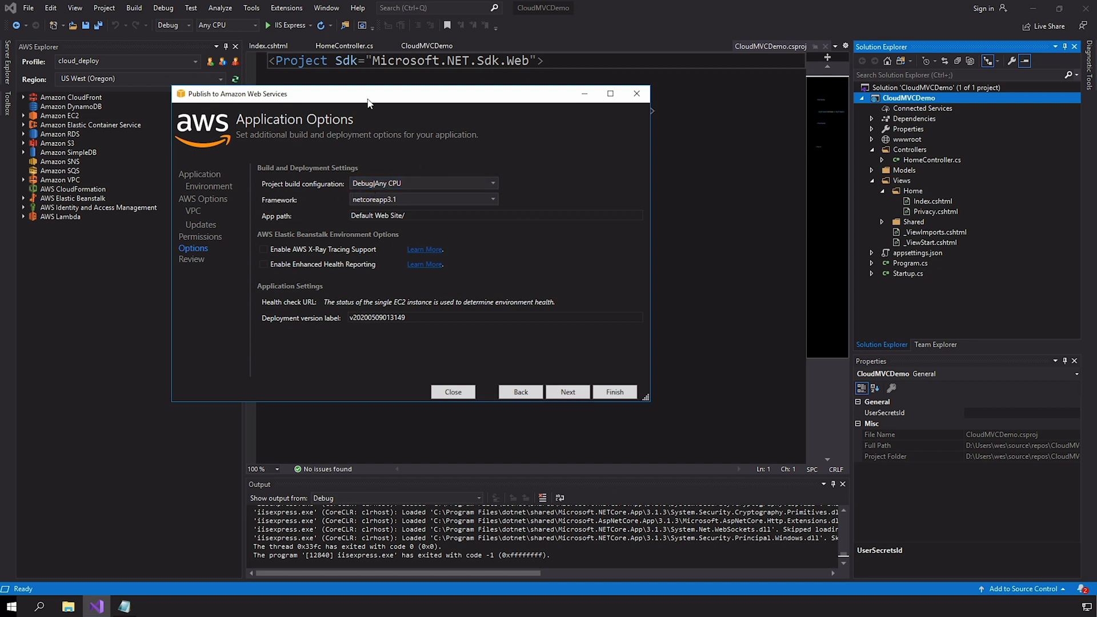
{"action": "mouse_move", "coordinate": [238, 30]}
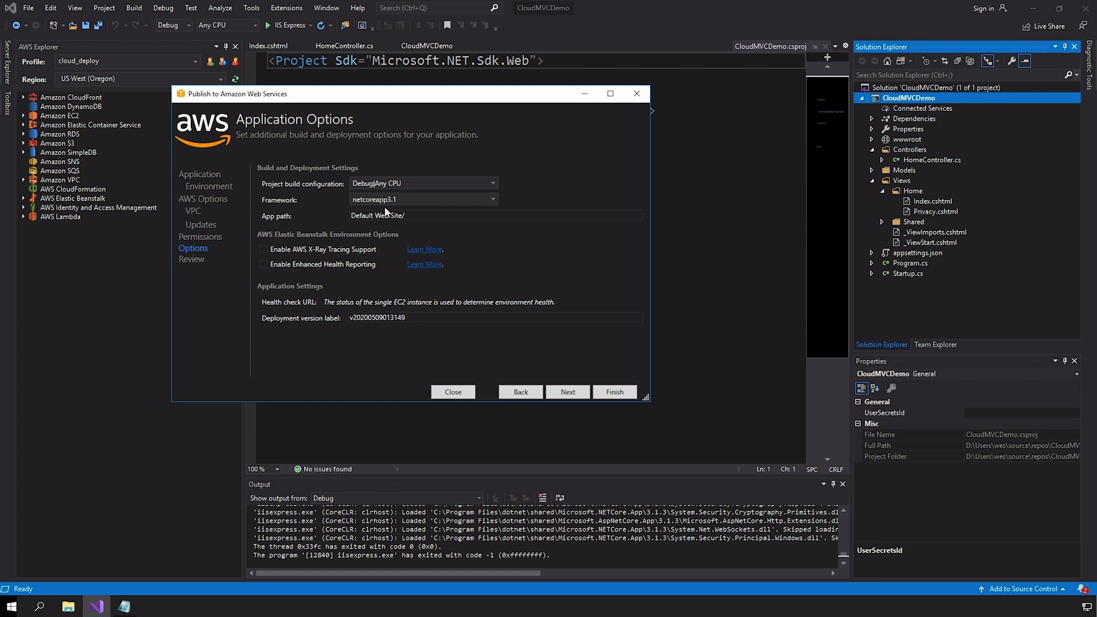
- Check the target framework and app path, then continue to the Review summary
{"action": "left_click", "coordinate": [420, 199]}
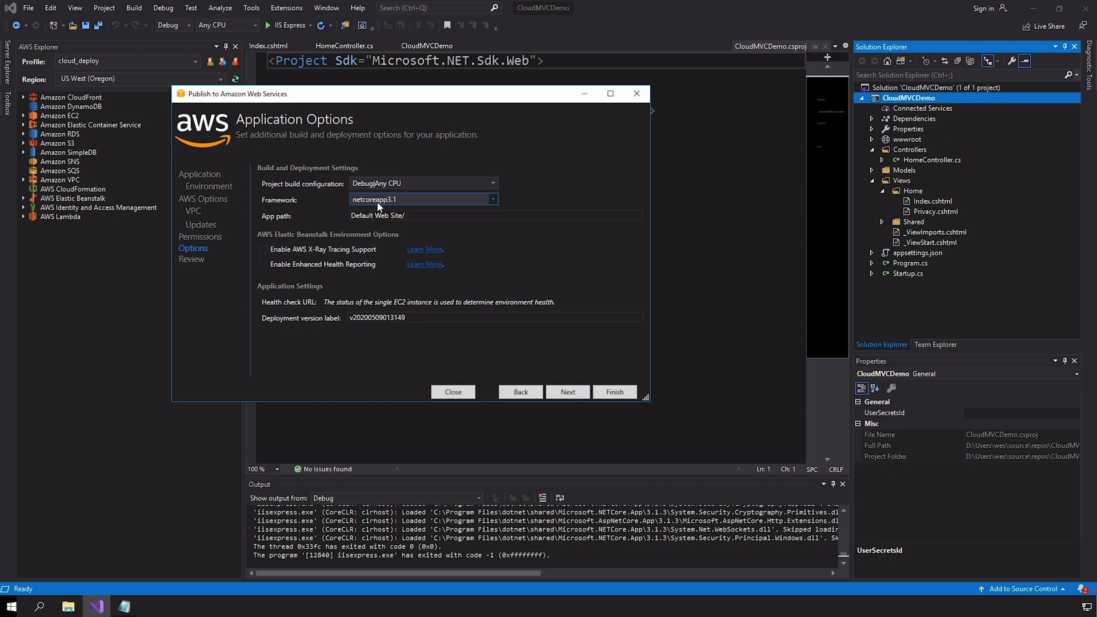
{"action": "left_click", "coordinate": [496, 216]}
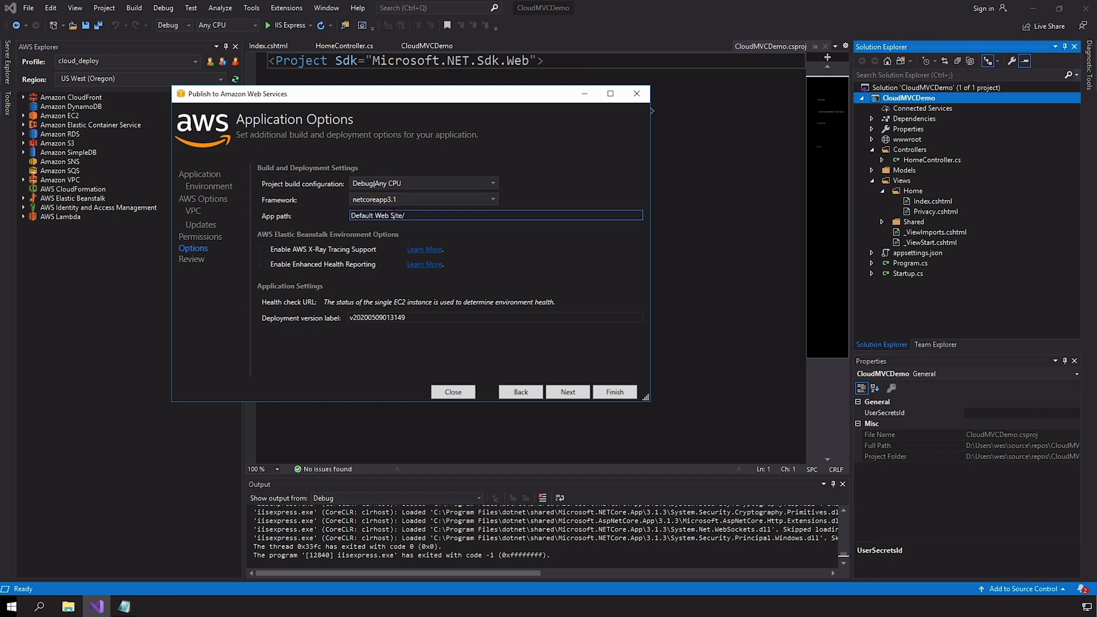
{"action": "left_click", "coordinate": [376, 216]}
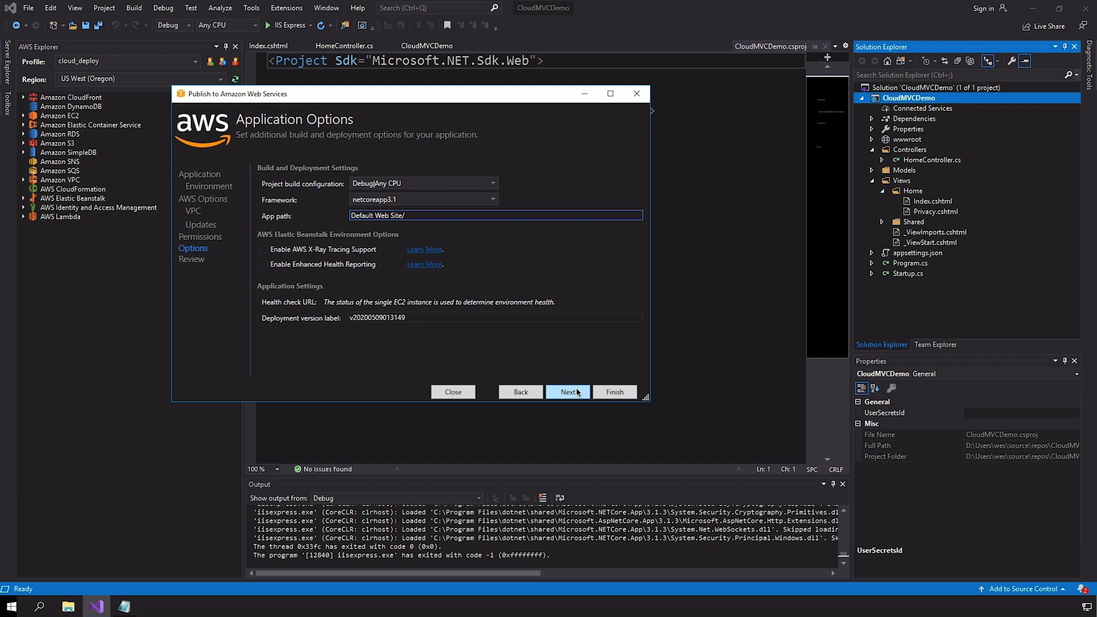
{"action": "left_click", "coordinate": [567, 392]}
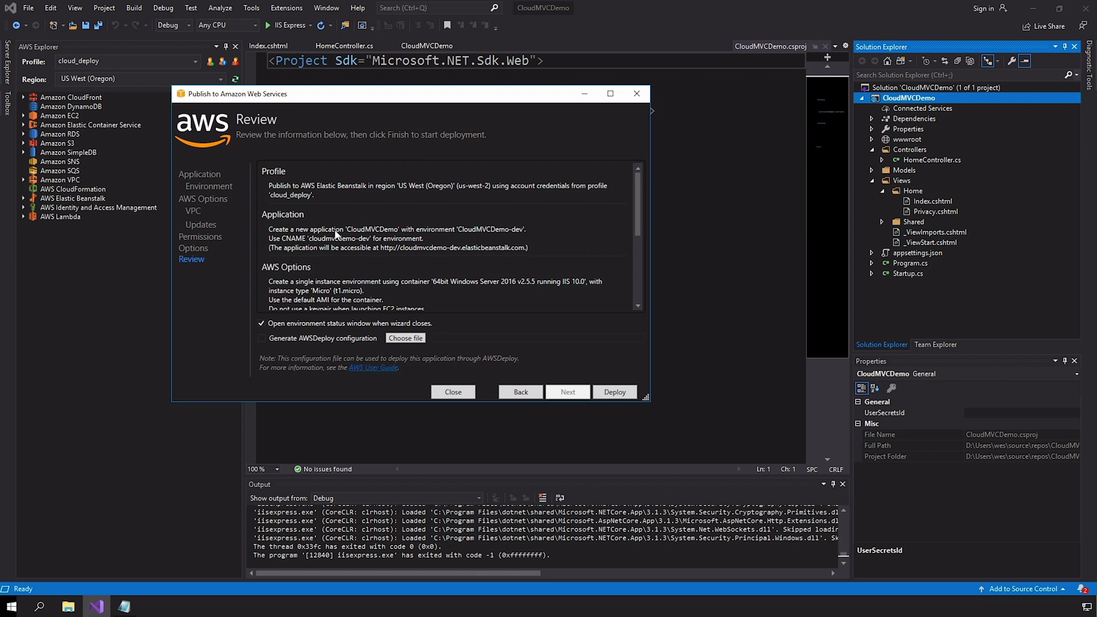
- Review the deployment settings and deploy the app to CloudMVCDemo-dev
{"action": "scroll", "scroll_direction": "down", "scroll_amount": 3}
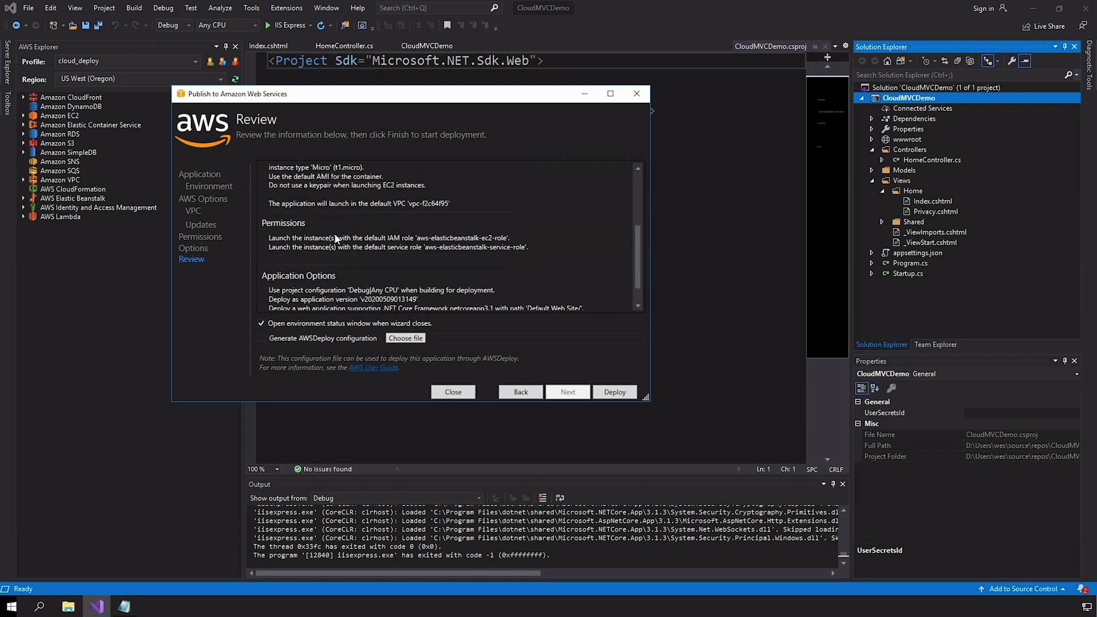
{"action": "left_click", "coordinate": [614, 392]}
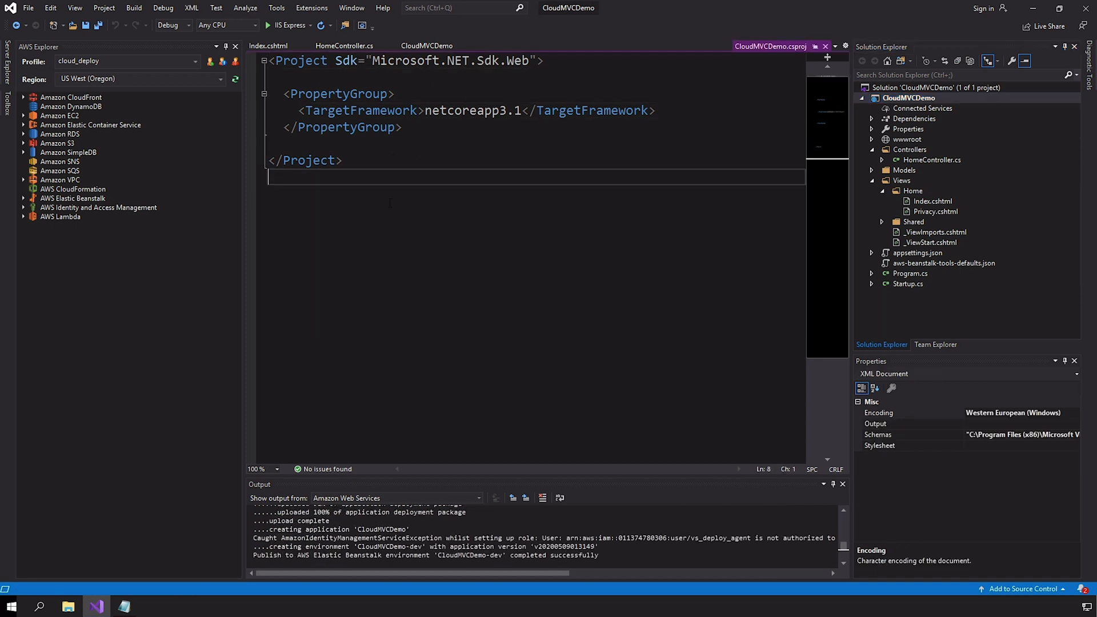
- Open CloudMVCDemo-dev, browse its Monitoring, Resources and X-Ray tabs, then return to Events
{"action": "double_click", "coordinate": [94, 226]}
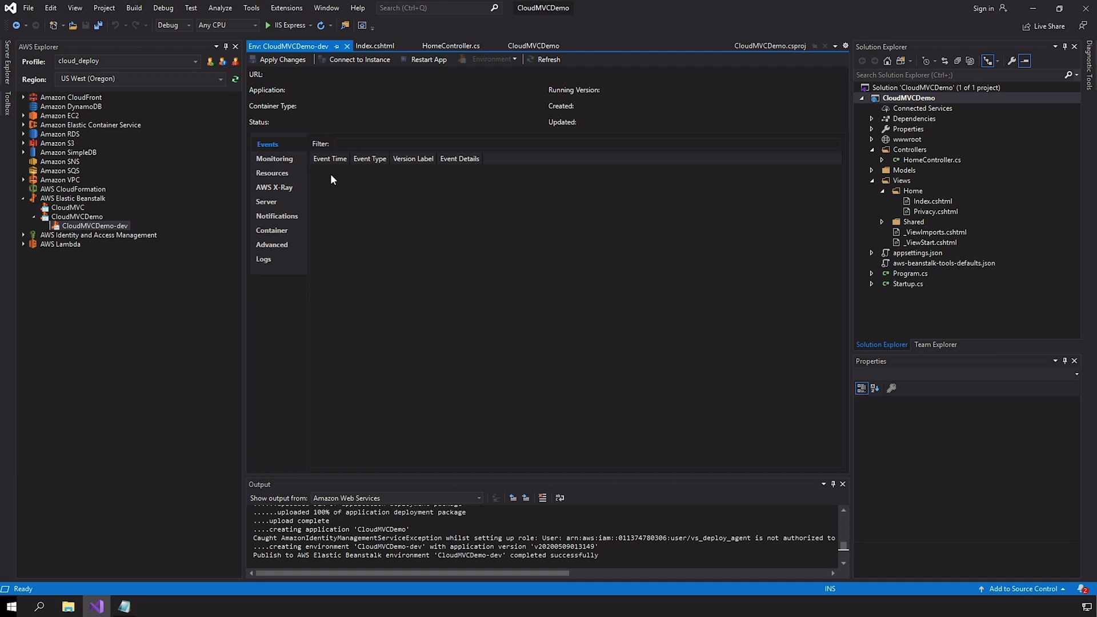
{"action": "mouse_move", "coordinate": [250, 242]}
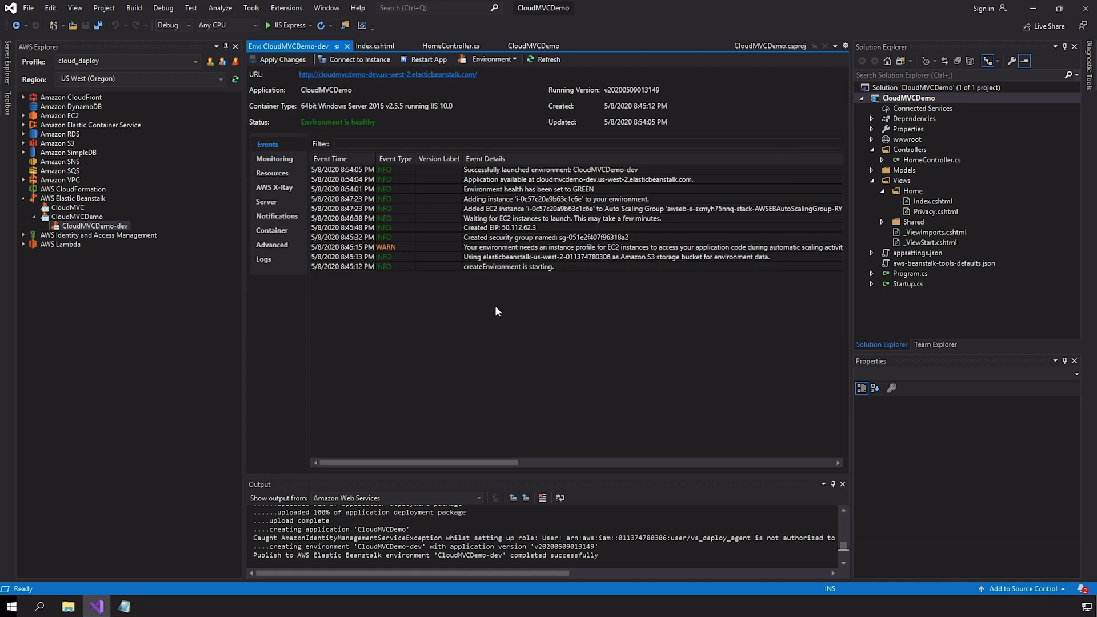
{"action": "mouse_move", "coordinate": [361, 169]}
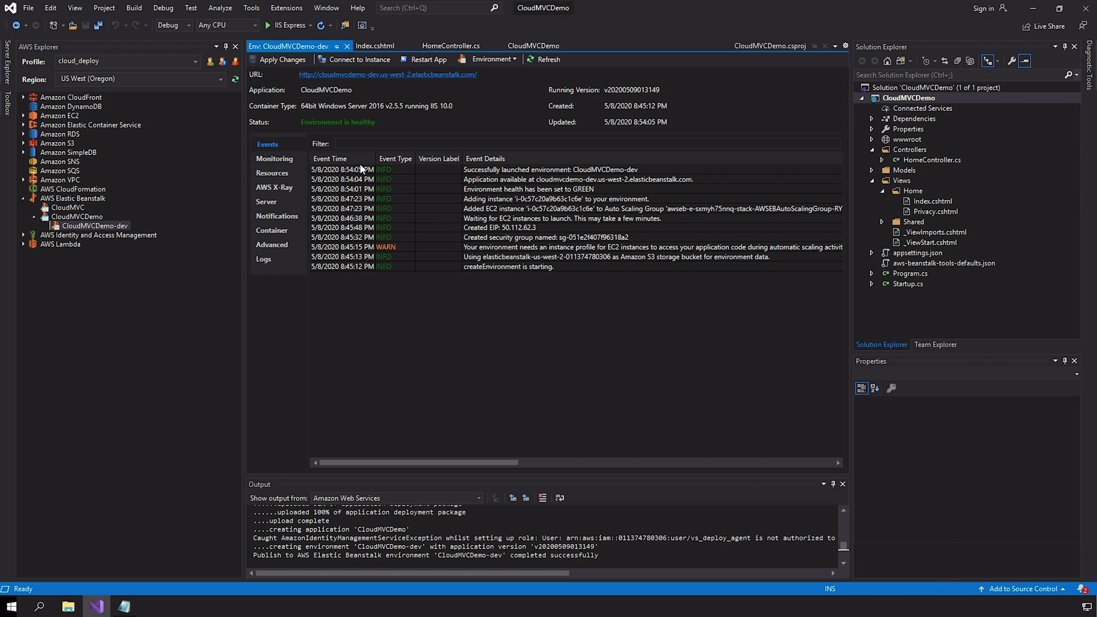
{"action": "mouse_move", "coordinate": [350, 220]}
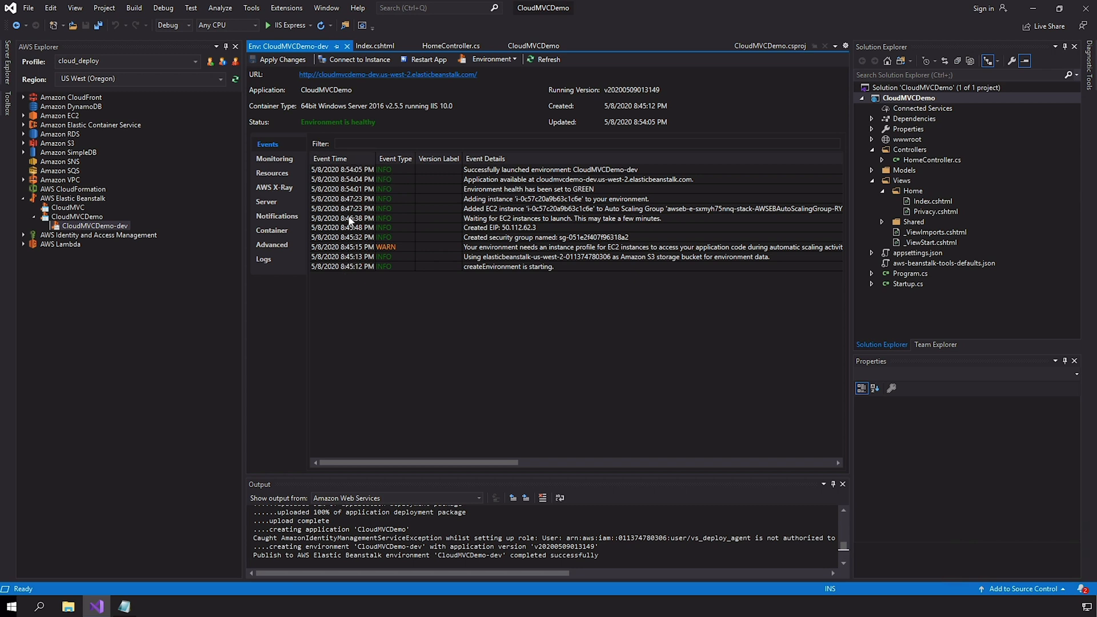
{"action": "mouse_move", "coordinate": [336, 117]}
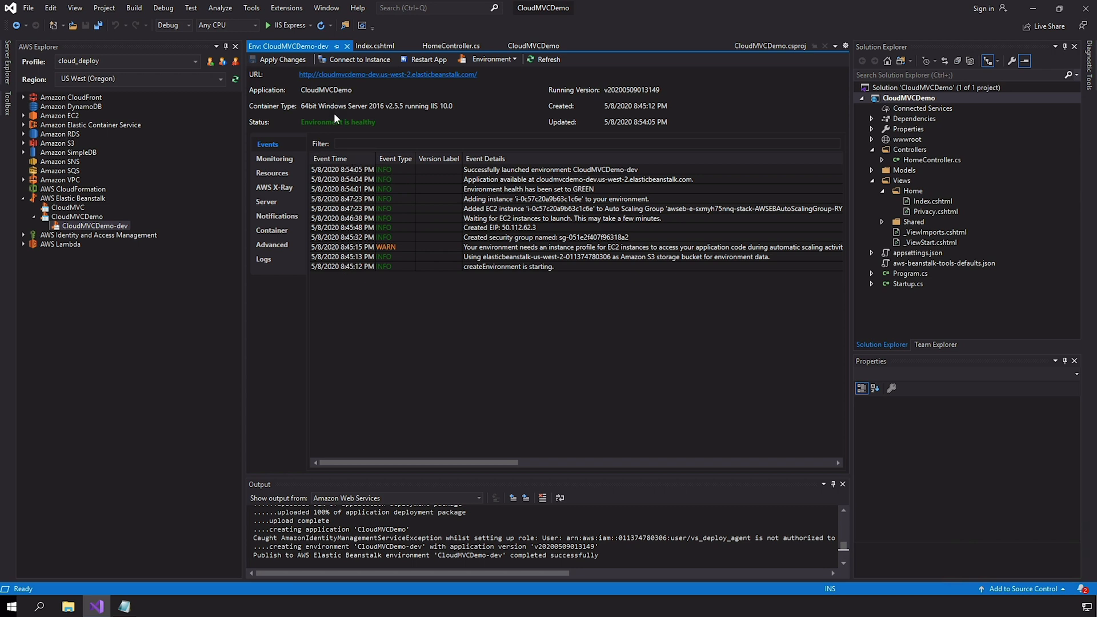
{"action": "mouse_move", "coordinate": [335, 118]}
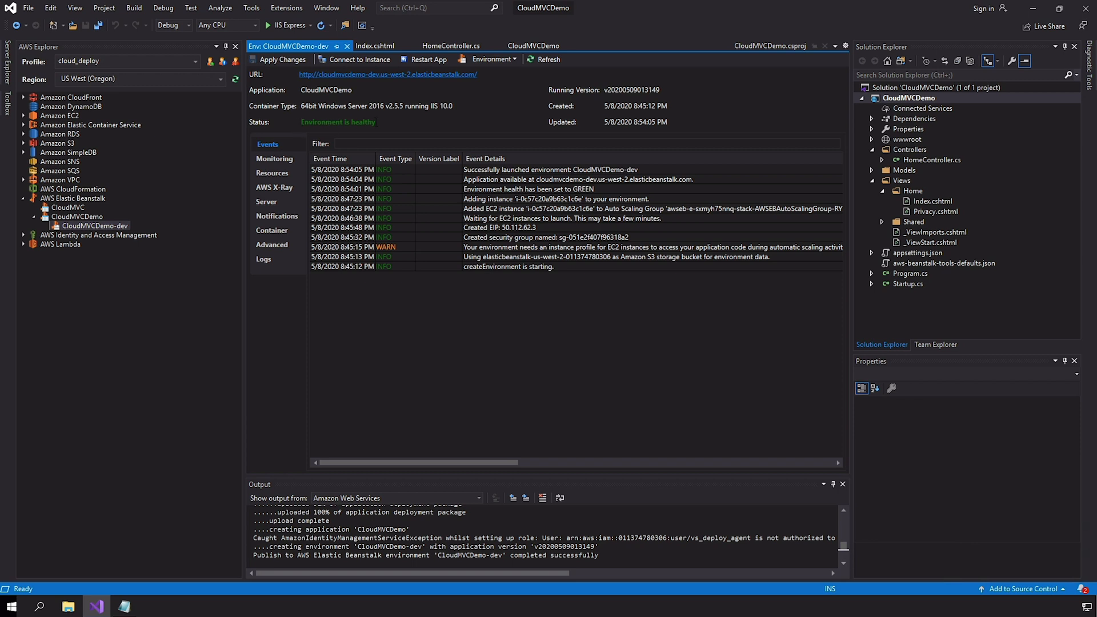
{"action": "left_click", "coordinate": [274, 158]}
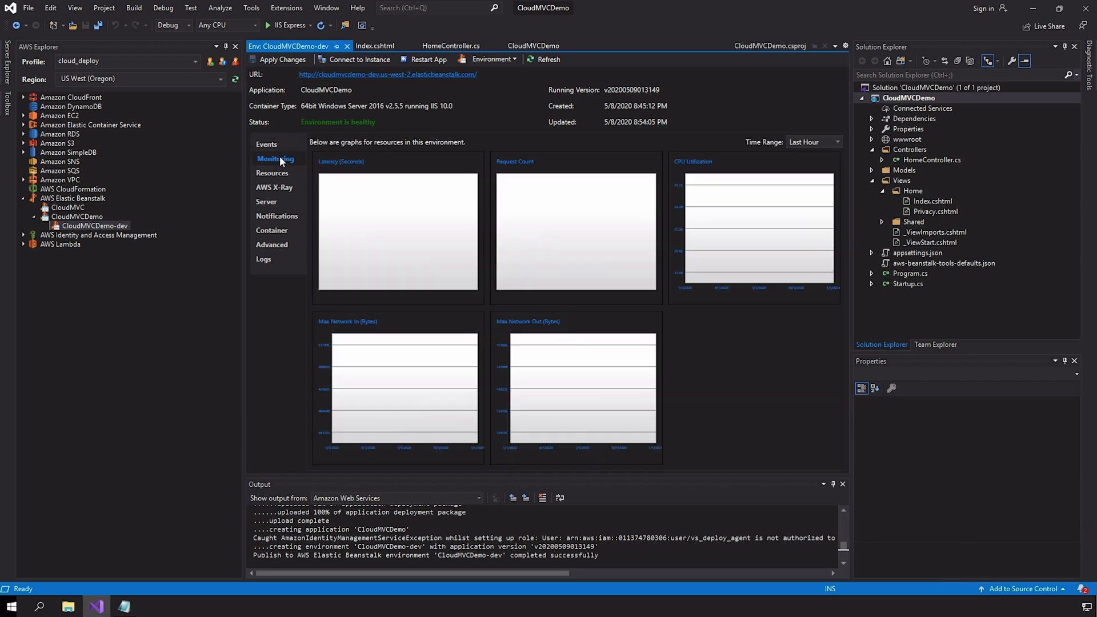
{"action": "left_click", "coordinate": [272, 173]}
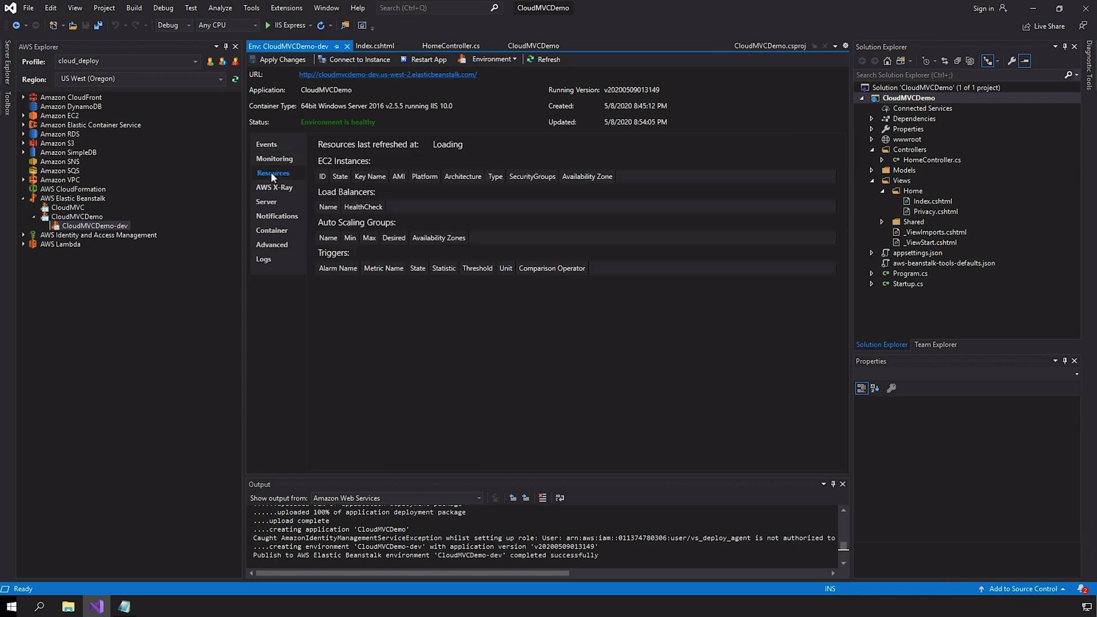
{"action": "left_click", "coordinate": [274, 187]}
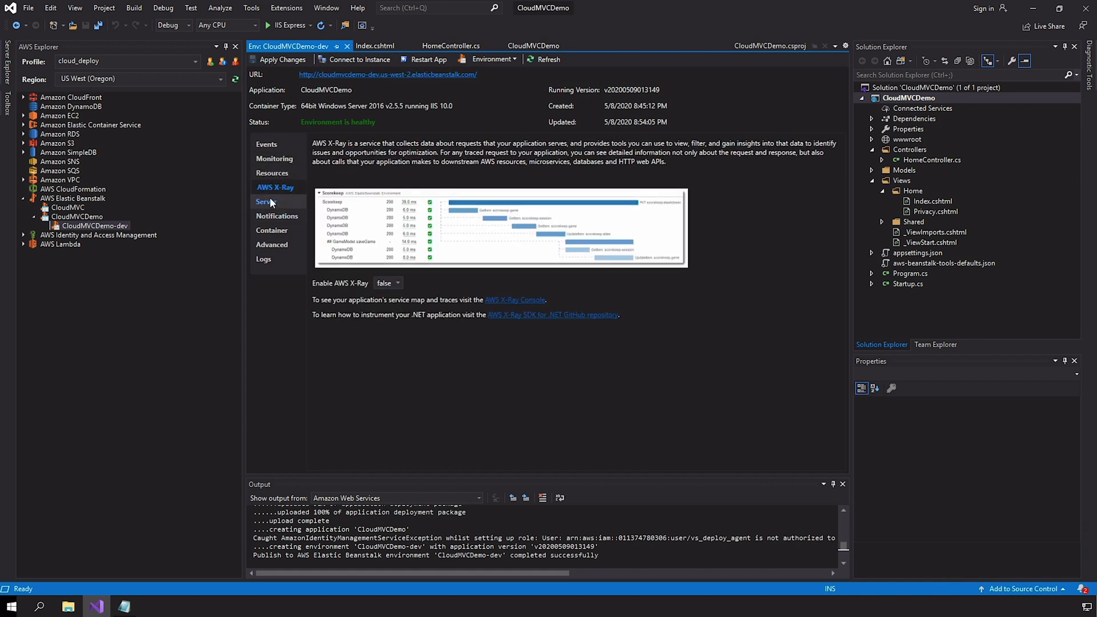
{"action": "left_click", "coordinate": [267, 144]}
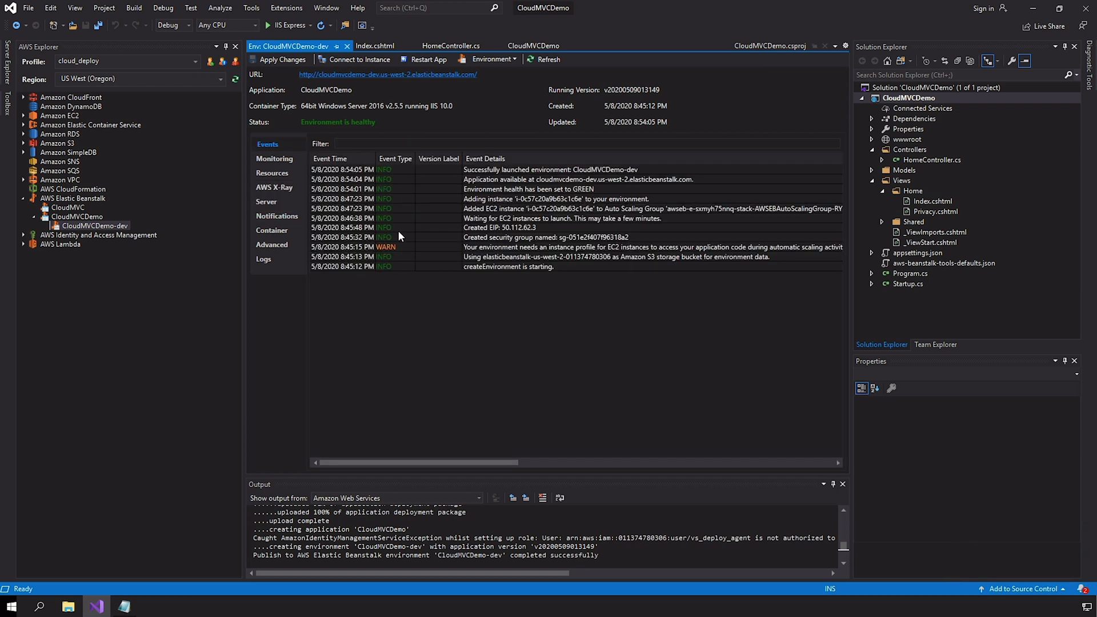
{"action": "mouse_move", "coordinate": [296, 128]}
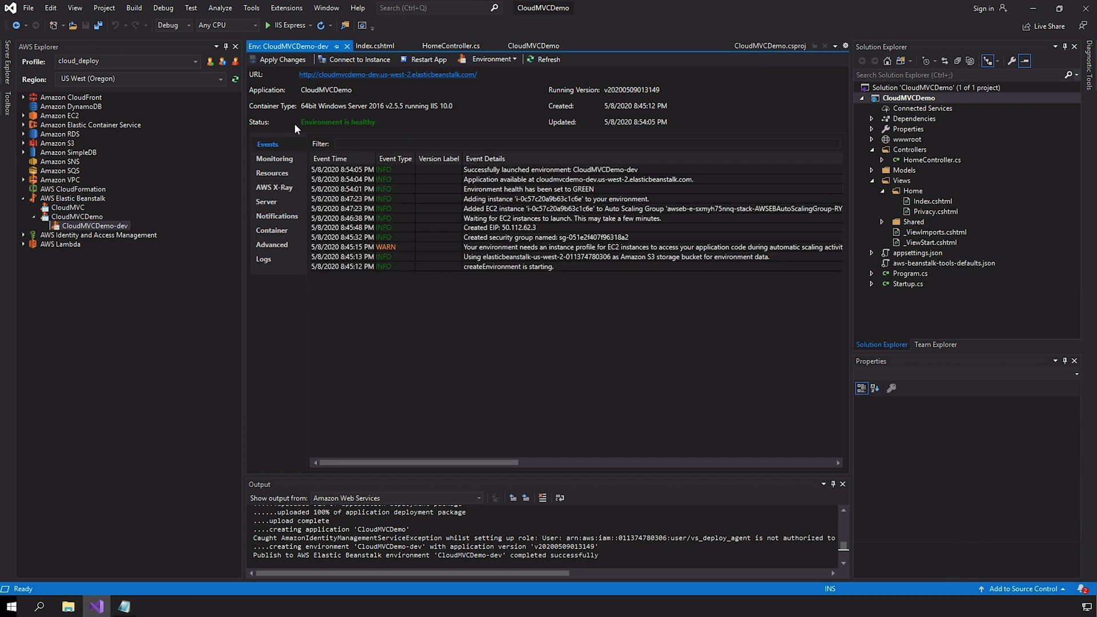
{"action": "mouse_move", "coordinate": [554, 262]}
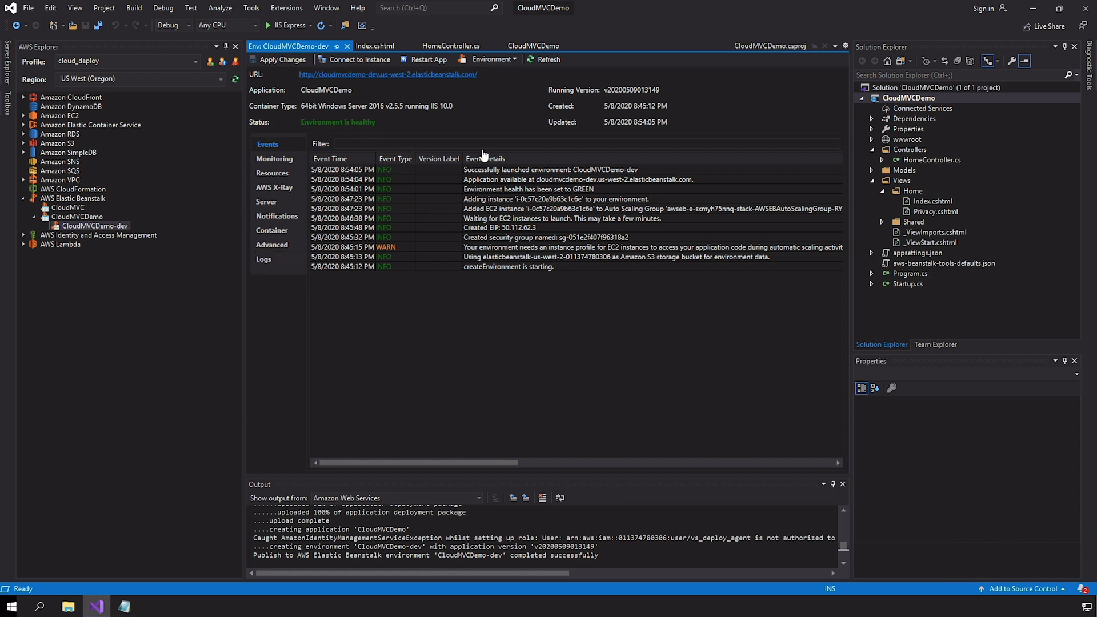
{"action": "mouse_move", "coordinate": [264, 283]}
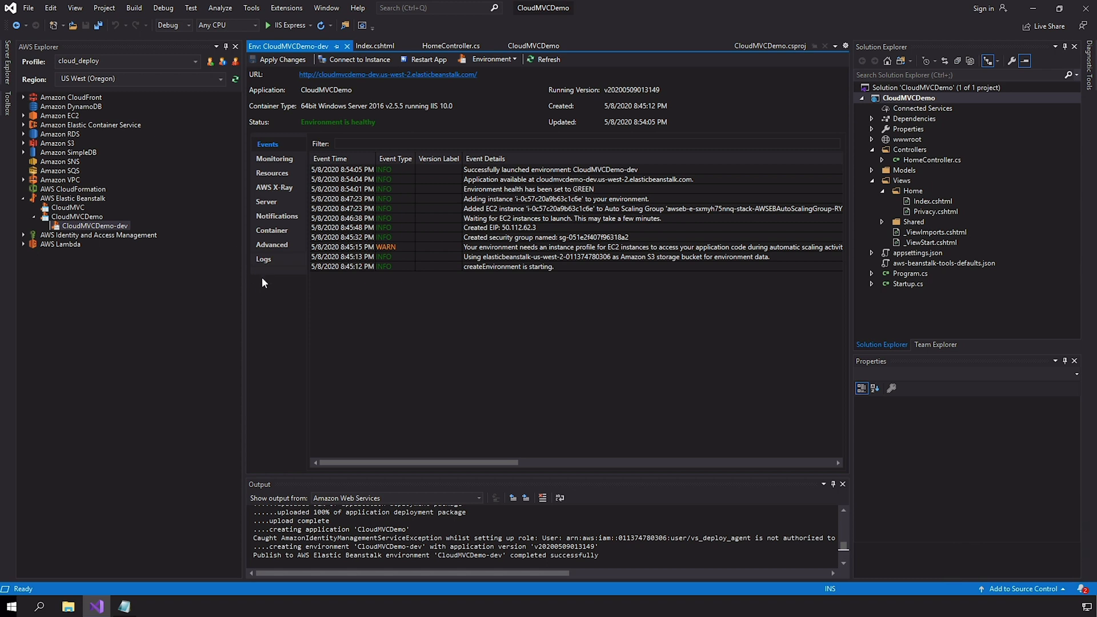
{"action": "mouse_move", "coordinate": [409, 236]}
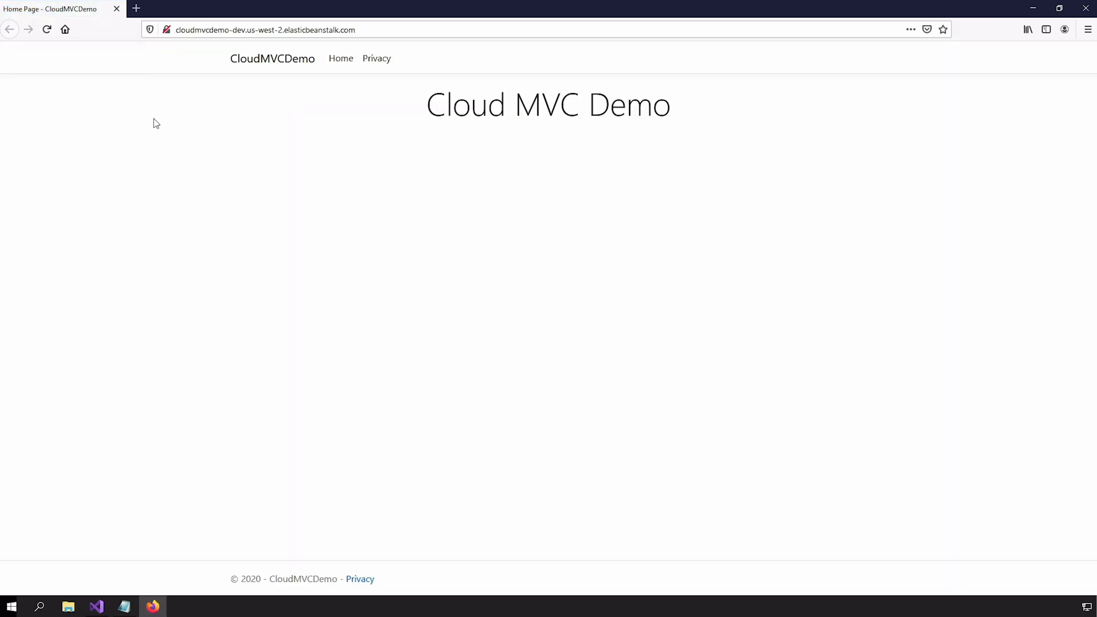
{"action": "mouse_move", "coordinate": [231, 14]}
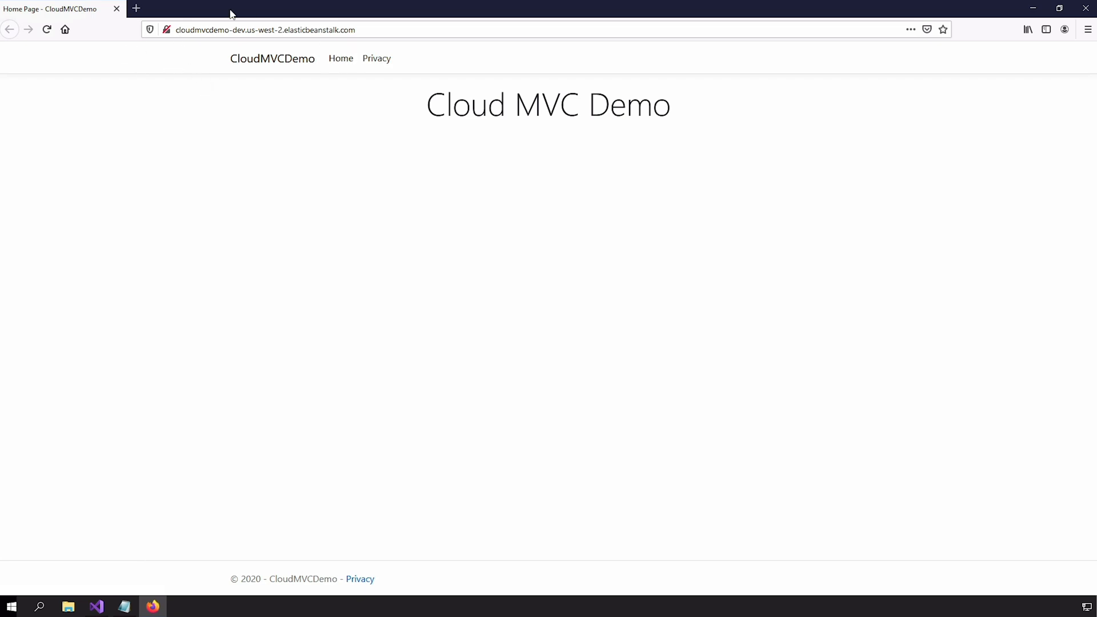
{"action": "mouse_move", "coordinate": [160, 77]}
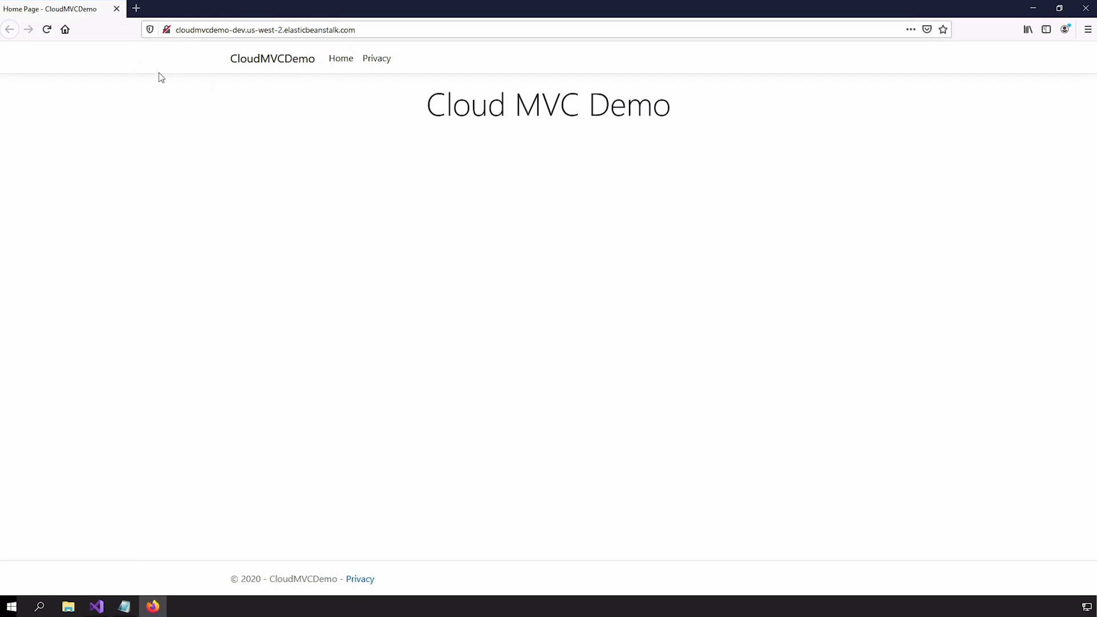
- Select the cloudmvcdemo-dev.us-west-2.elasticbeanstalk.com address in Firefox's address bar
{"action": "left_click", "coordinate": [252, 29]}
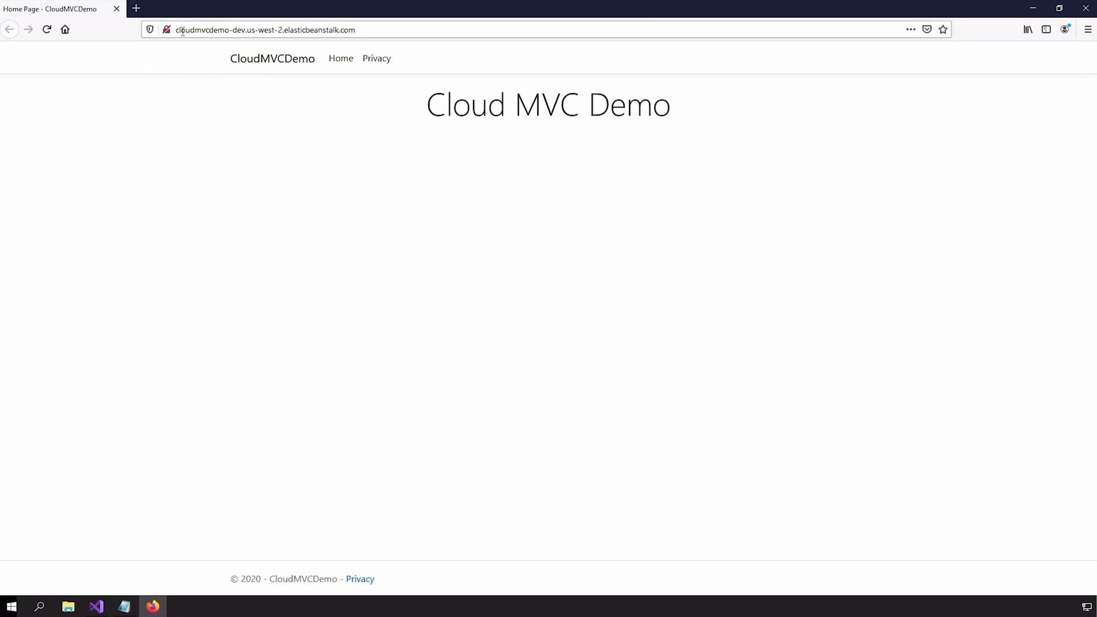